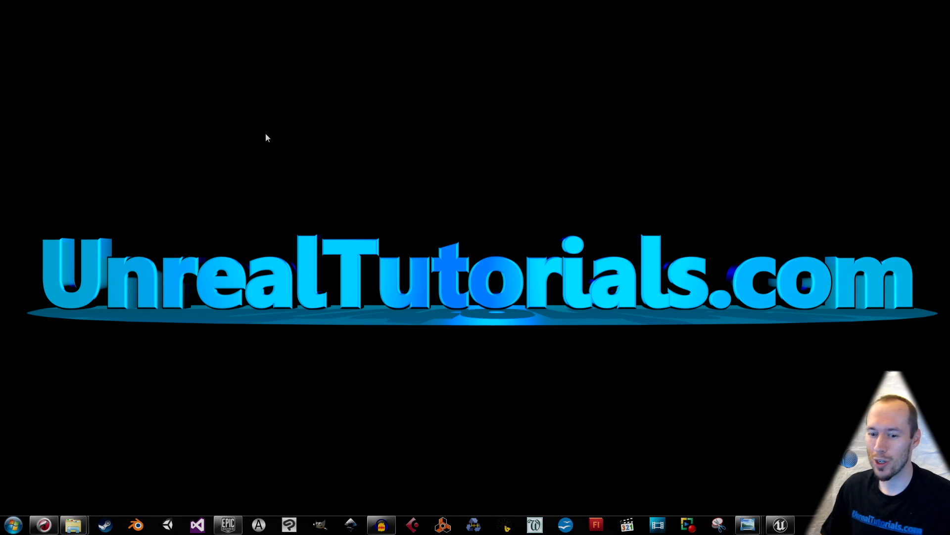
{"action": "mouse_move", "coordinate": [112, 415]}
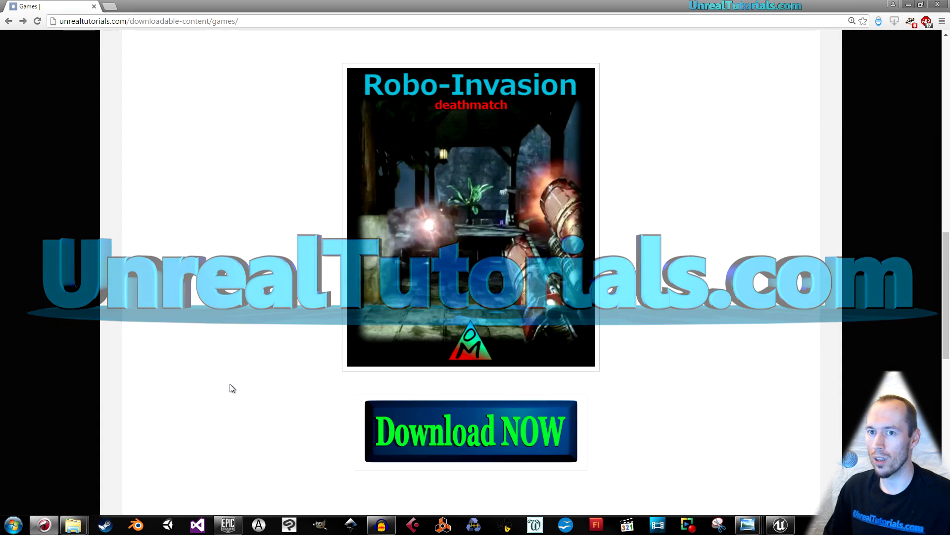
- Open UnrealTutorials.com's Static Mesh downloads page
{"action": "scroll", "scroll_direction": "up", "scroll_amount": 3}
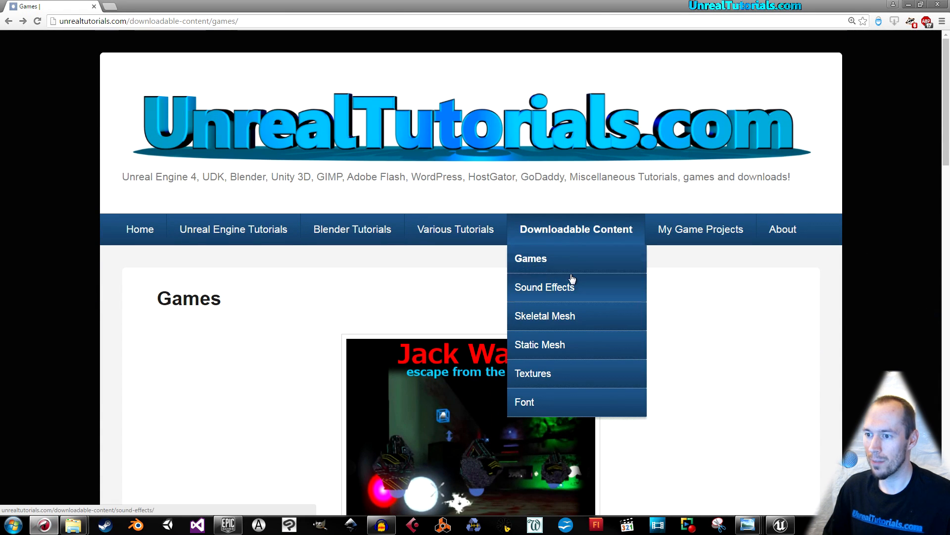
{"action": "left_click", "coordinate": [540, 345]}
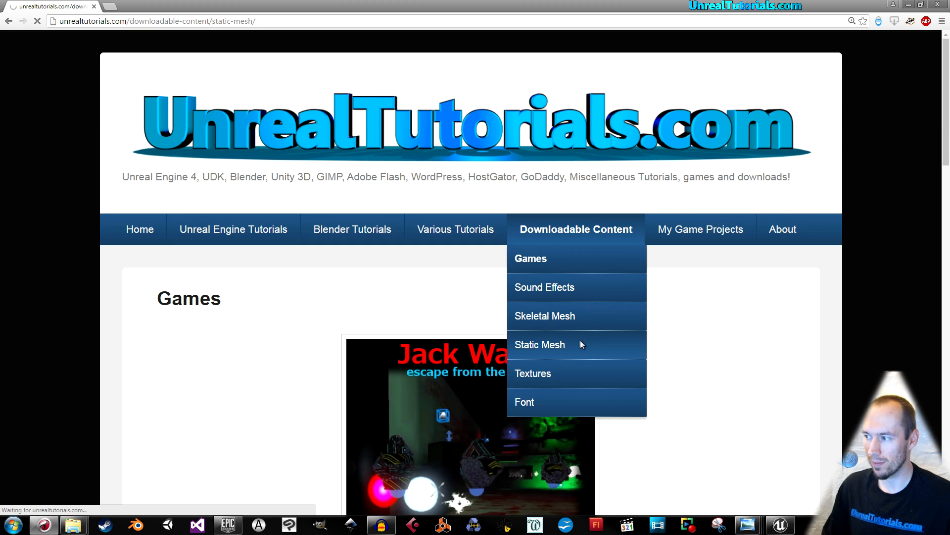
{"action": "left_click", "coordinate": [540, 344]}
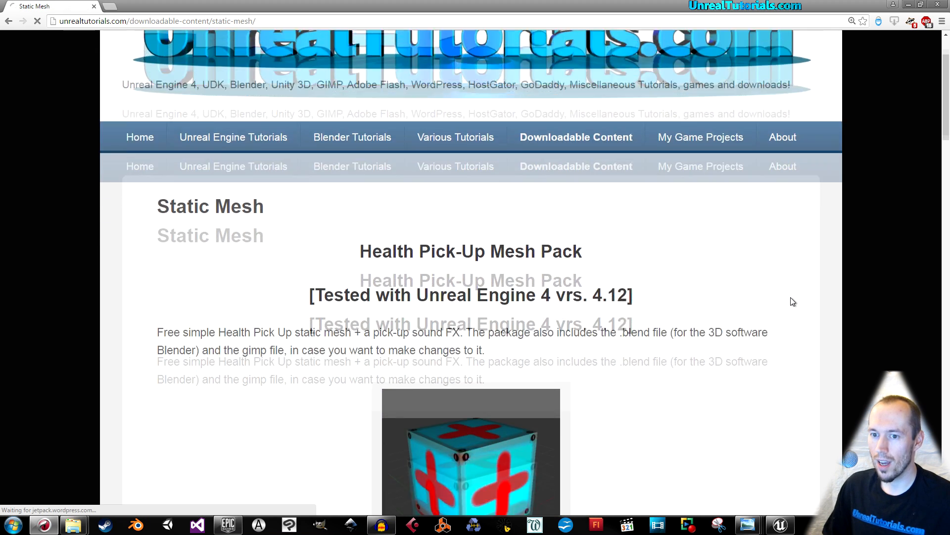
- Scroll to the Ugly PC Monitor Static Mesh, preview its image and download the file
{"action": "scroll", "scroll_direction": "down", "scroll_amount": 3}
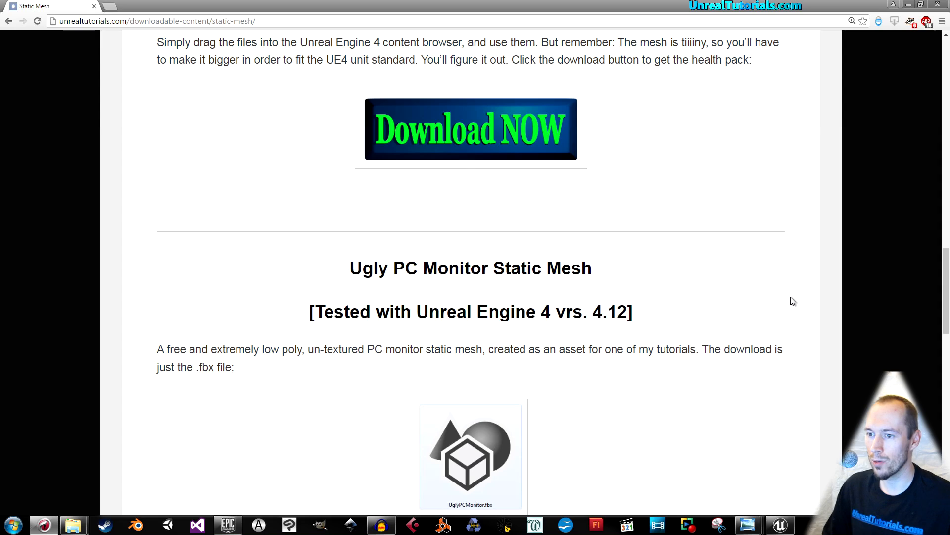
{"action": "scroll", "scroll_direction": "down", "scroll_amount": 3}
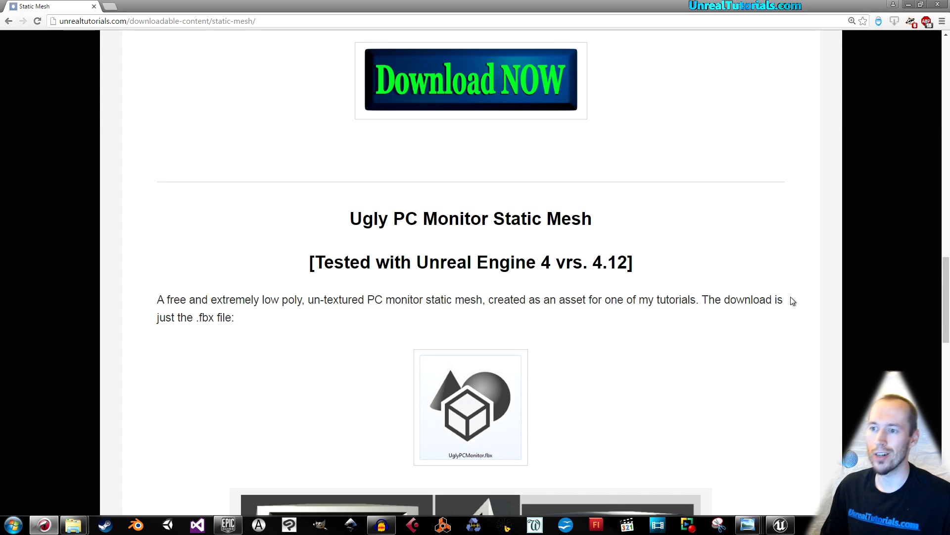
{"action": "scroll", "scroll_direction": "down", "scroll_amount": 3}
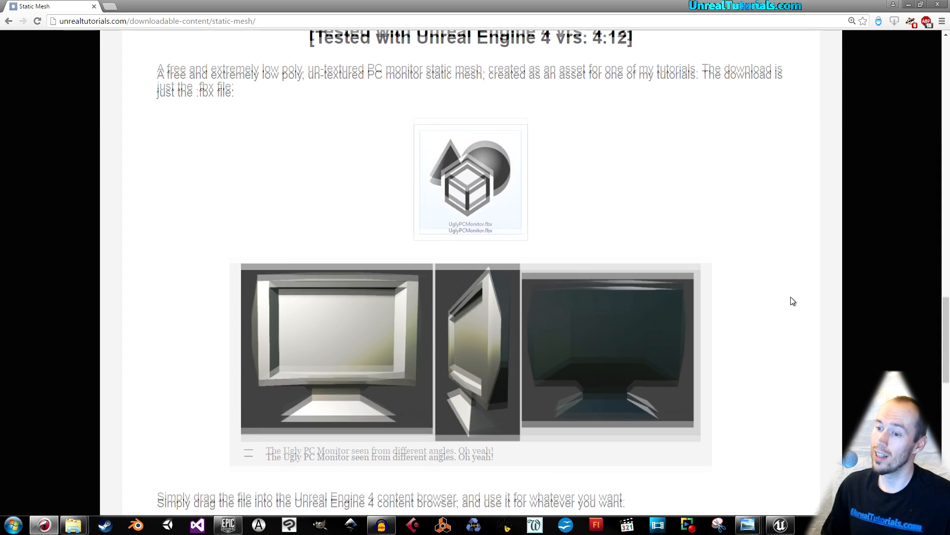
{"action": "scroll", "scroll_direction": "down", "scroll_amount": 3}
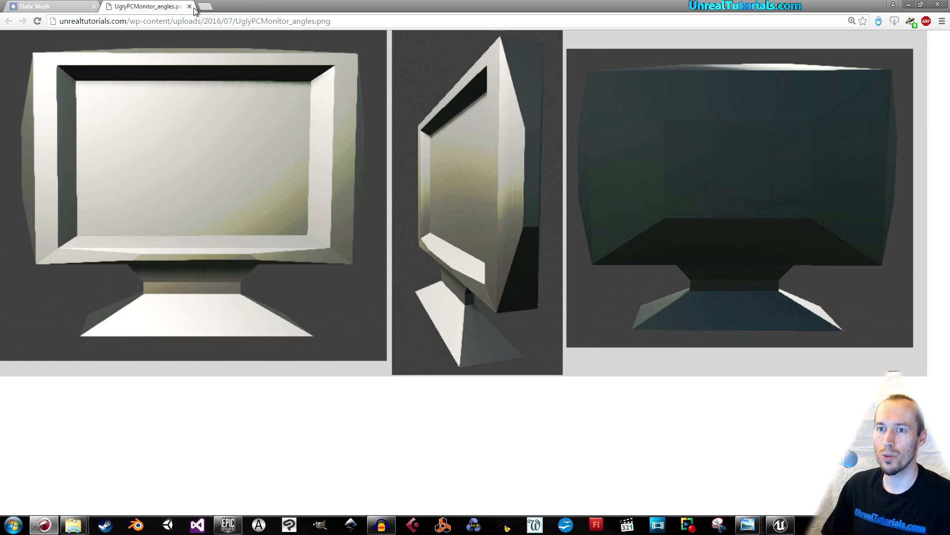
{"action": "left_click", "coordinate": [190, 6]}
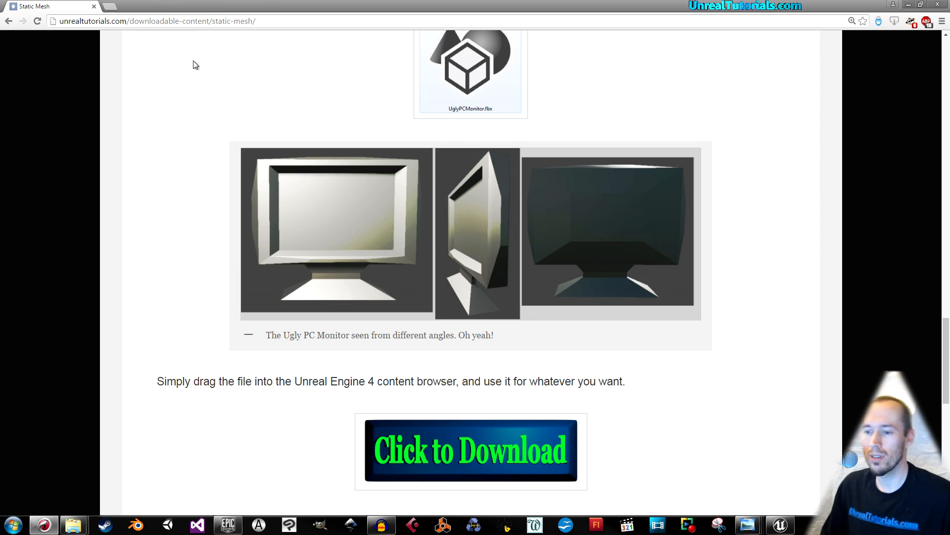
{"action": "mouse_move", "coordinate": [470, 453]}
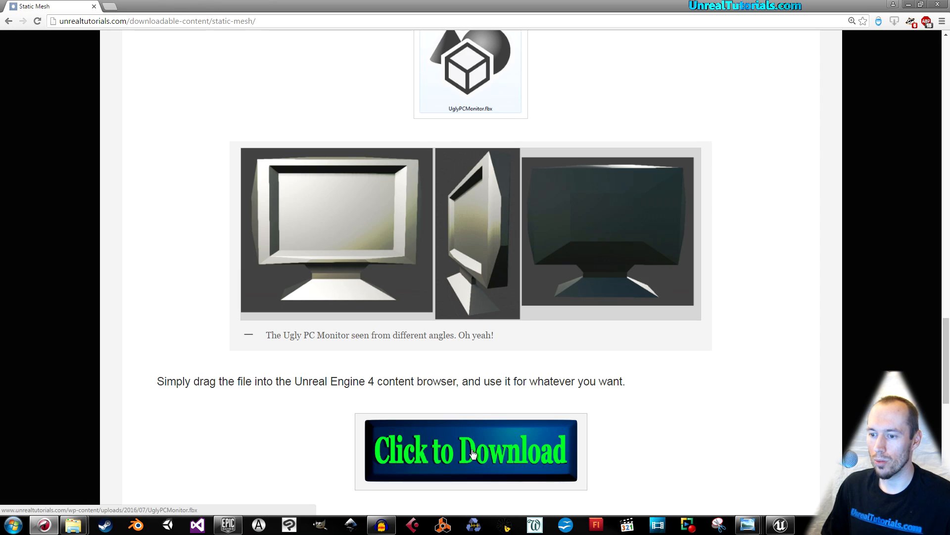
{"action": "left_click", "coordinate": [471, 450]}
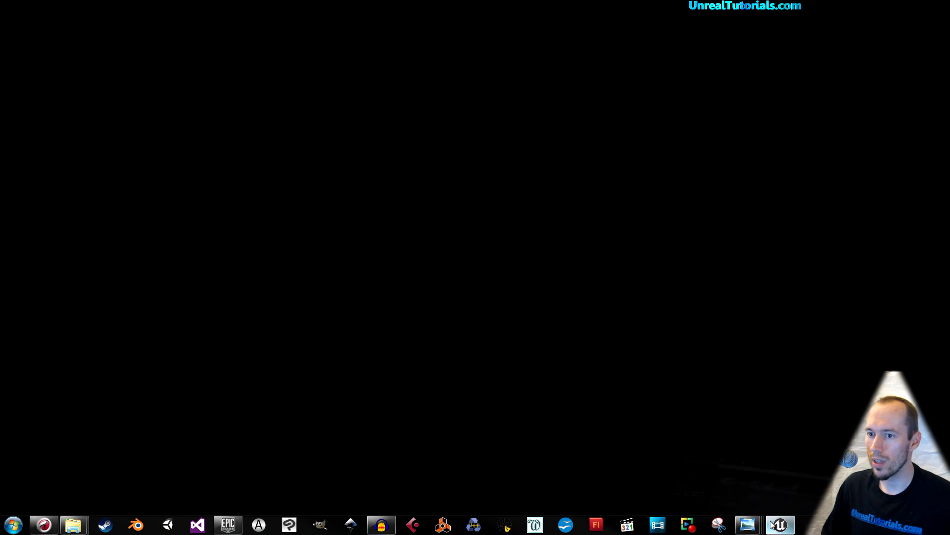
- Create a new IngameBrowser folder in the Content Browser
{"action": "left_click", "coordinate": [780, 524]}
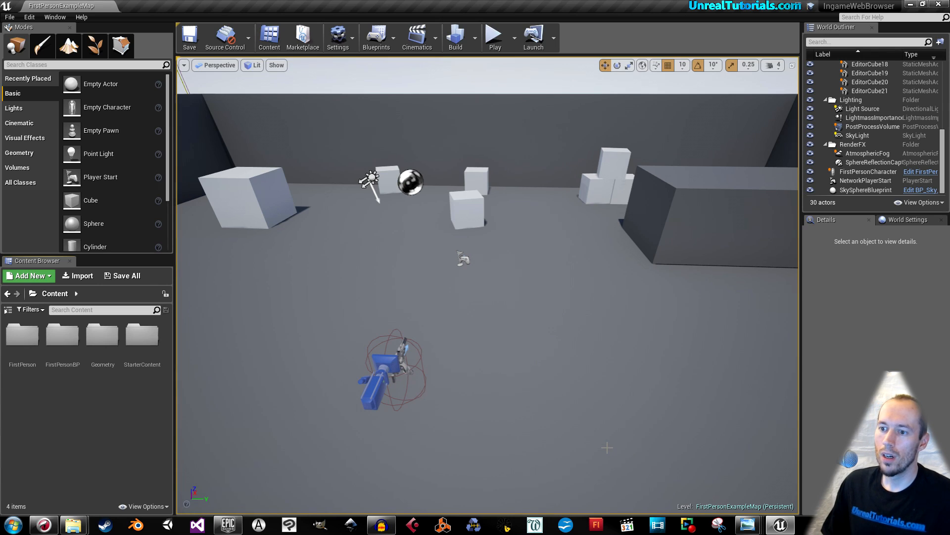
{"action": "mouse_move", "coordinate": [588, 391]}
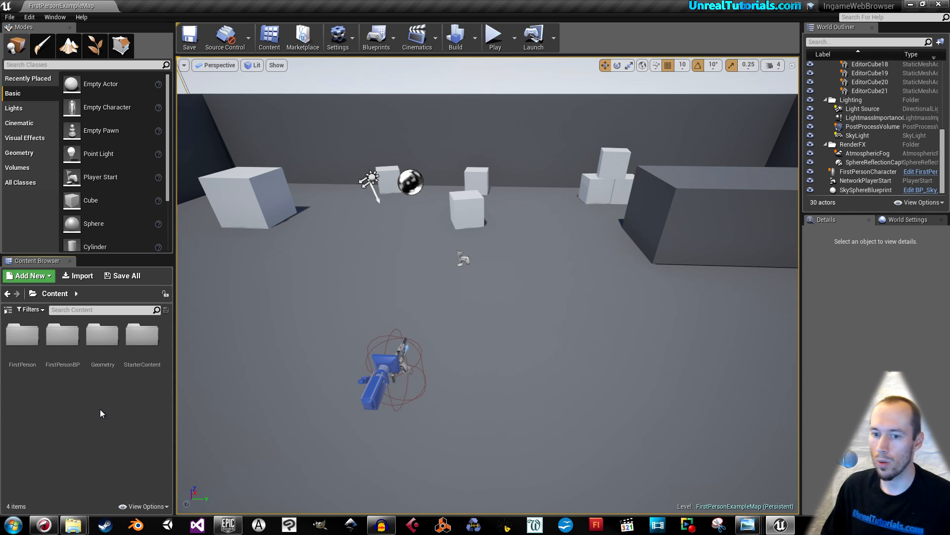
{"action": "left_click", "coordinate": [27, 275]}
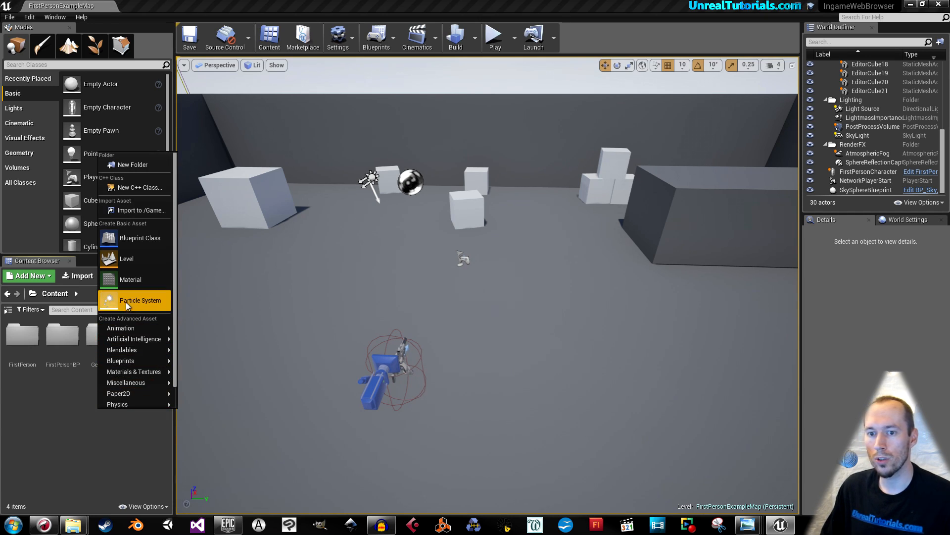
{"action": "mouse_move", "coordinate": [132, 165]}
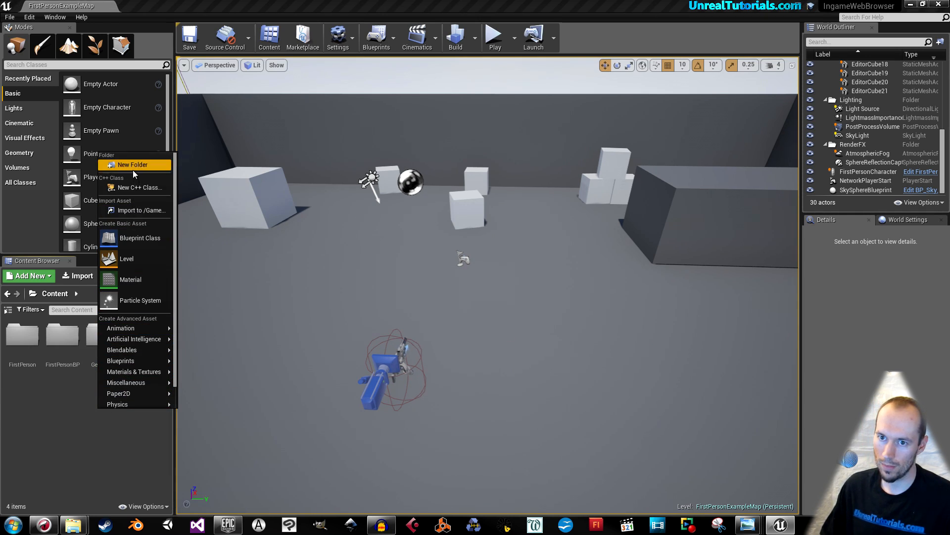
{"action": "left_click", "coordinate": [132, 164]}
{"action": "type", "text": "IngameBrowser"}
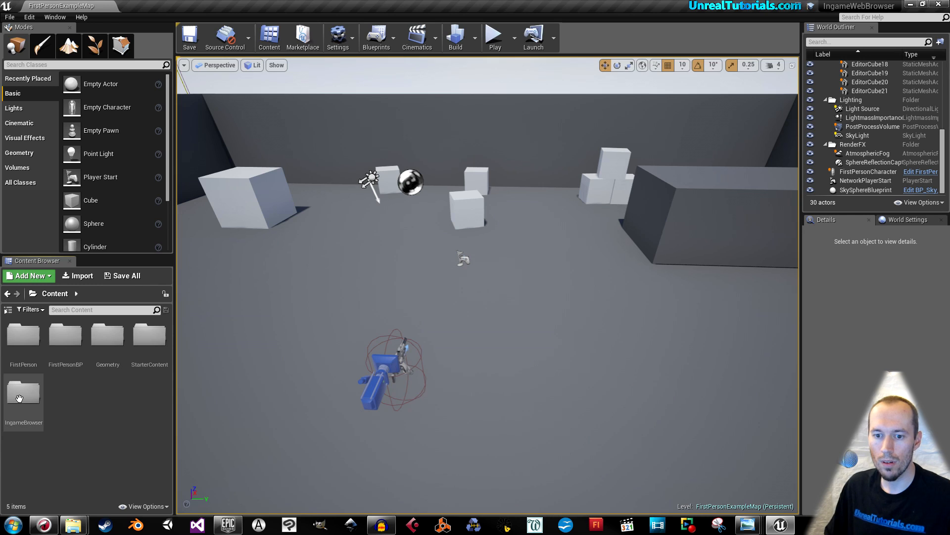
- Inside IngameBrowser, create an Actor blueprint named BrowserMonitor
{"action": "left_click", "coordinate": [28, 276]}
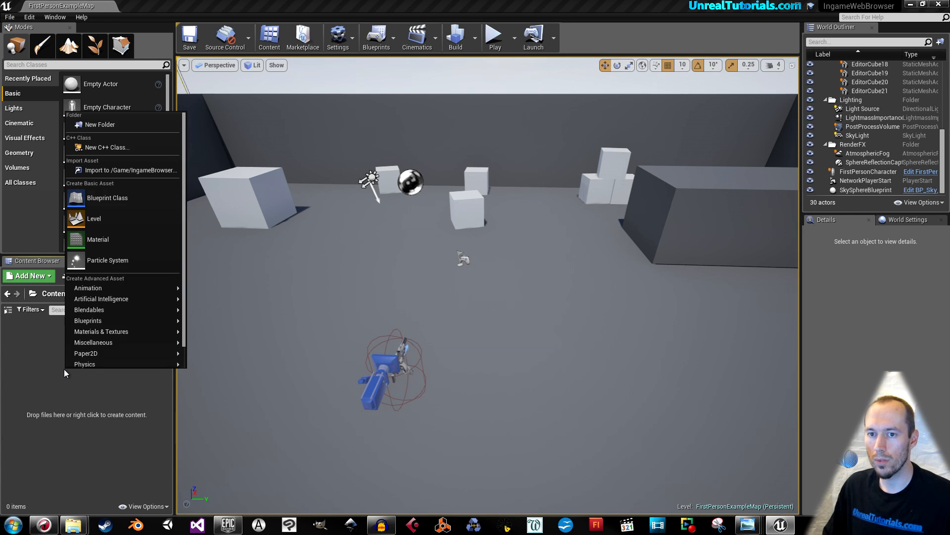
{"action": "mouse_move", "coordinate": [107, 198]}
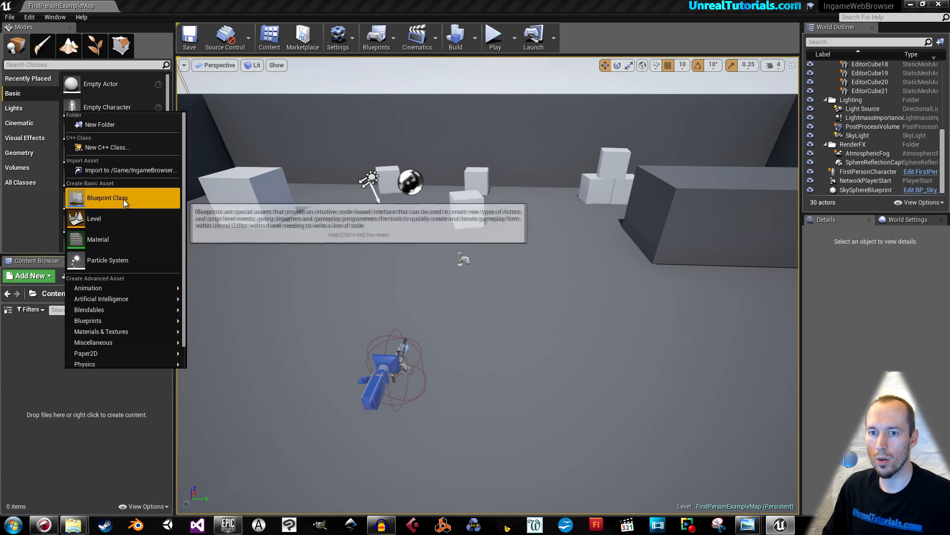
{"action": "left_click", "coordinate": [107, 198]}
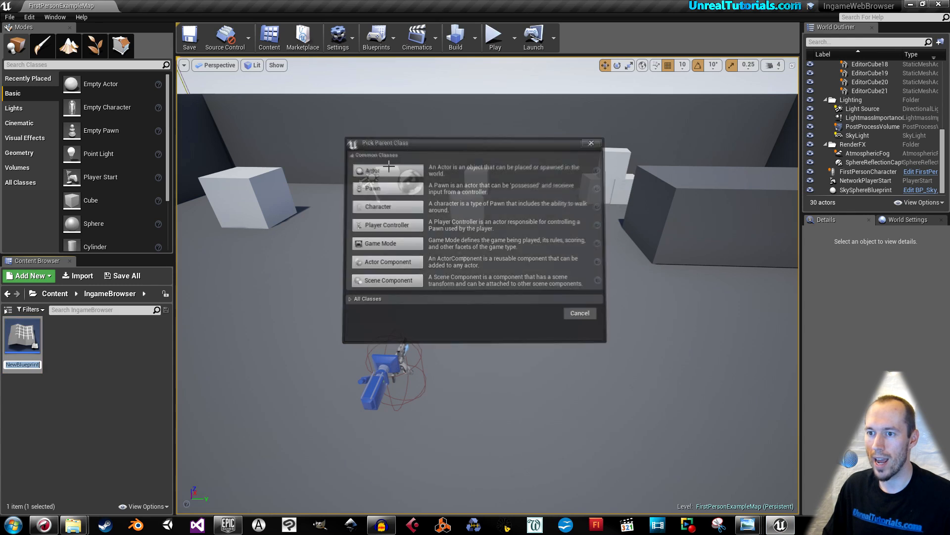
{"action": "left_click", "coordinate": [579, 313]}
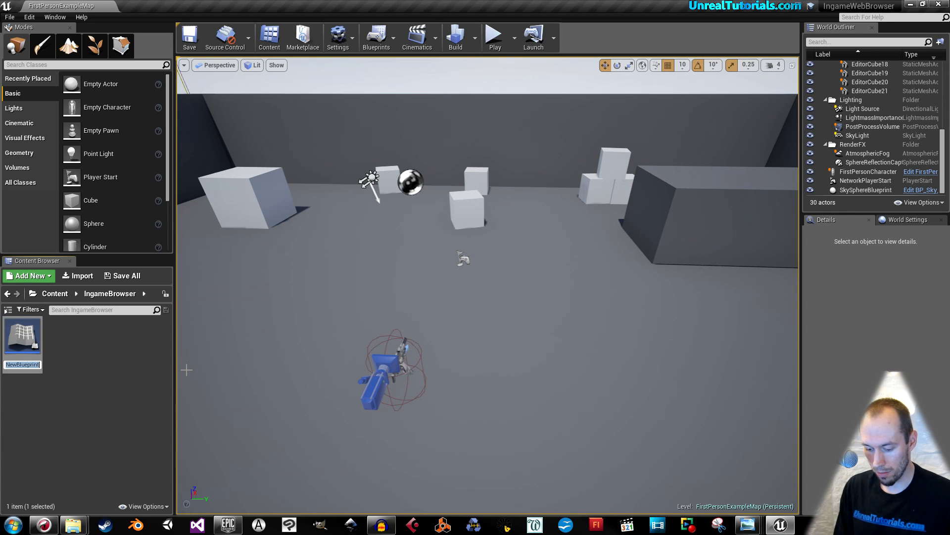
{"action": "type", "text": "BrowserMonitor"}
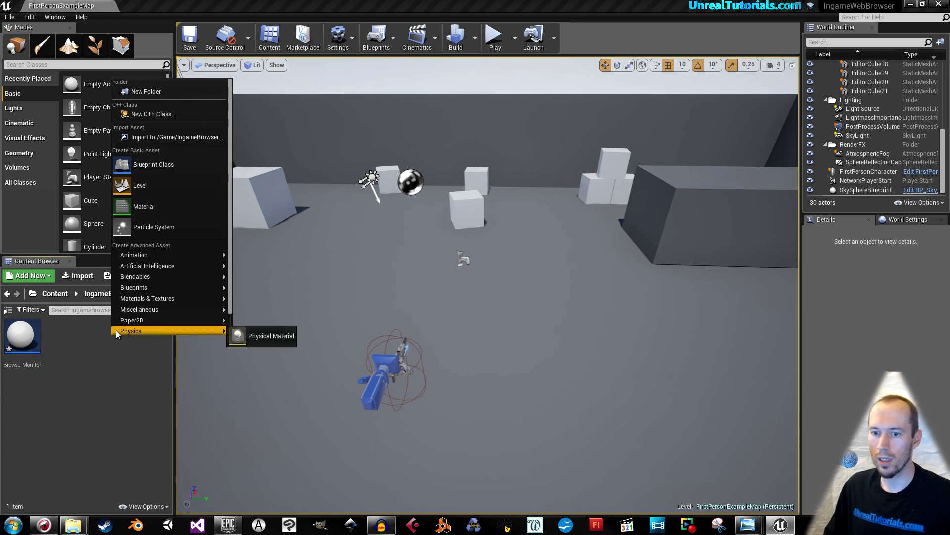
{"action": "mouse_move", "coordinate": [139, 329]}
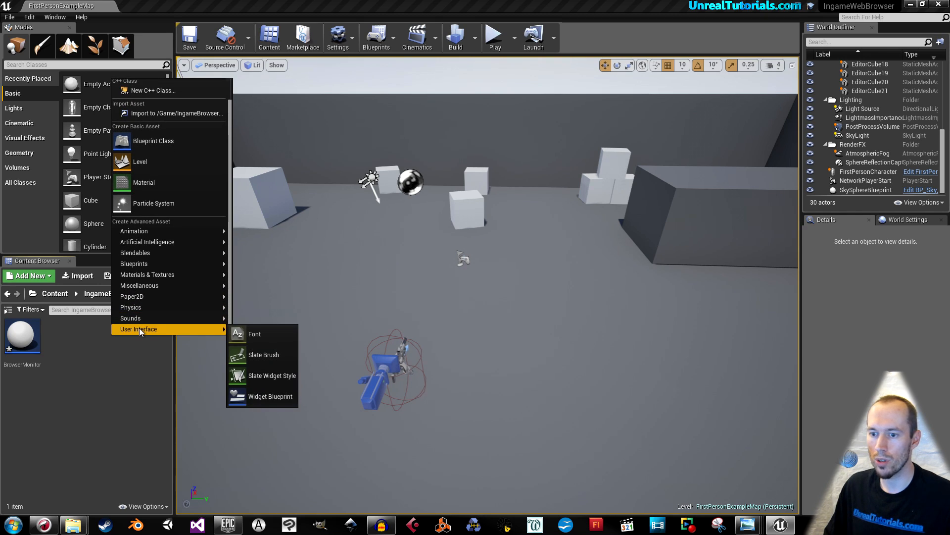
{"action": "mouse_move", "coordinate": [270, 396]}
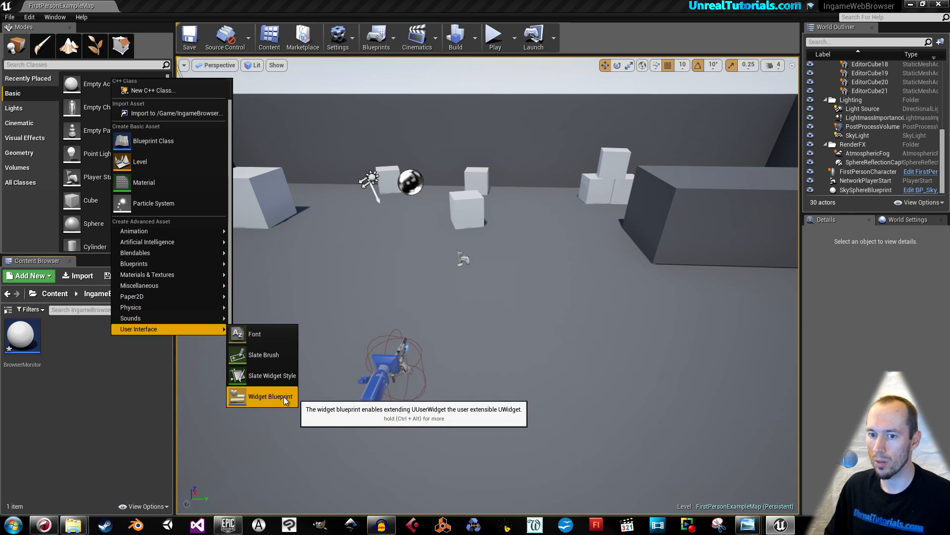
- Create a Widget Blueprint named WebBrowser in the same folder
{"action": "left_click", "coordinate": [270, 396]}
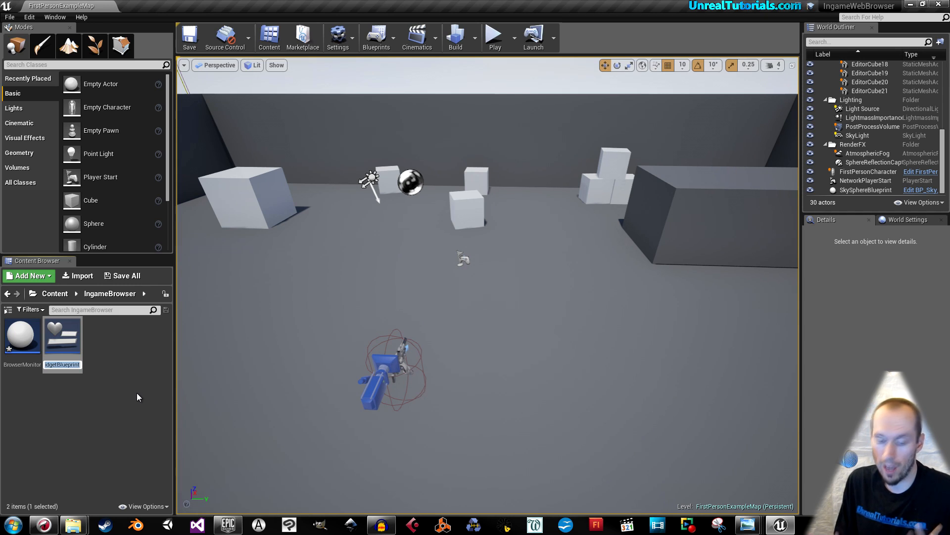
{"action": "type", "text": "WebBrowser"}
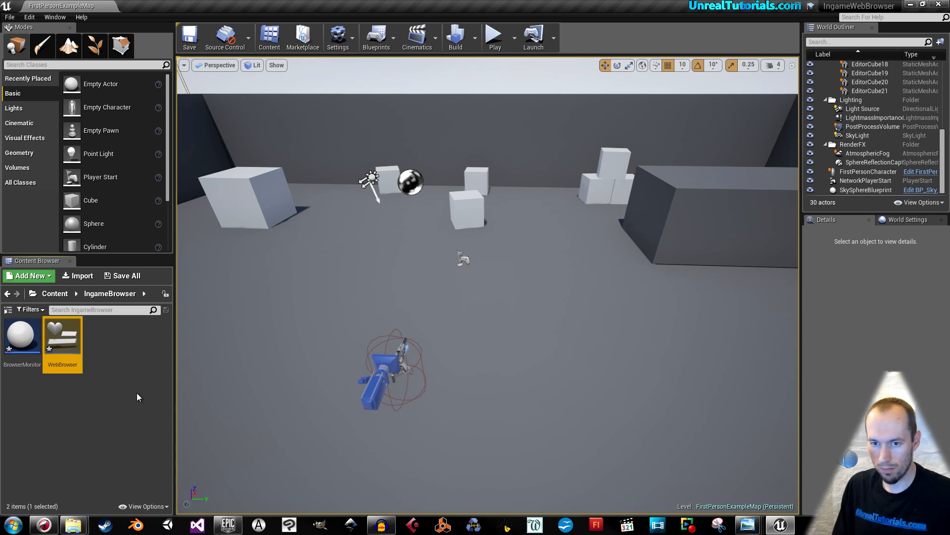
{"action": "left_click", "coordinate": [136, 396]}
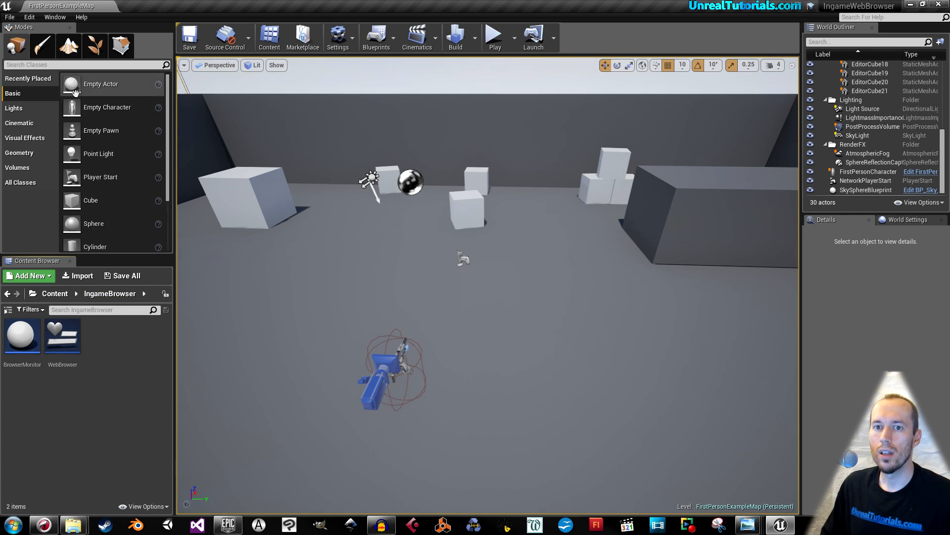
- Check that the Web Browser plugin under Widgets is enabled, then close Plugins
{"action": "left_click", "coordinate": [28, 17]}
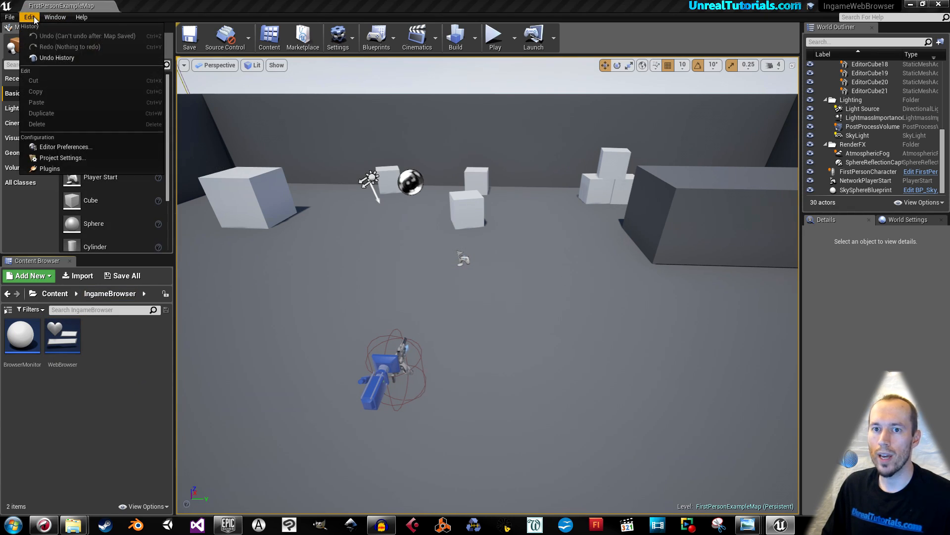
{"action": "mouse_move", "coordinate": [50, 168]}
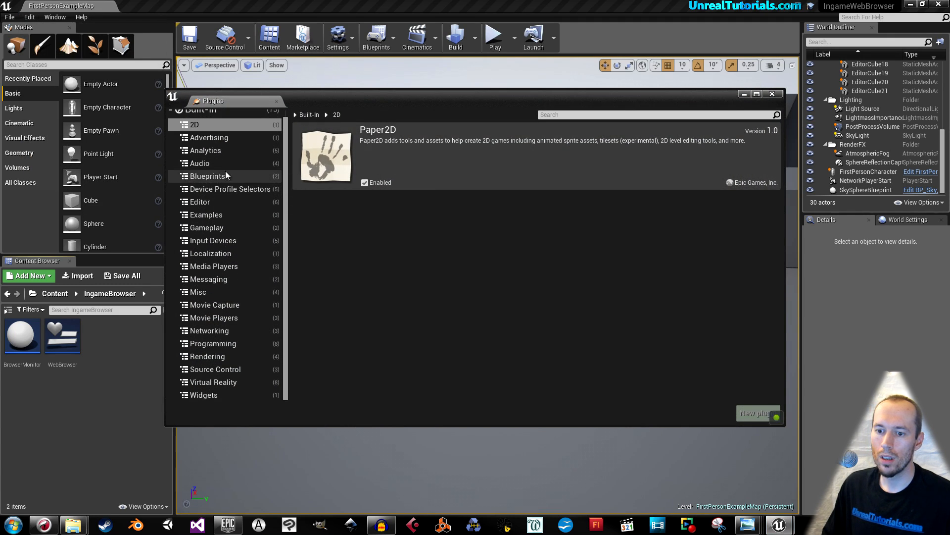
{"action": "left_click", "coordinate": [203, 395]}
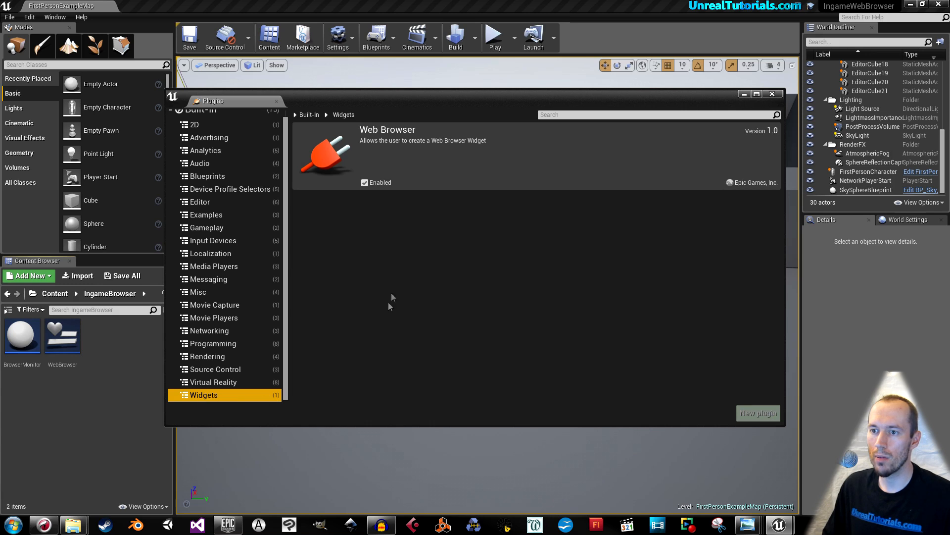
{"action": "mouse_move", "coordinate": [378, 155]}
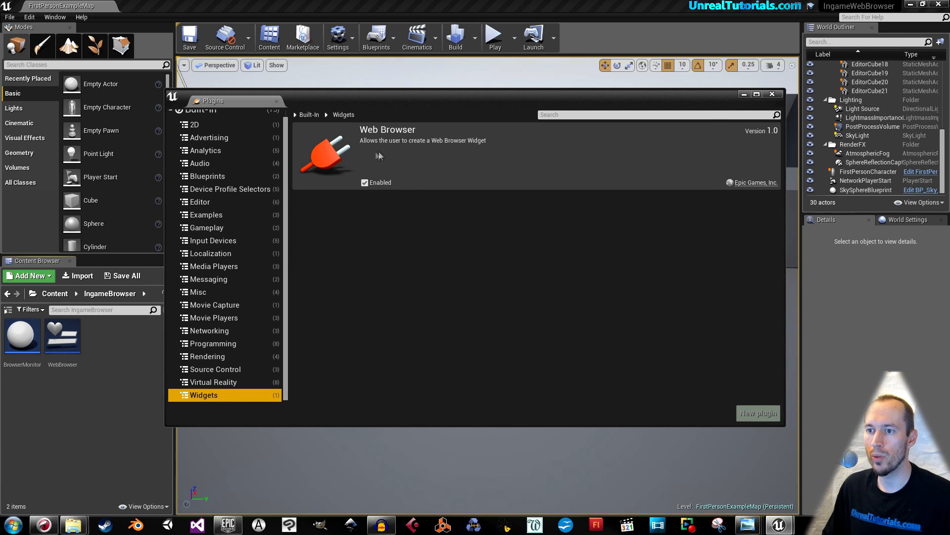
{"action": "mouse_move", "coordinate": [552, 247]}
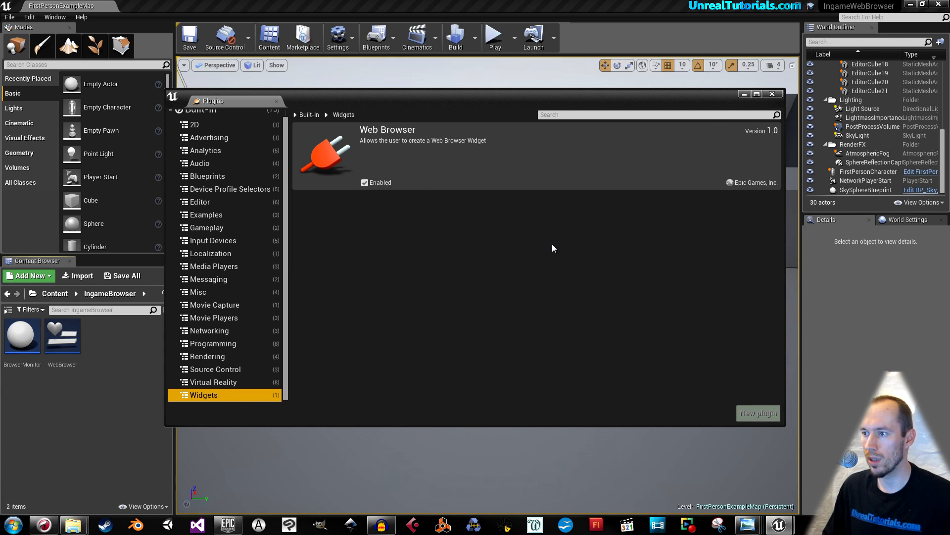
{"action": "mouse_move", "coordinate": [772, 94]}
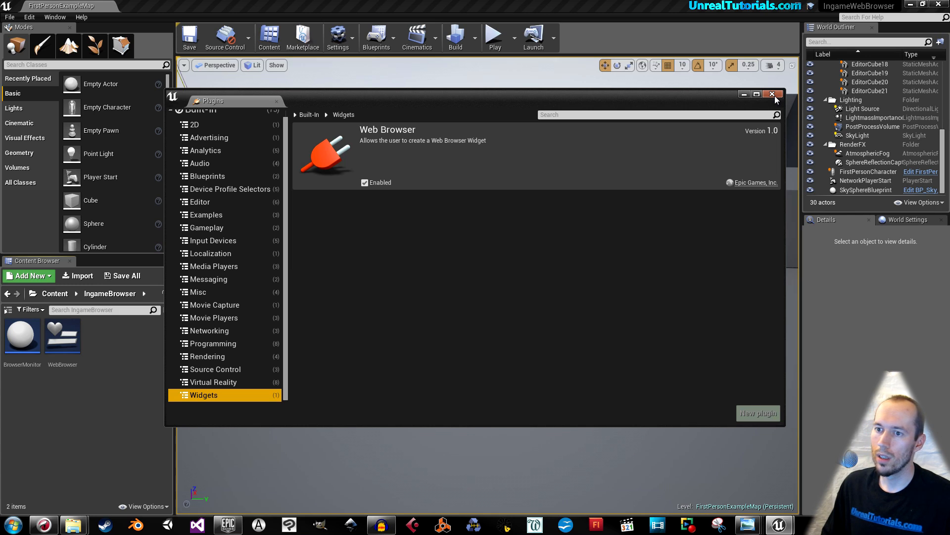
{"action": "left_click", "coordinate": [771, 94]}
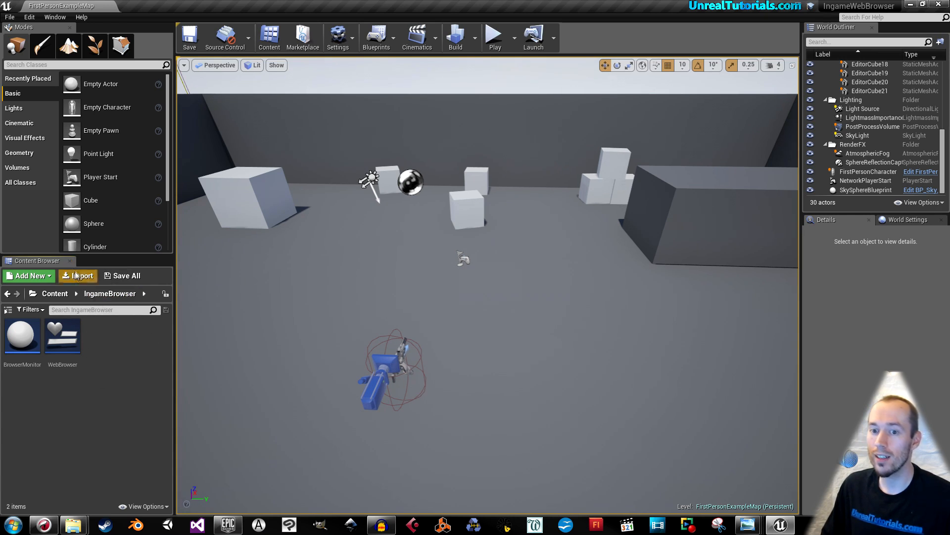
- Import UglyPCMonitor.fbx from Downloads into the IngameBrowser folder
{"action": "left_click", "coordinate": [78, 275]}
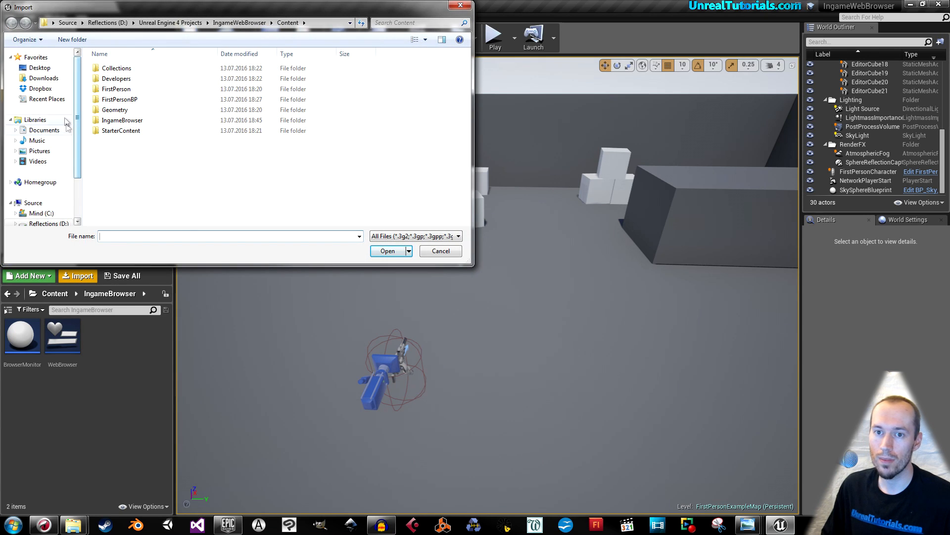
{"action": "left_click", "coordinate": [43, 78]}
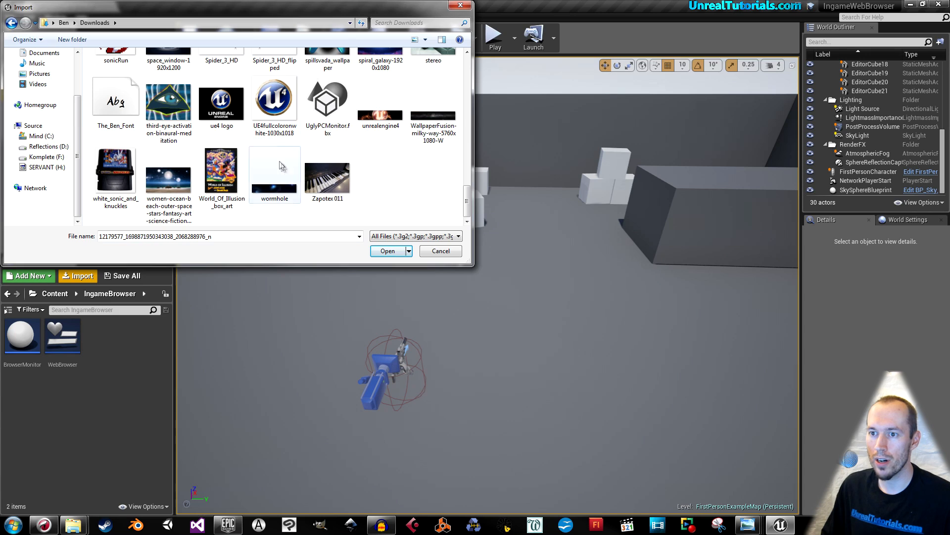
{"action": "left_click", "coordinate": [387, 251]}
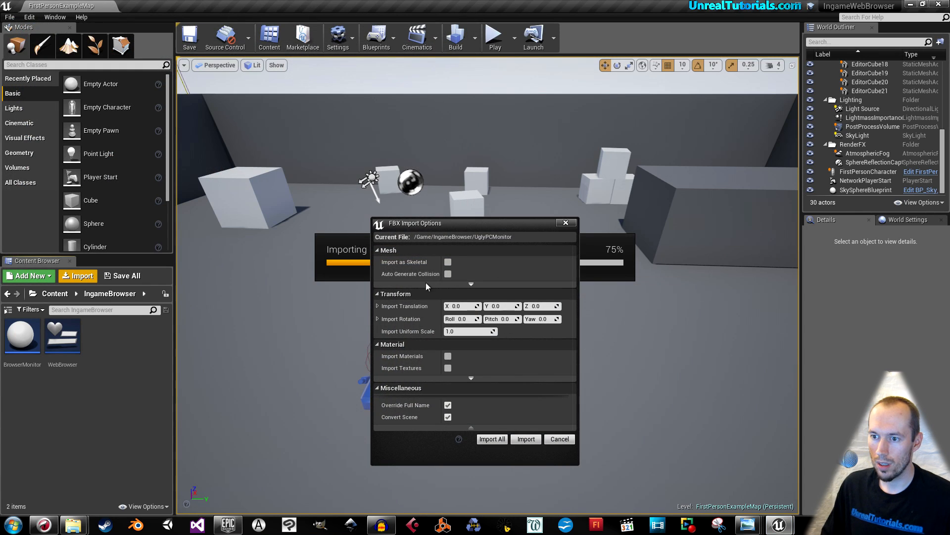
{"action": "mouse_move", "coordinate": [415, 360]}
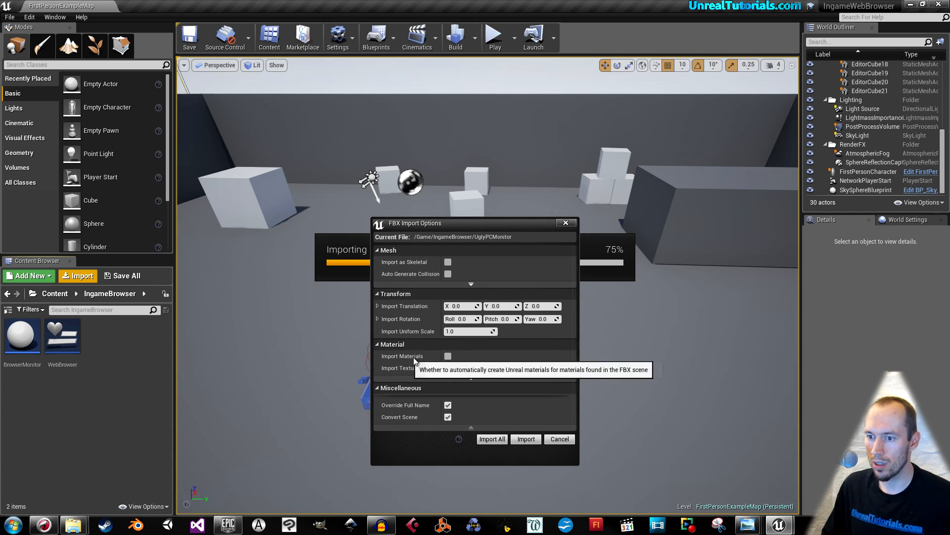
{"action": "mouse_move", "coordinate": [512, 443]}
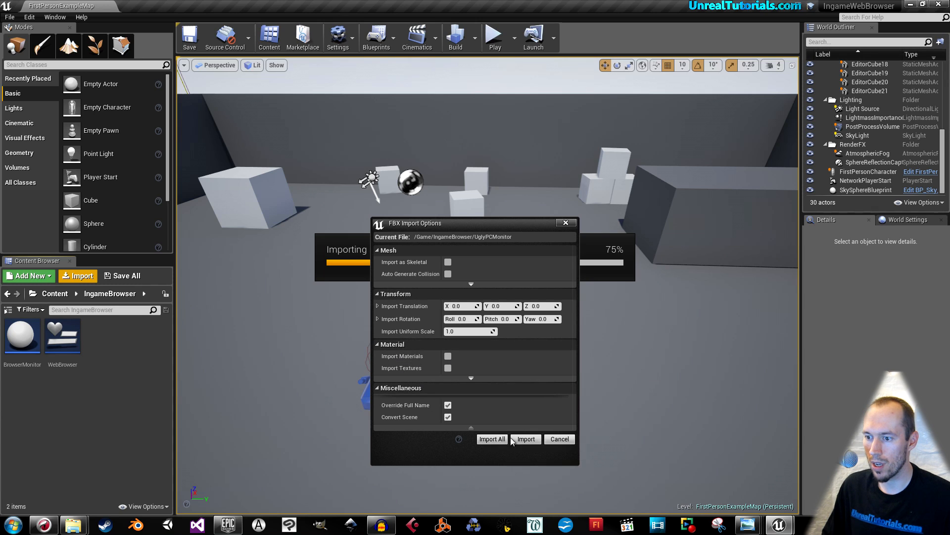
{"action": "left_click", "coordinate": [524, 439]}
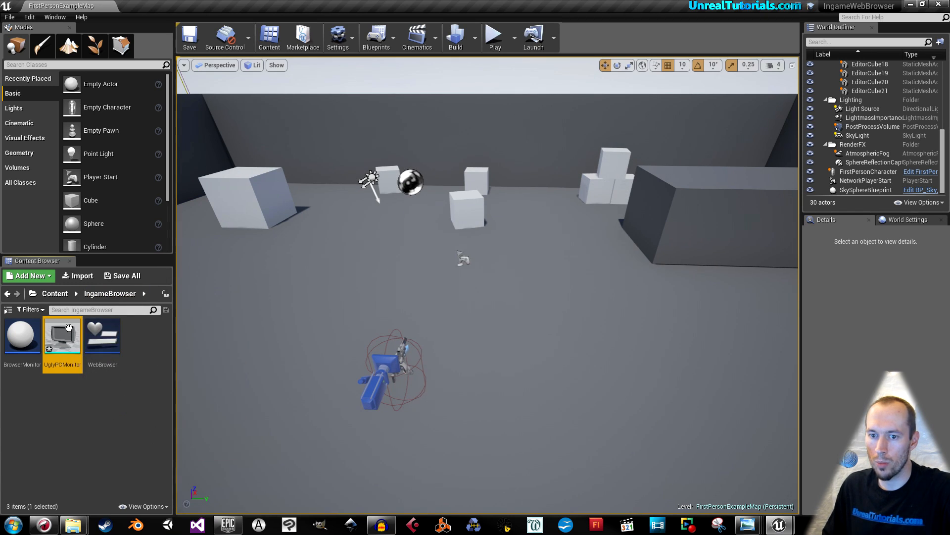
- Add a simplified box collision to the UglyPCMonitor mesh
{"action": "double_click", "coordinate": [62, 335]}
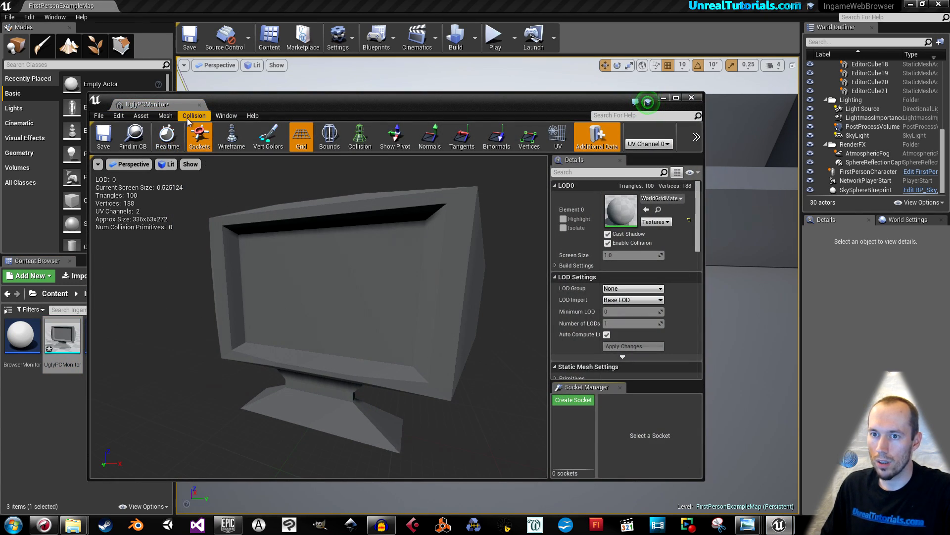
{"action": "left_click", "coordinate": [193, 116]}
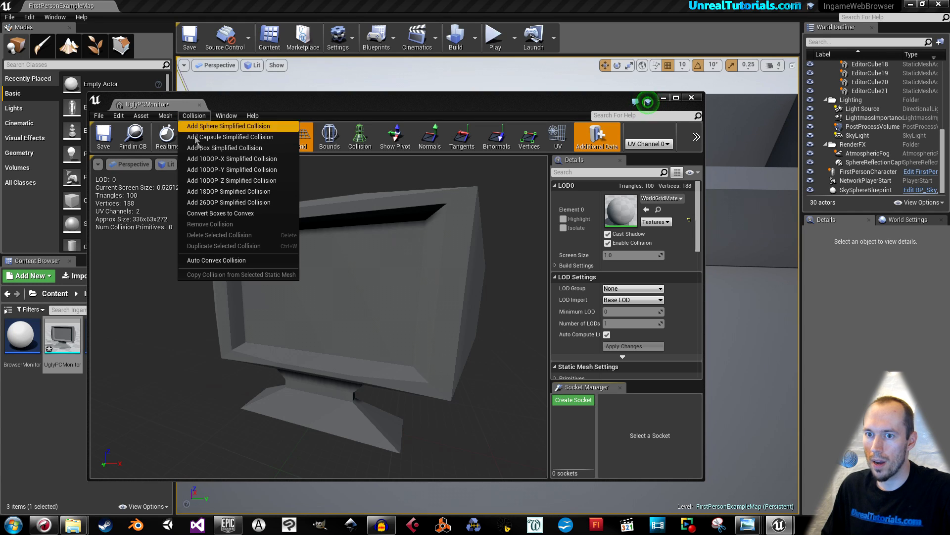
{"action": "left_click", "coordinate": [224, 148]}
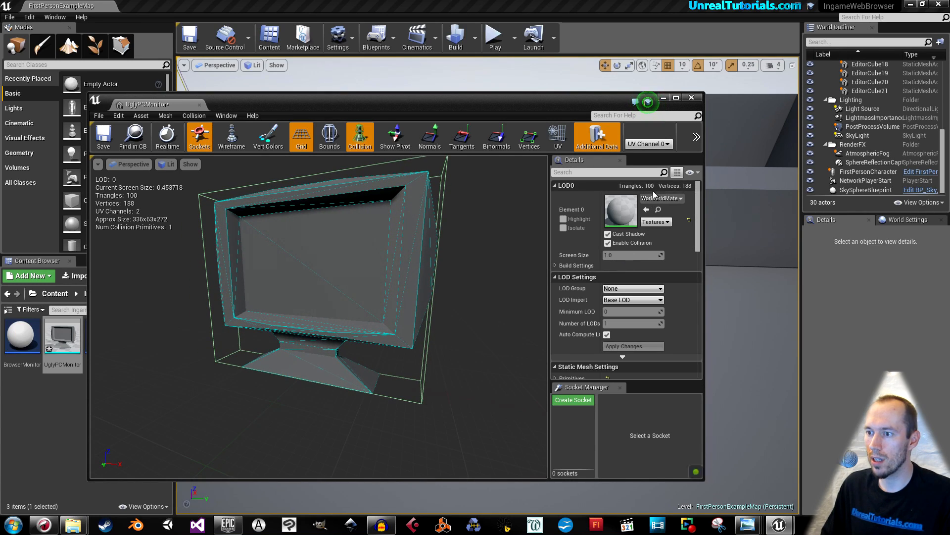
- Set the mesh's Element 0 material to M_Frame
{"action": "left_click", "coordinate": [680, 198]}
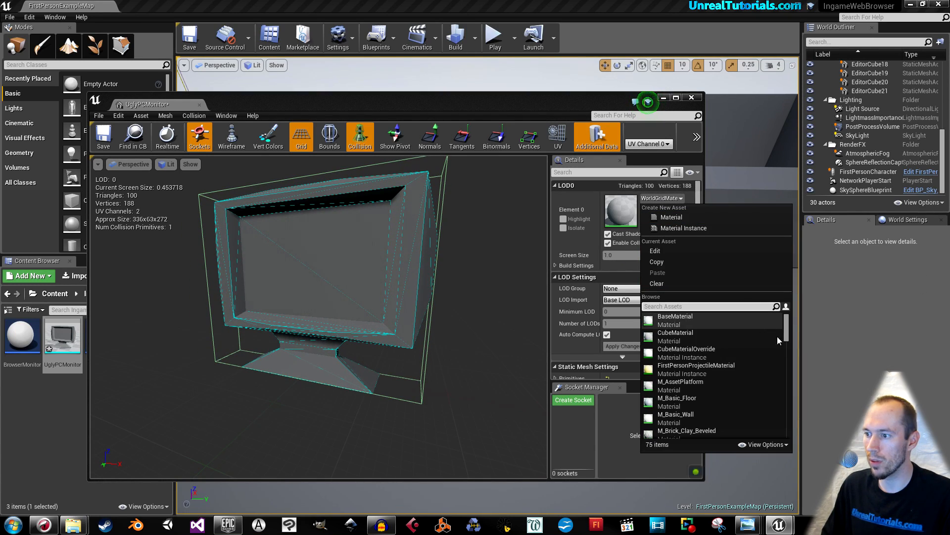
{"action": "scroll", "scroll_direction": "down", "scroll_amount": 3}
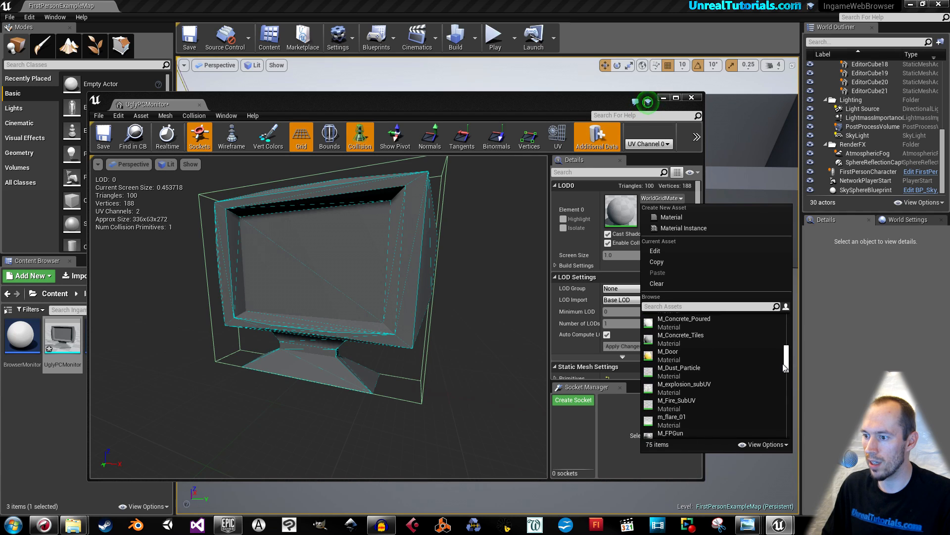
{"action": "scroll", "scroll_direction": "down", "scroll_amount": 3}
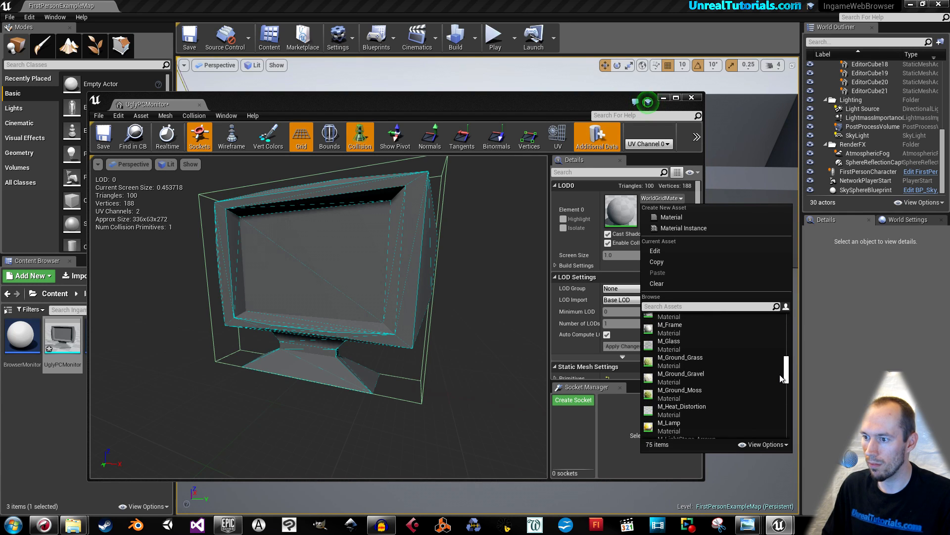
{"action": "left_click", "coordinate": [669, 324]}
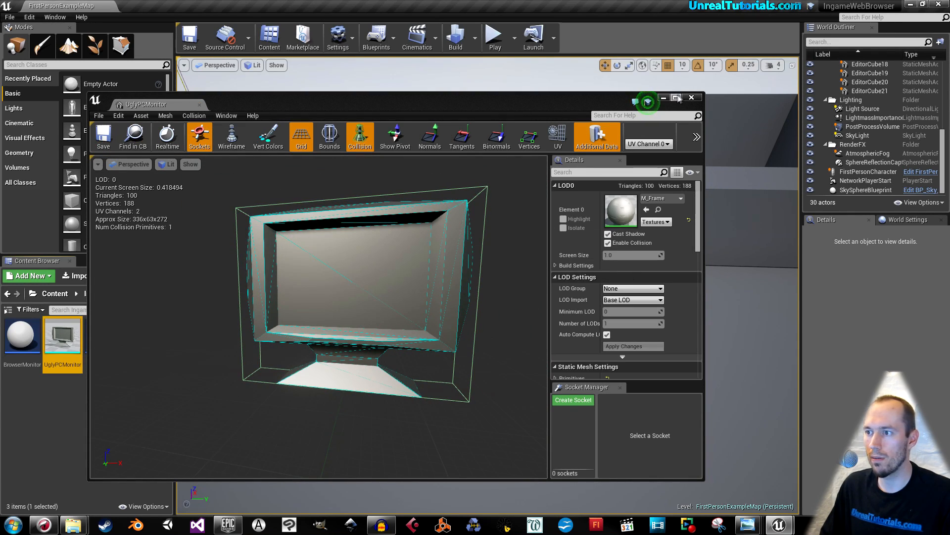
- Close the UglyPCMonitor Static Mesh Editor window
{"action": "left_click", "coordinate": [692, 97]}
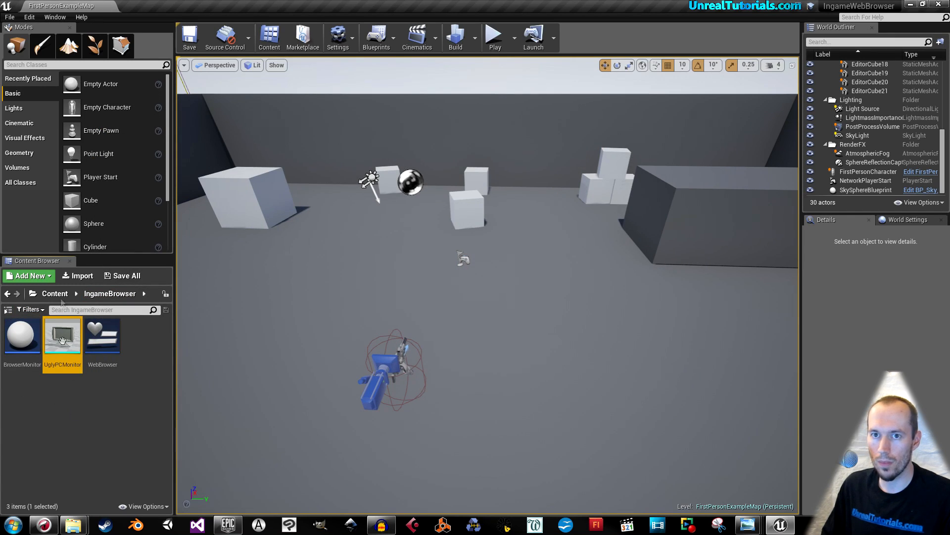
{"action": "left_click", "coordinate": [189, 35]}
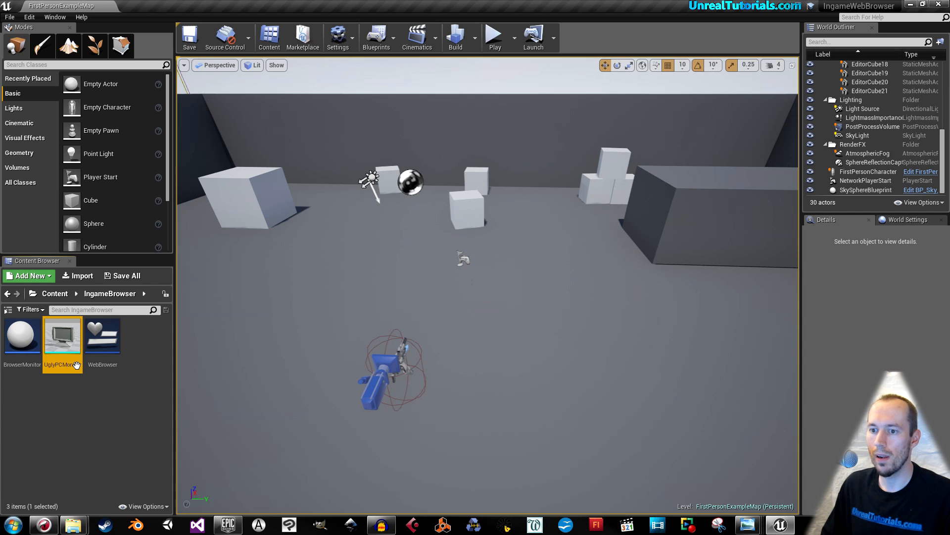
{"action": "mouse_move", "coordinate": [102, 335]}
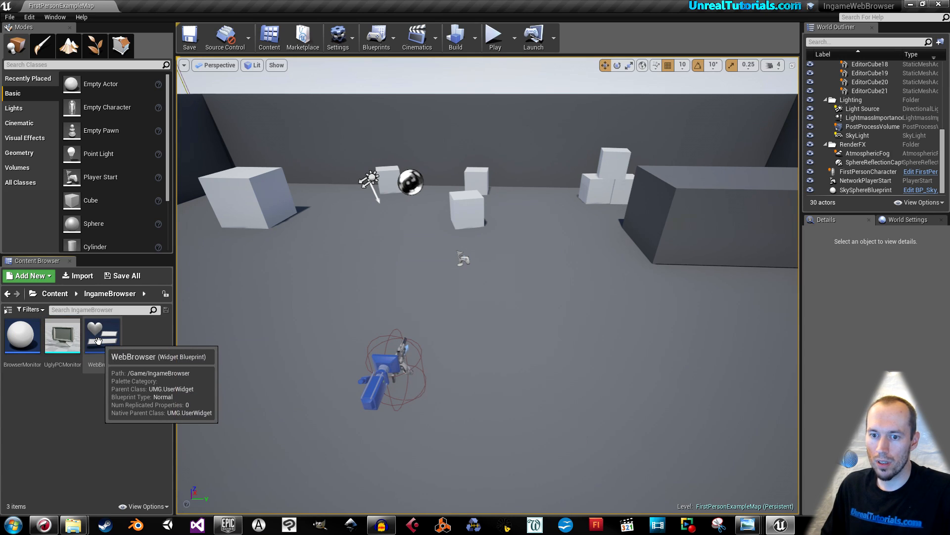
- Add a Web Browser widget to WebBrowser, full-stretch anchored with offsets 12, 84, 17, 12.8
{"action": "double_click", "coordinate": [101, 336]}
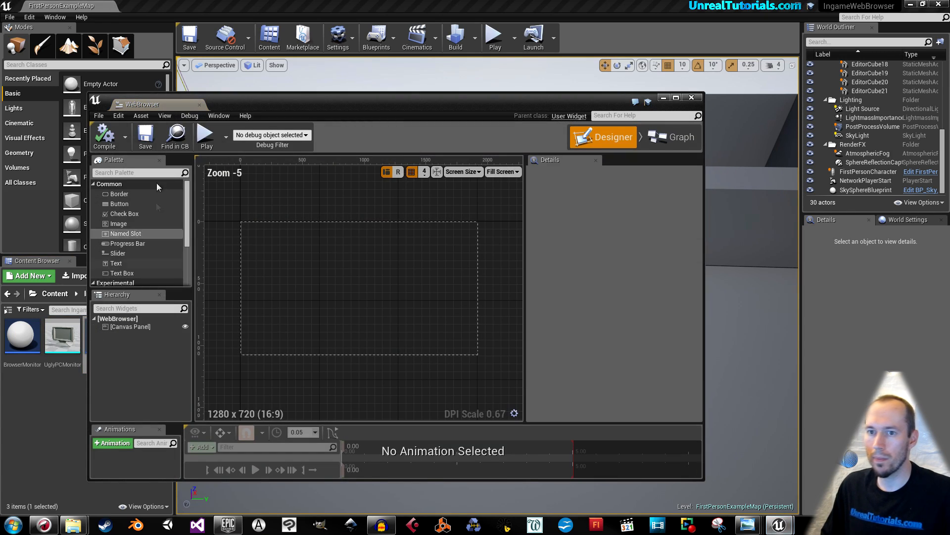
{"action": "left_click", "coordinate": [675, 97]}
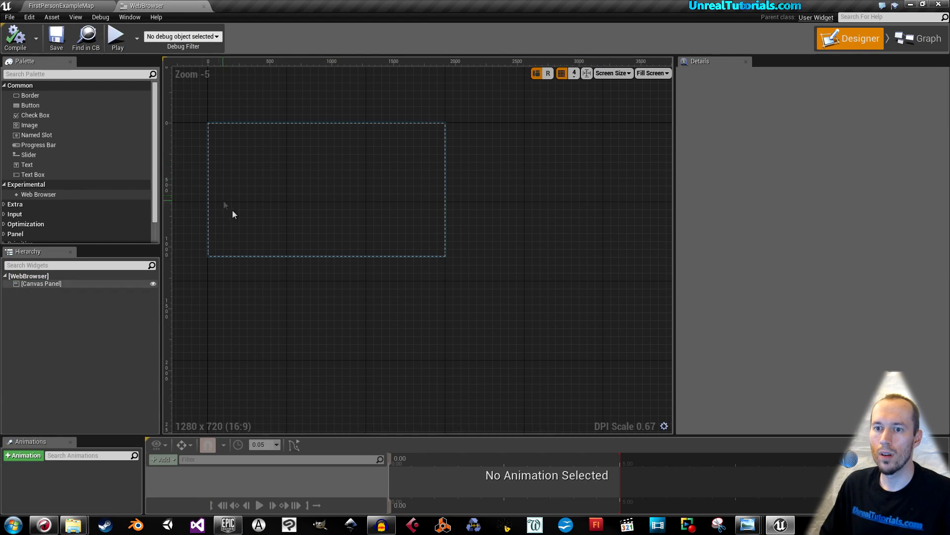
{"action": "scroll", "scroll_direction": "up", "scroll_amount": 3}
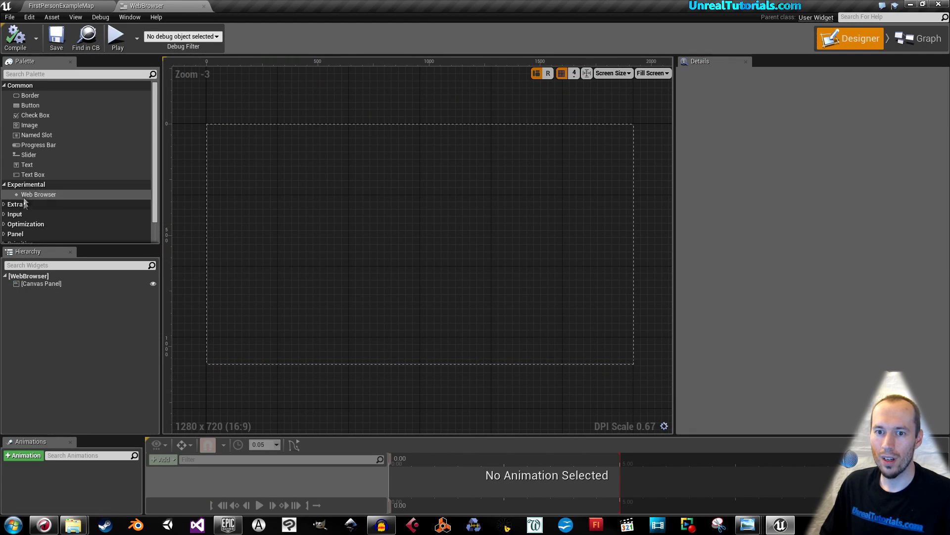
{"action": "left_click", "coordinate": [26, 184]}
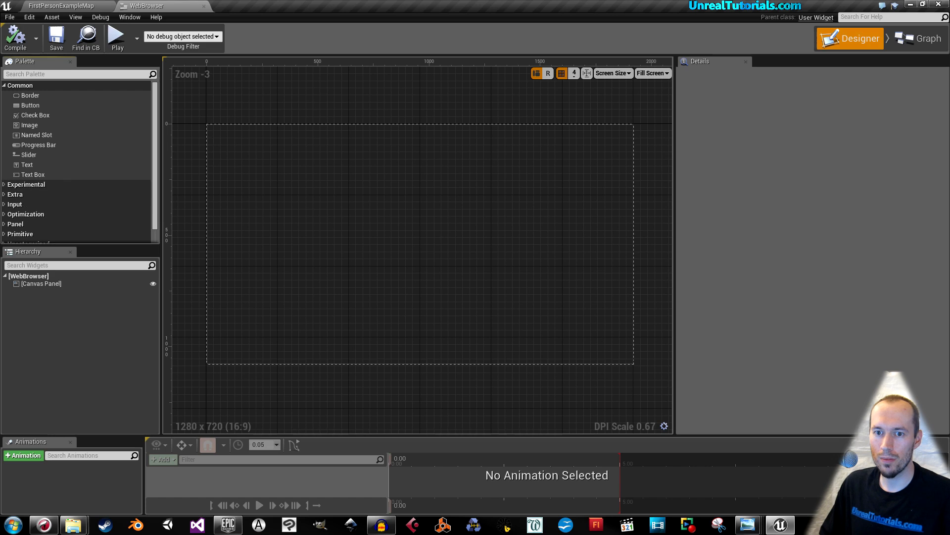
{"action": "left_click", "coordinate": [27, 183]}
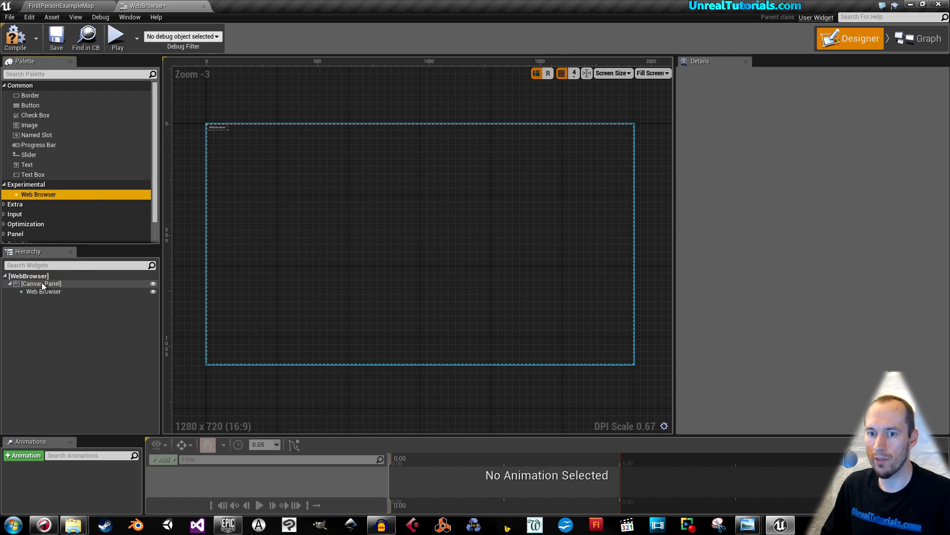
{"action": "left_click", "coordinate": [43, 291]}
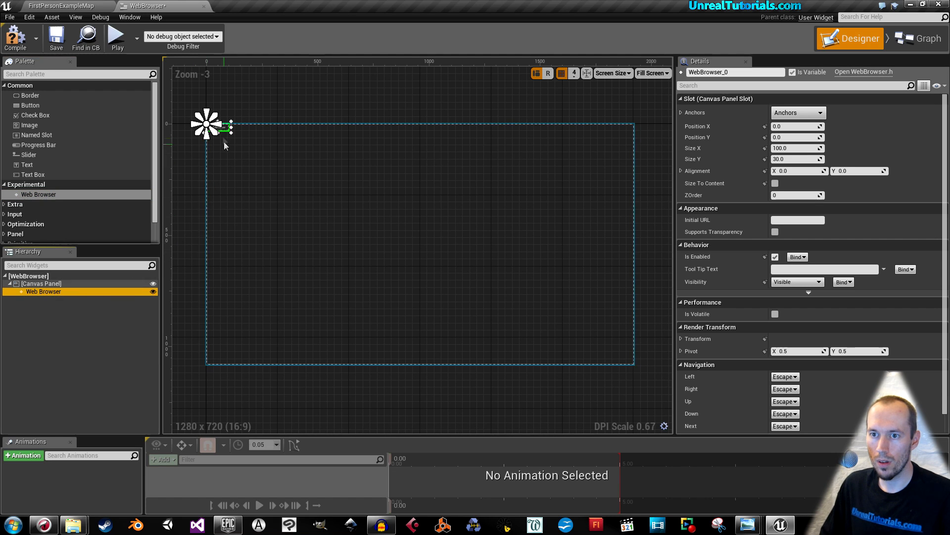
{"action": "left_click_drag", "start_coordinate": [207, 124], "coordinate": [220, 145]}
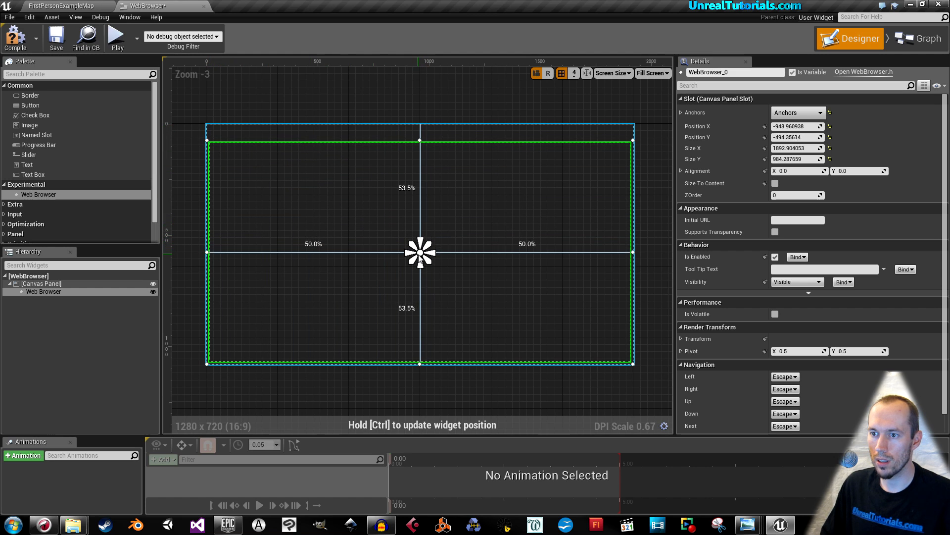
{"action": "left_click", "coordinate": [797, 113]}
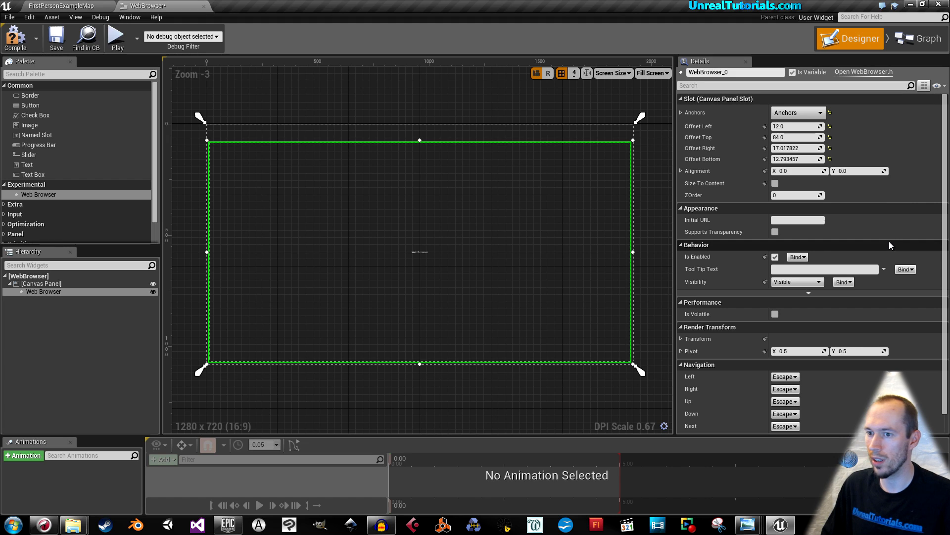
{"action": "mouse_move", "coordinate": [712, 264]}
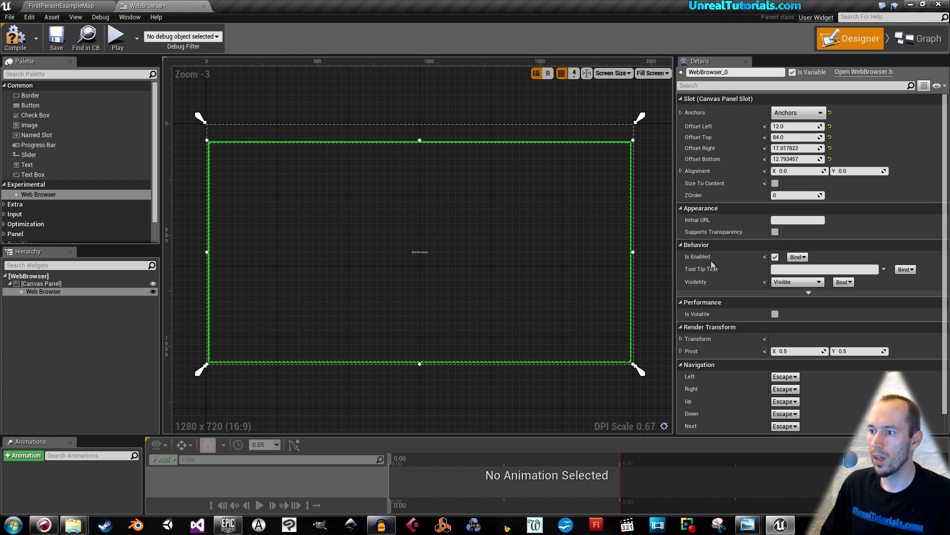
{"action": "mouse_move", "coordinate": [720, 229]}
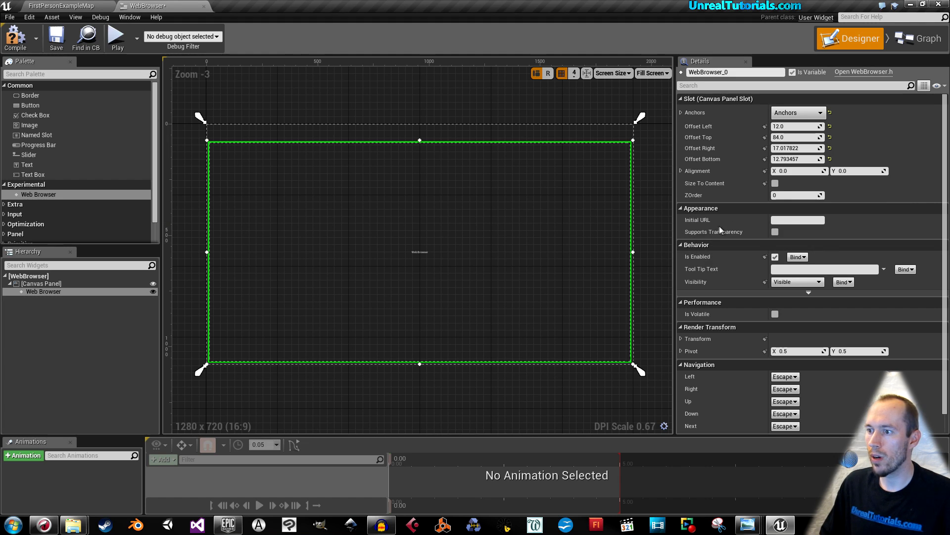
{"action": "left_click", "coordinate": [798, 219]}
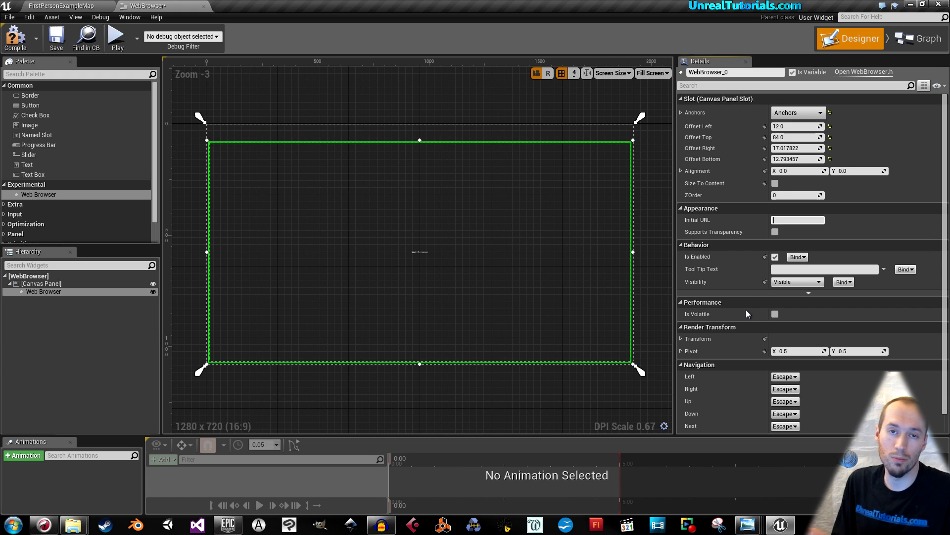
{"action": "type", "text": "www.unrealtutorials.com"}
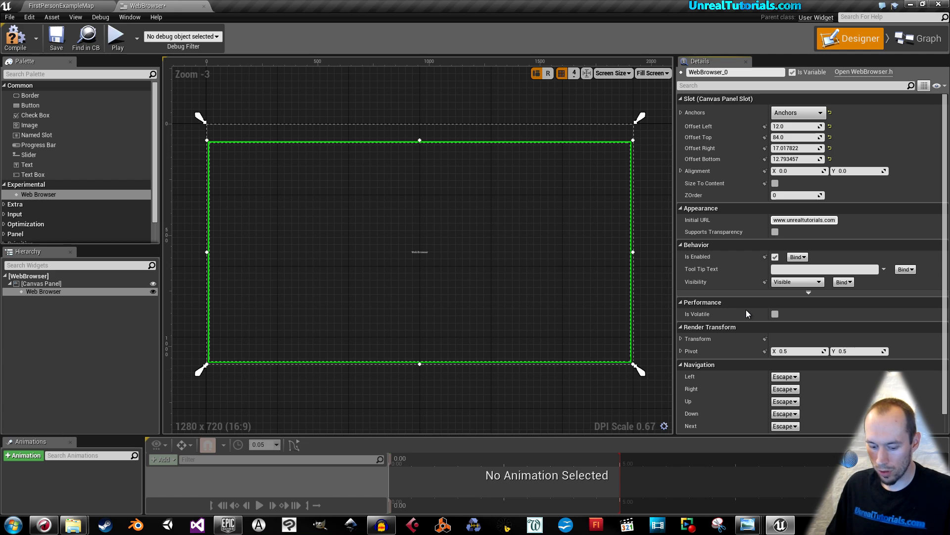
{"action": "triple_click", "coordinate": [803, 219]}
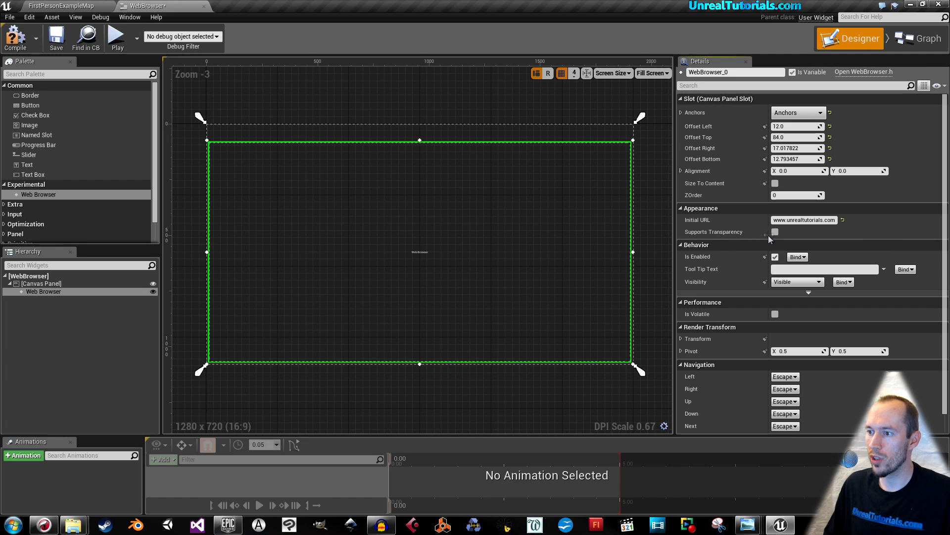
{"action": "left_click", "coordinate": [775, 232]}
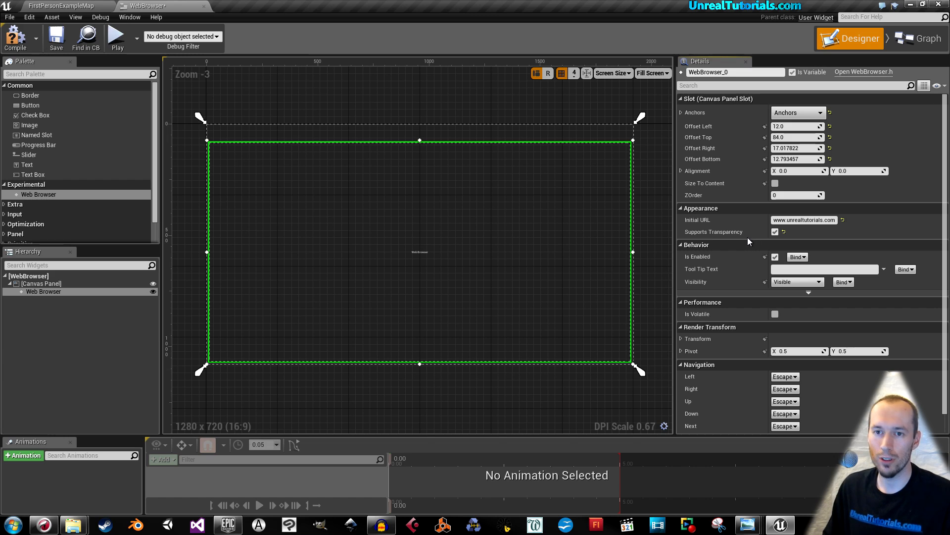
{"action": "mouse_move", "coordinate": [228, 111]}
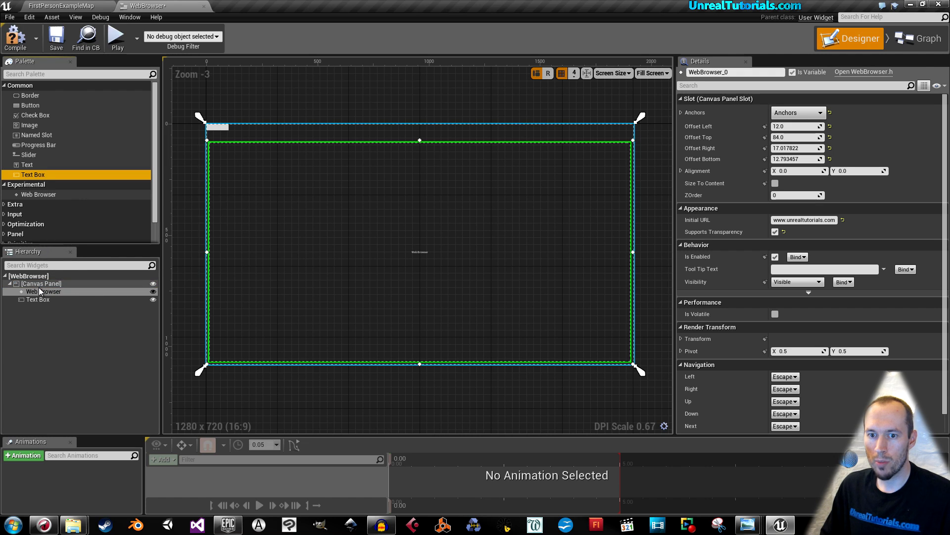
{"action": "left_click", "coordinate": [38, 300]}
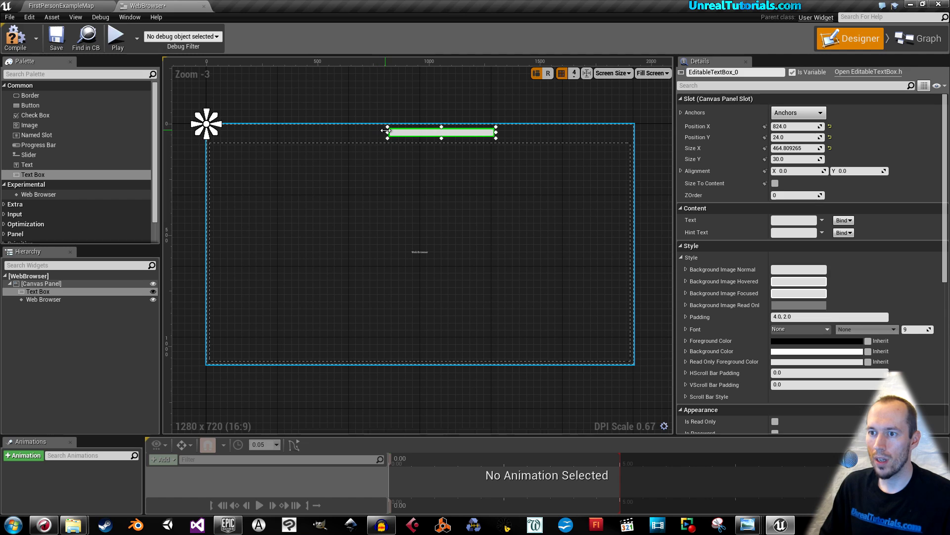
{"action": "left_click_drag", "start_coordinate": [388, 133], "coordinate": [362, 133]}
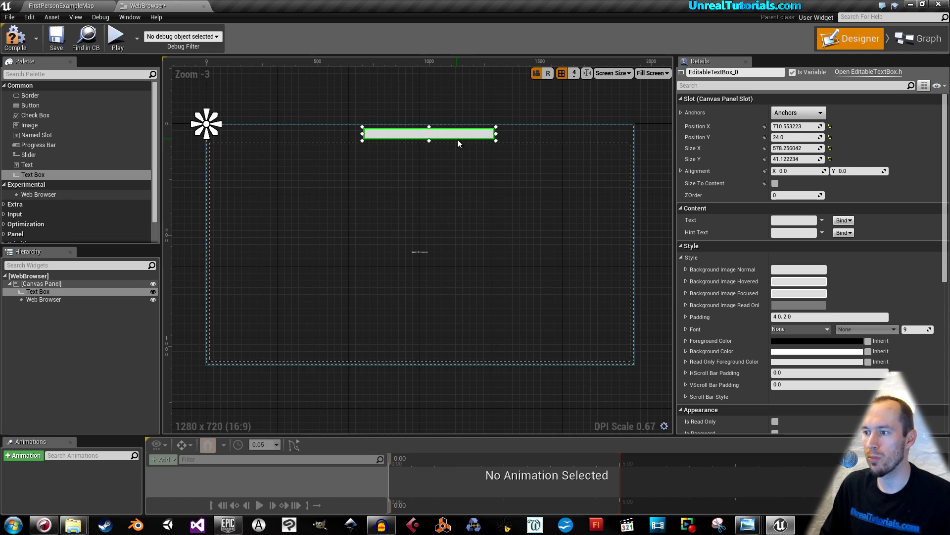
{"action": "mouse_move", "coordinate": [794, 219]}
{"action": "type", "text": "www.unrealtutorials.com"}
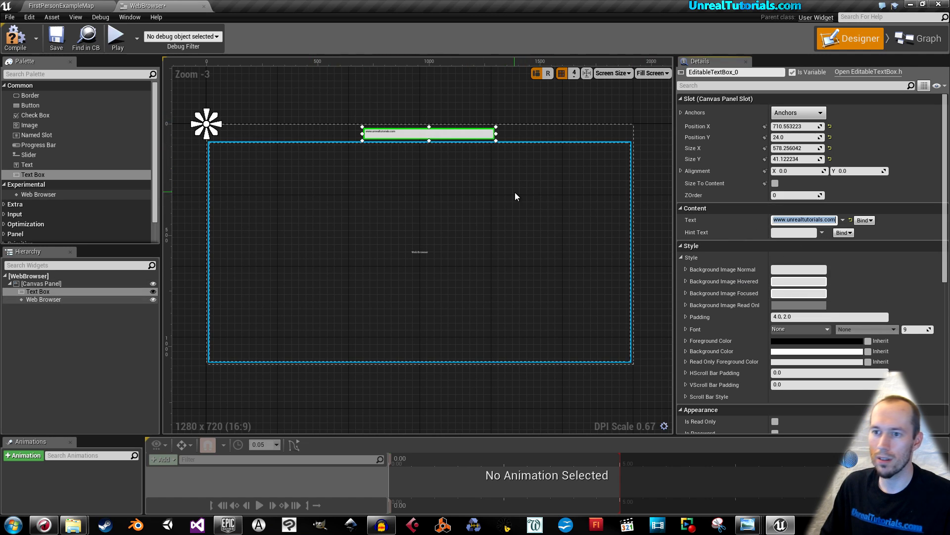
{"action": "mouse_move", "coordinate": [539, 191]}
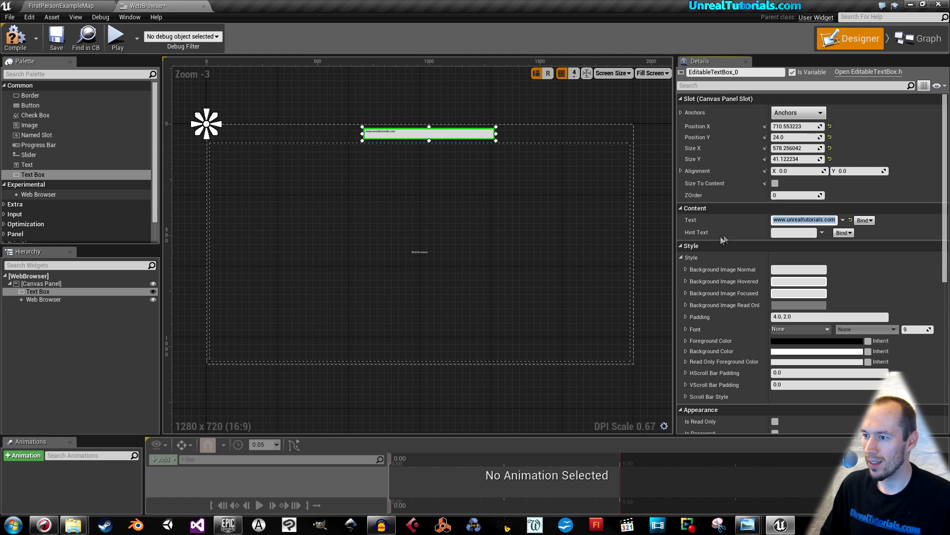
{"action": "mouse_move", "coordinate": [695, 329]}
{"action": "type", "text": "20"}
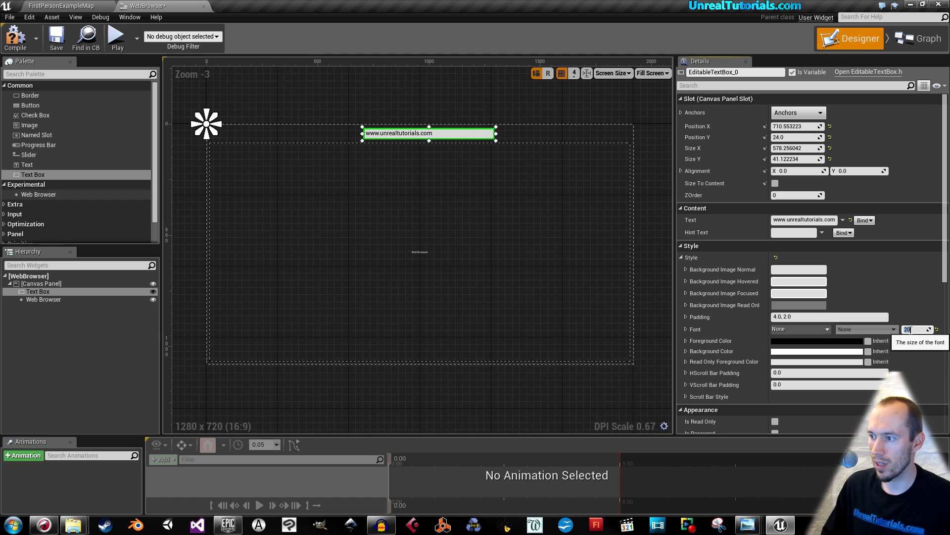
{"action": "mouse_move", "coordinate": [729, 197]}
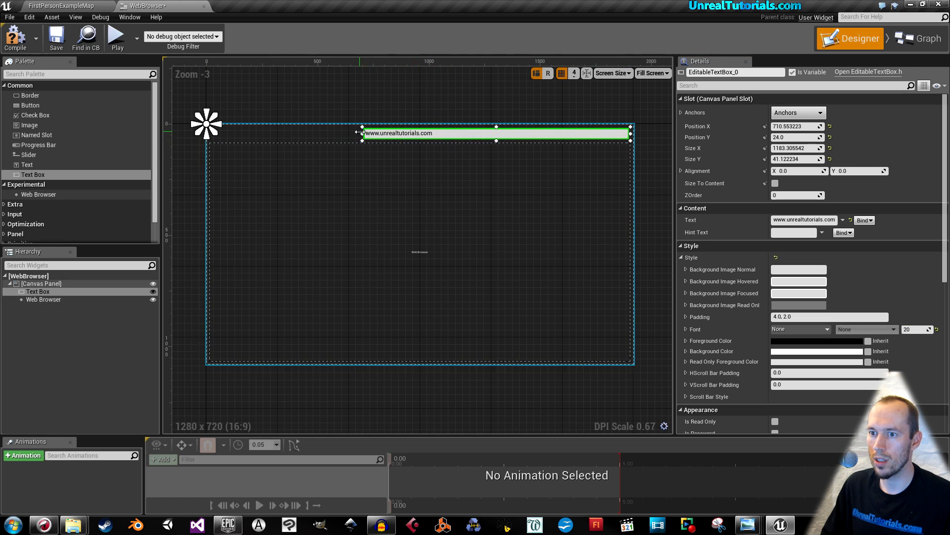
{"action": "left_click_drag", "start_coordinate": [363, 133], "coordinate": [208, 140]}
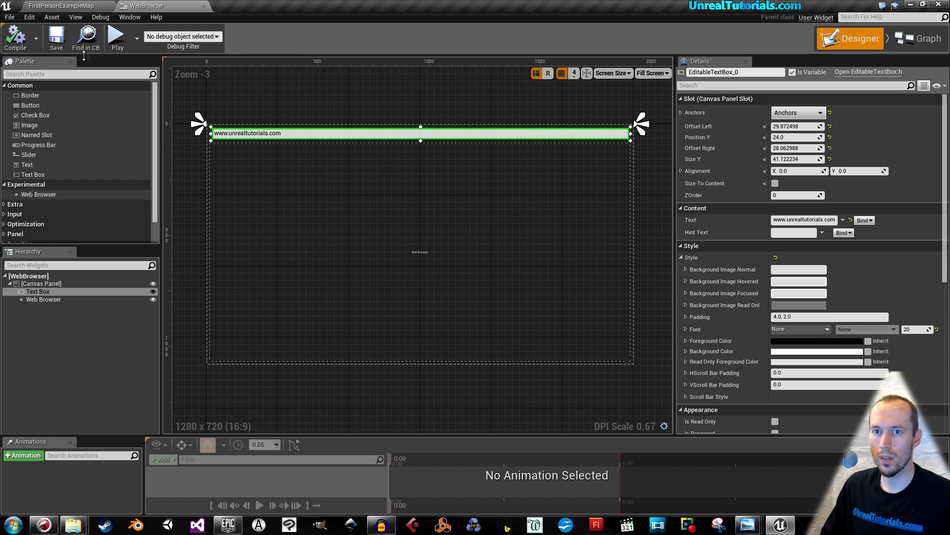
{"action": "left_click", "coordinate": [57, 6]}
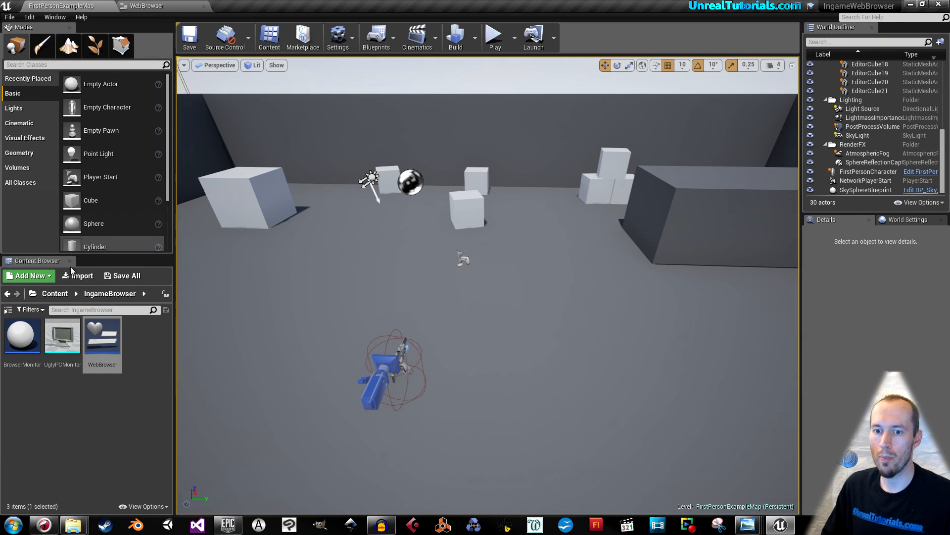
{"action": "left_click", "coordinate": [45, 398]}
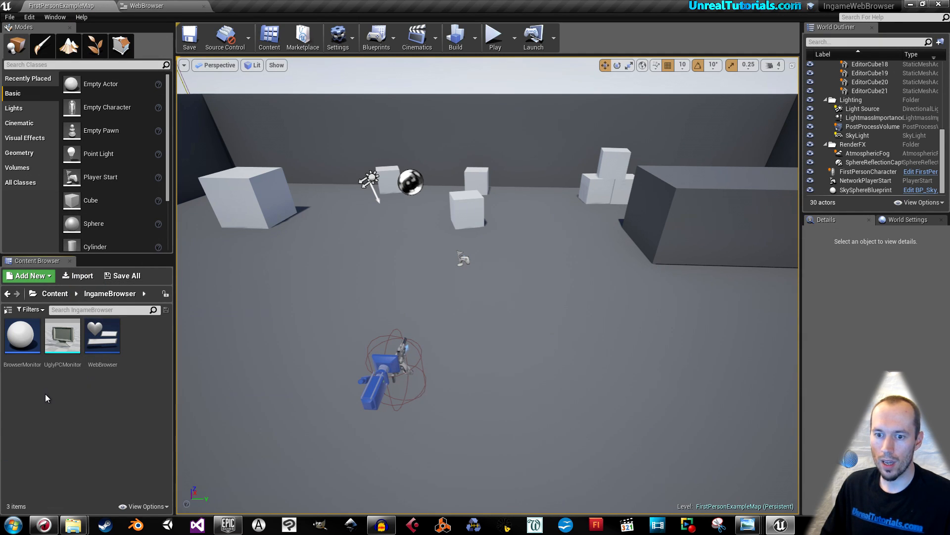
{"action": "mouse_move", "coordinate": [23, 336]}
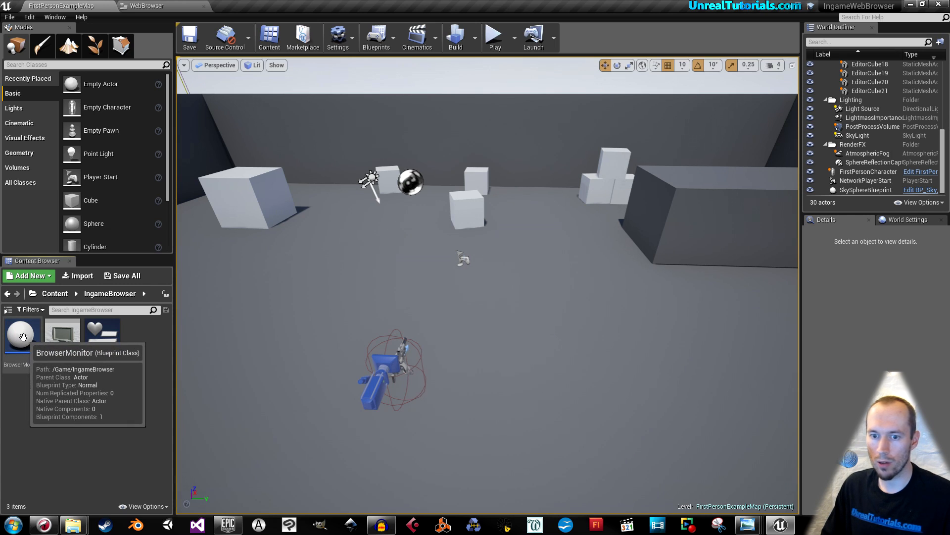
- In BrowserMonitor, add a Static Mesh component TheMonitor using the UglyPCMonitor mesh
{"action": "double_click", "coordinate": [21, 330]}
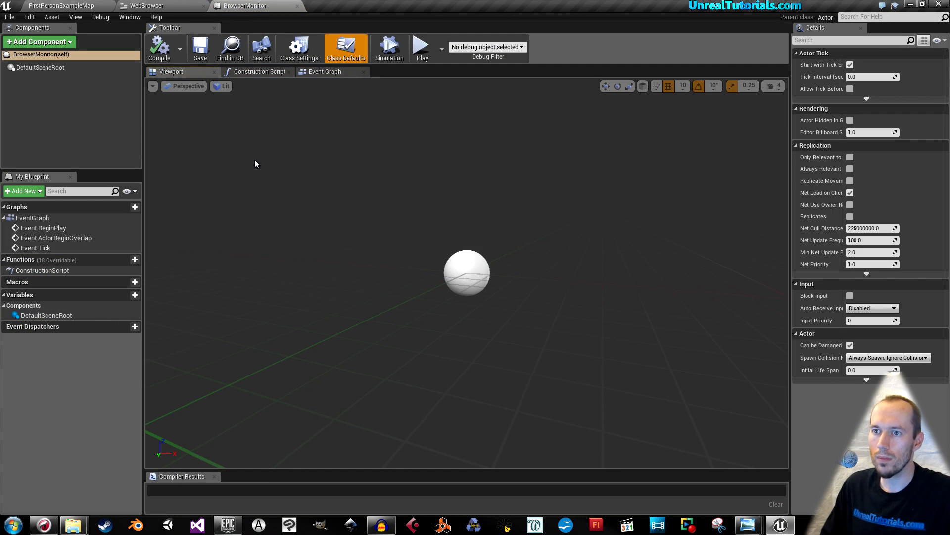
{"action": "mouse_move", "coordinate": [305, 172]}
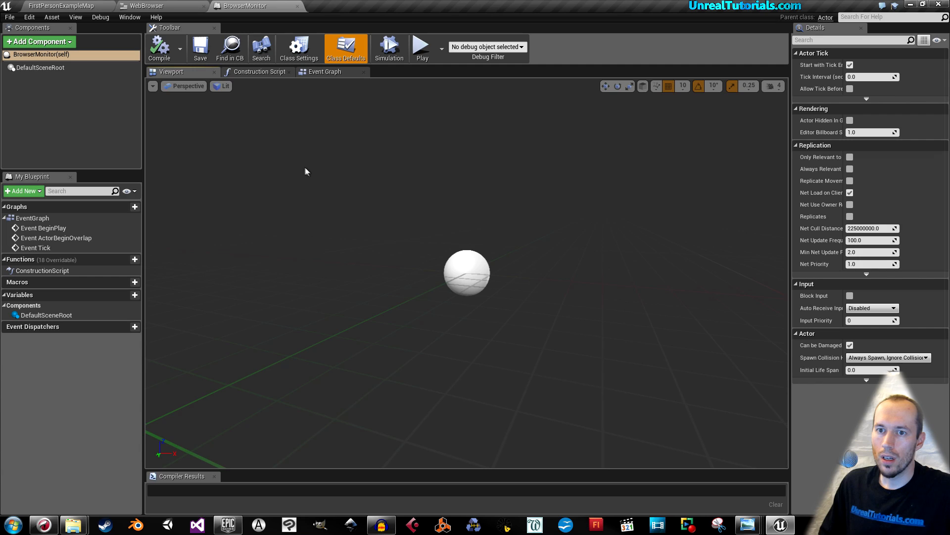
{"action": "mouse_move", "coordinate": [105, 95]}
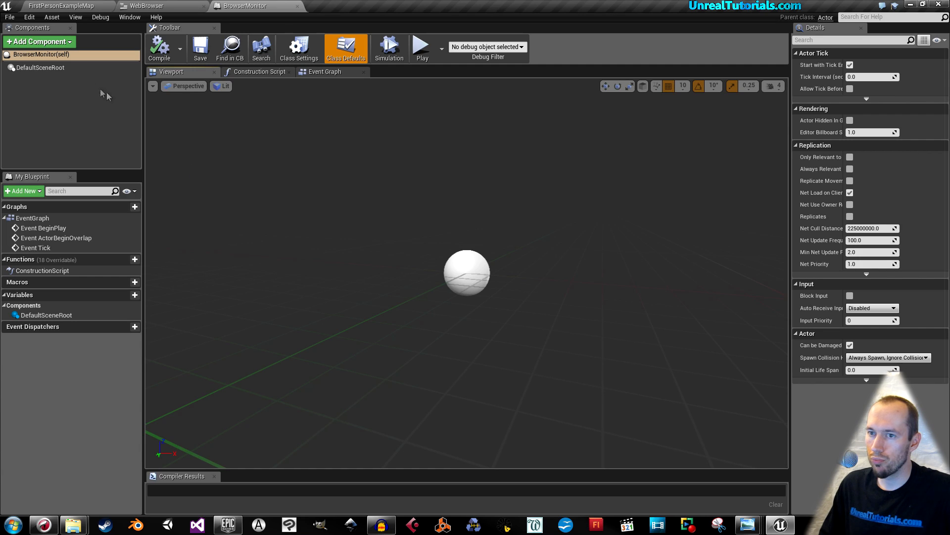
{"action": "left_click", "coordinate": [39, 41]}
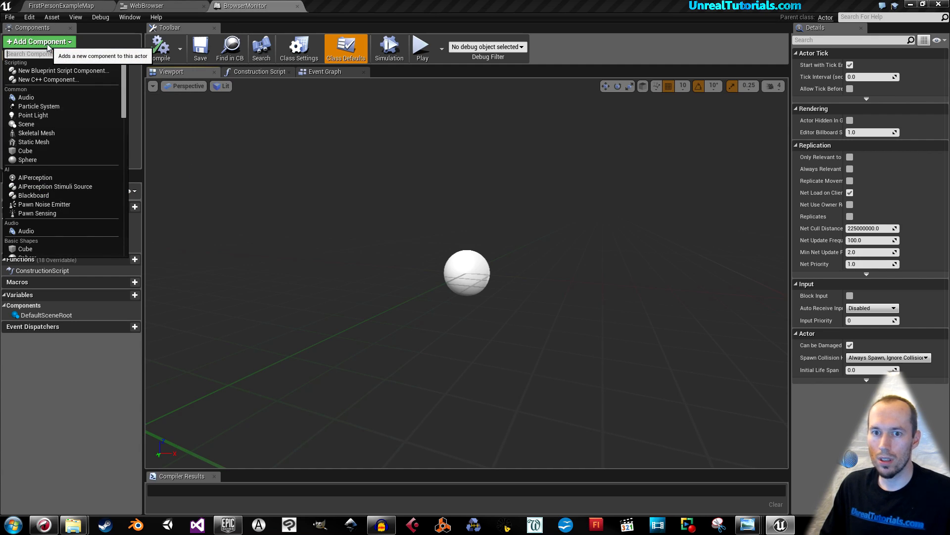
{"action": "left_click", "coordinate": [34, 141]}
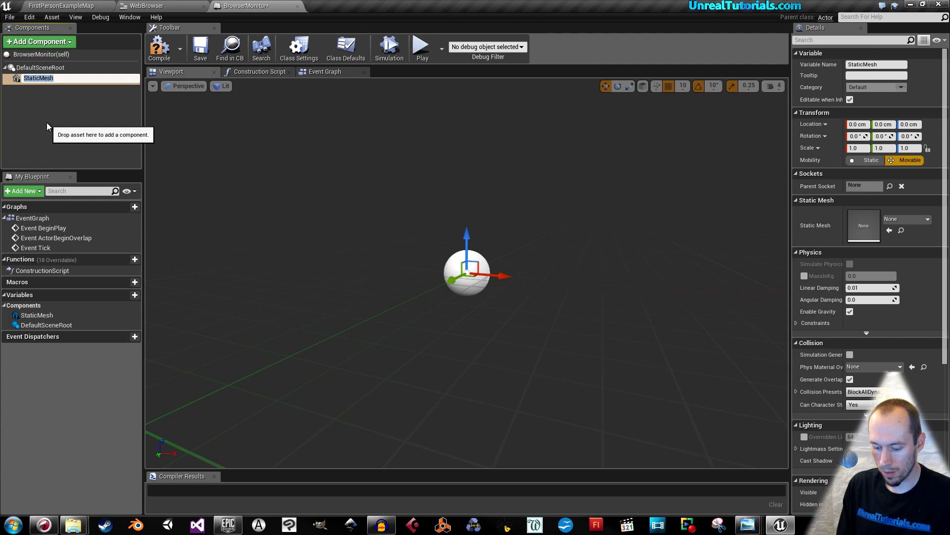
{"action": "type", "text": "TheMonitor"}
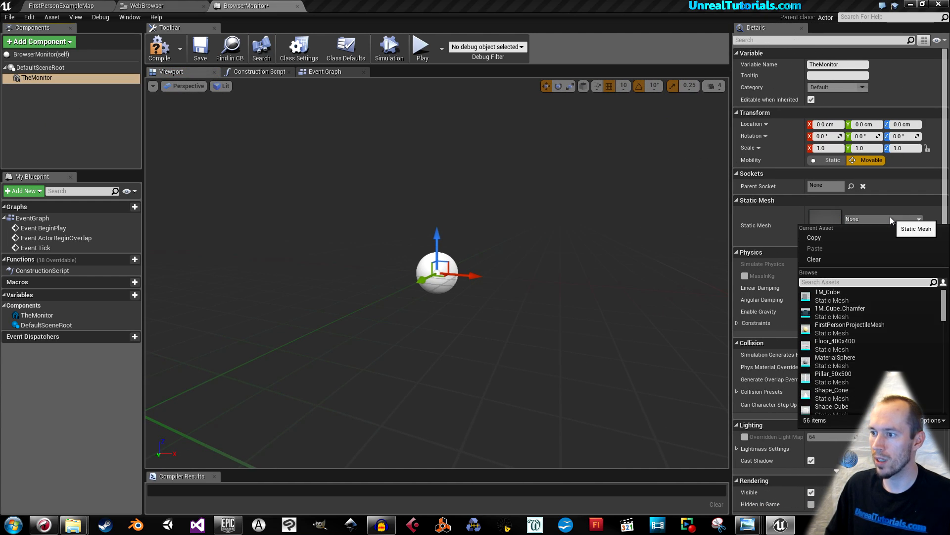
{"action": "type", "text": "ugly"}
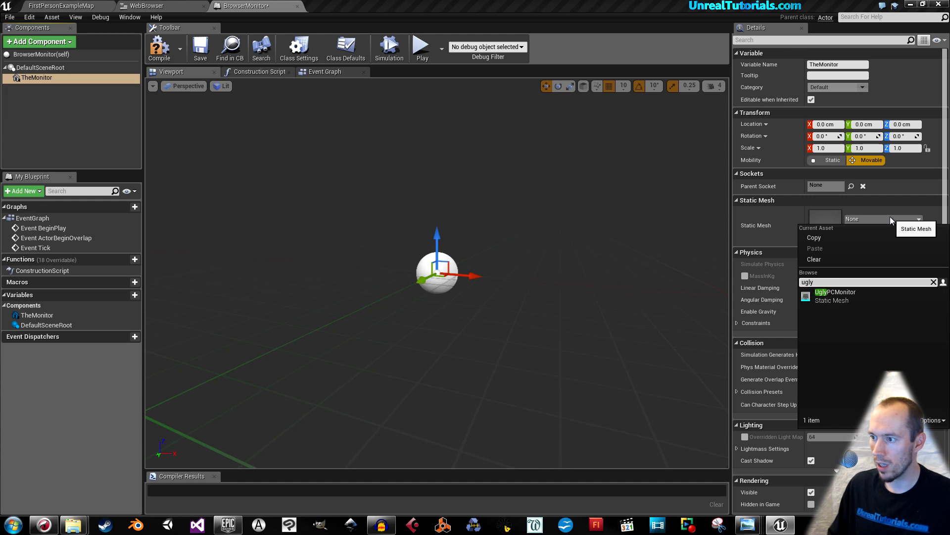
{"action": "mouse_move", "coordinate": [835, 296]}
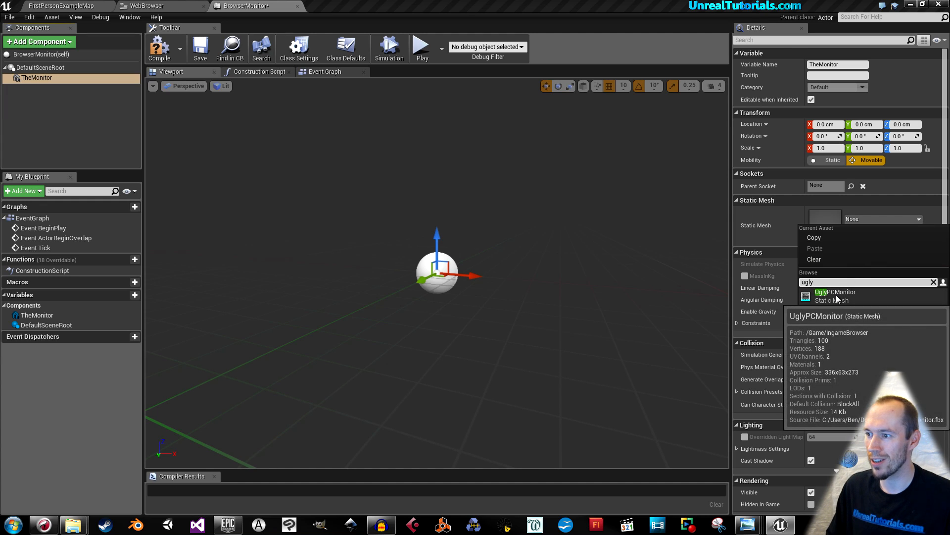
{"action": "left_click", "coordinate": [835, 296]}
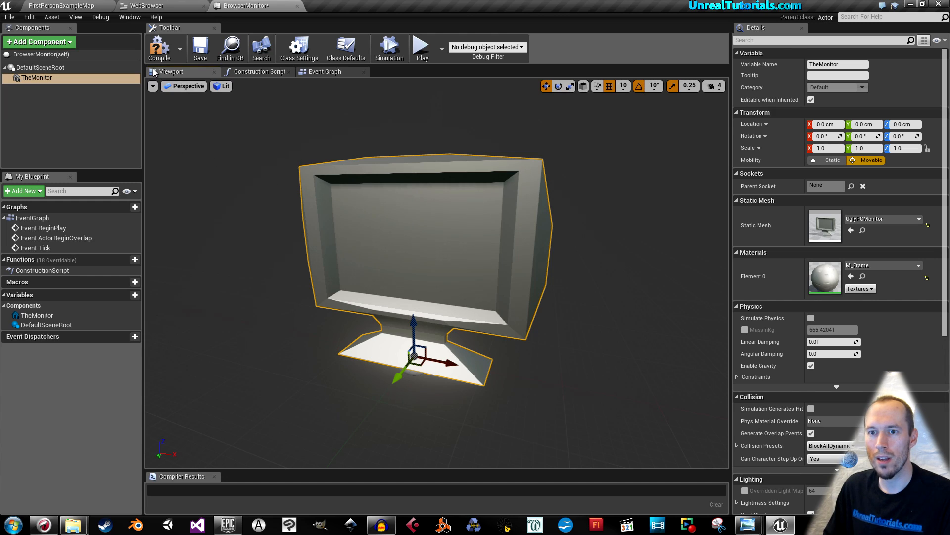
{"action": "mouse_move", "coordinate": [39, 41]}
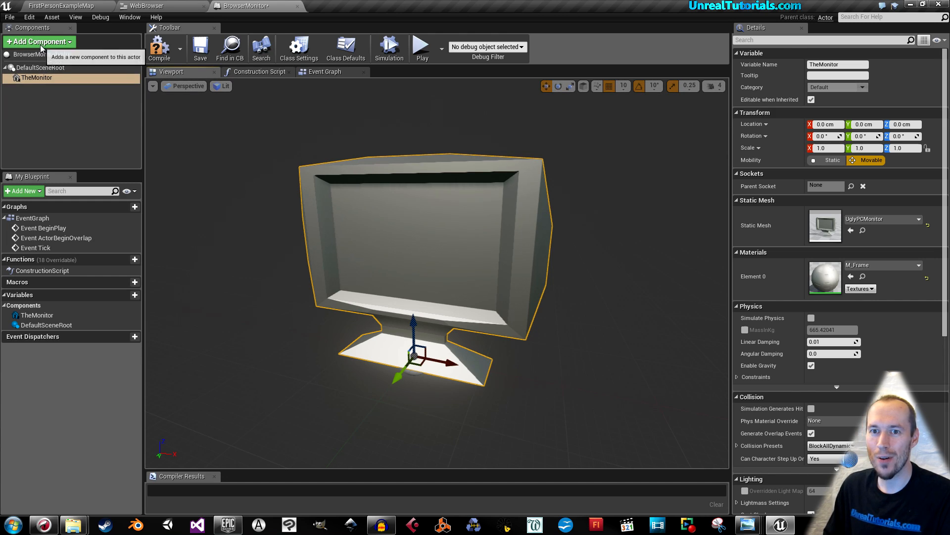
- Add a Point Light component in front of the monitor screen and tint it light blue
{"action": "left_click", "coordinate": [38, 41]}
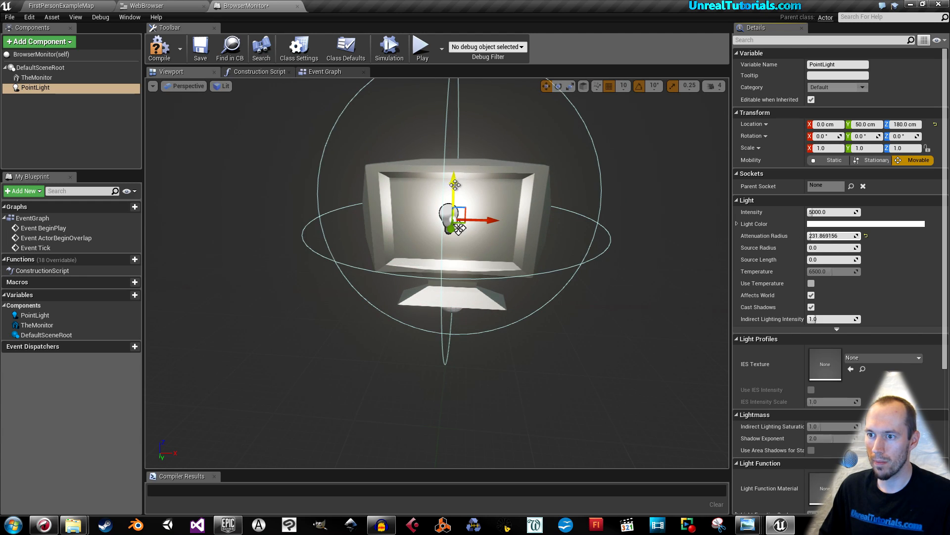
{"action": "left_click", "coordinate": [865, 223]}
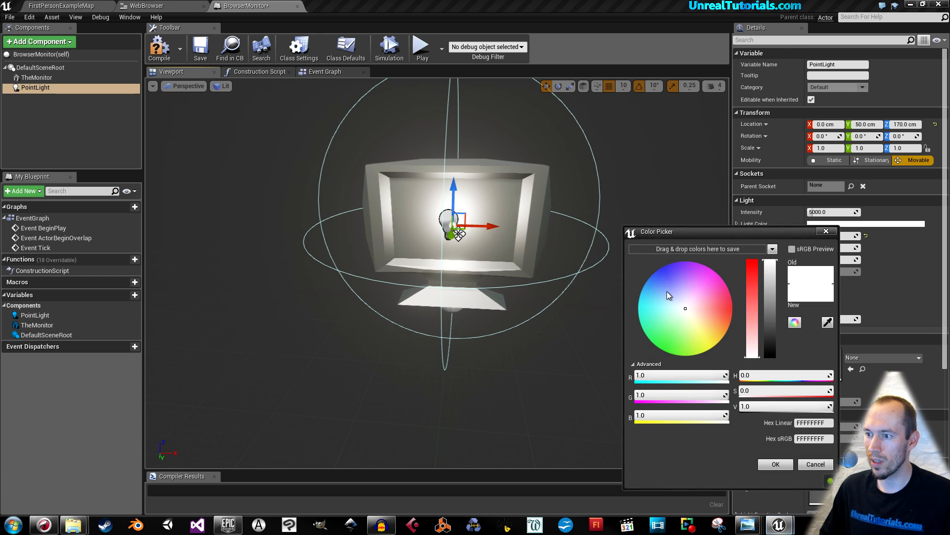
{"action": "left_click", "coordinate": [656, 297]}
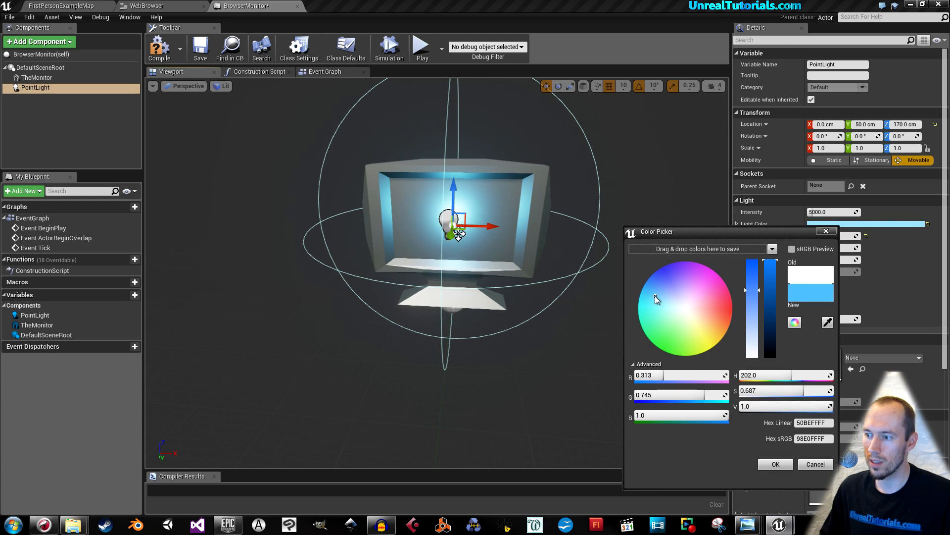
{"action": "left_click", "coordinate": [776, 464]}
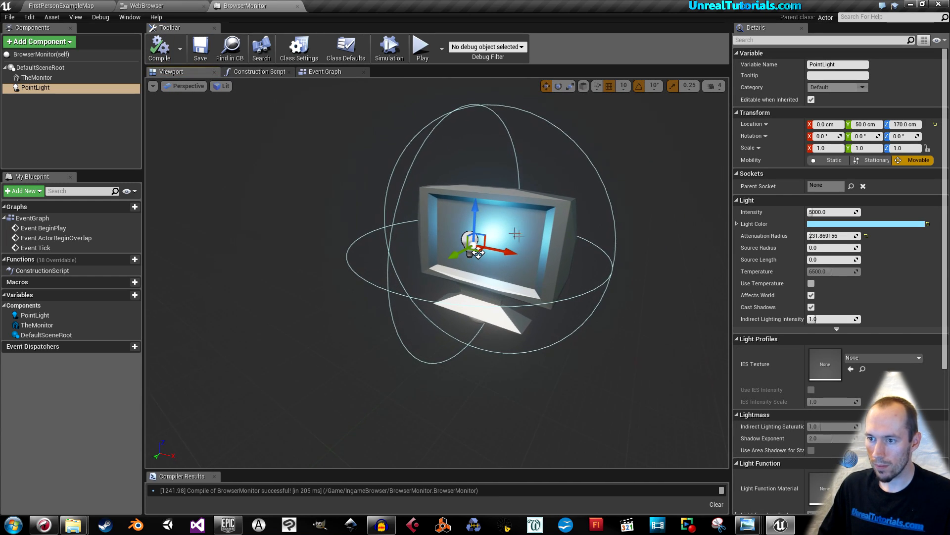
- Add a Widget component to BrowserMonitor and name it 3DWidget
{"action": "left_click", "coordinate": [38, 41]}
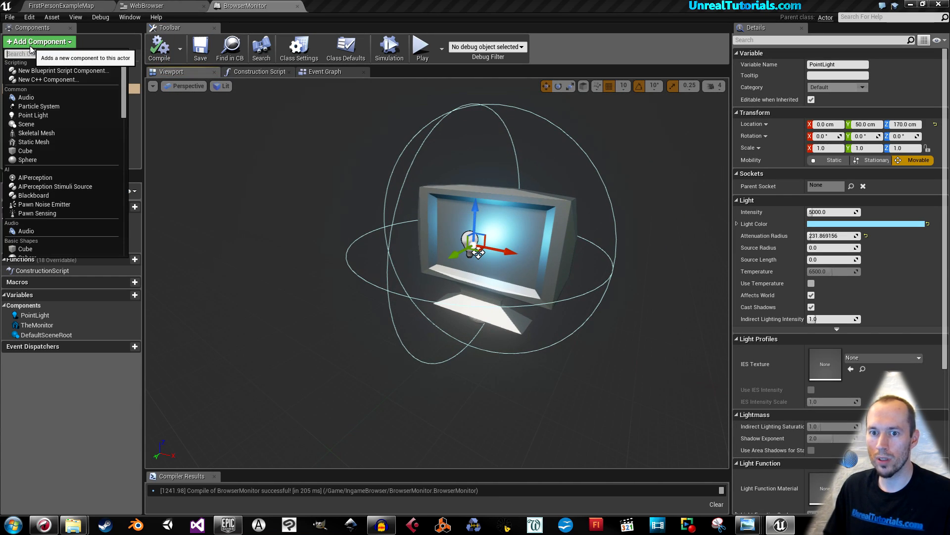
{"action": "type", "text": "widget"}
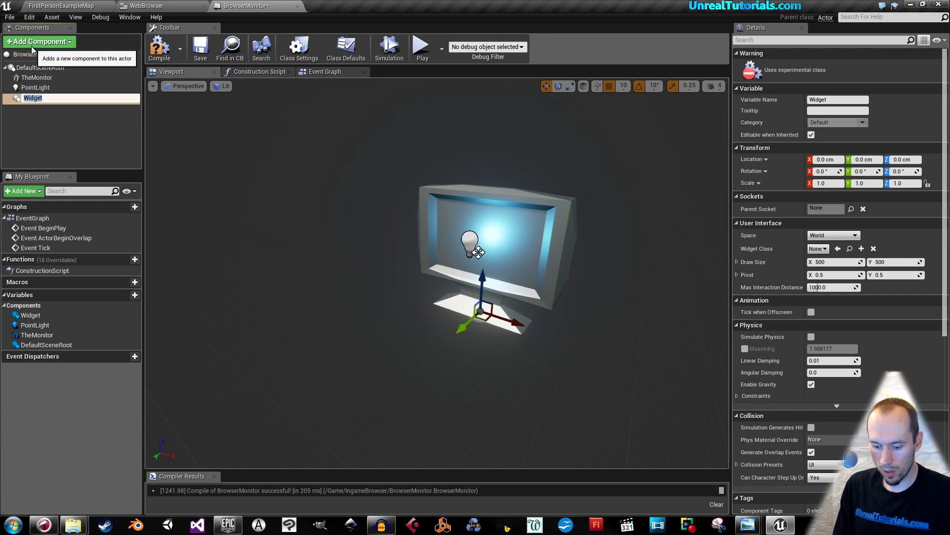
{"action": "type", "text": "3DWidget"}
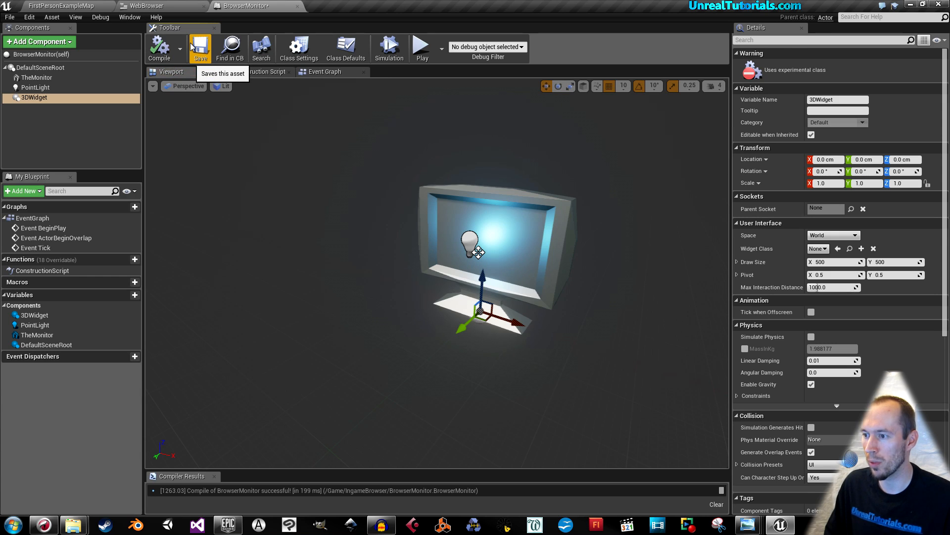
{"action": "mouse_move", "coordinate": [602, 219]}
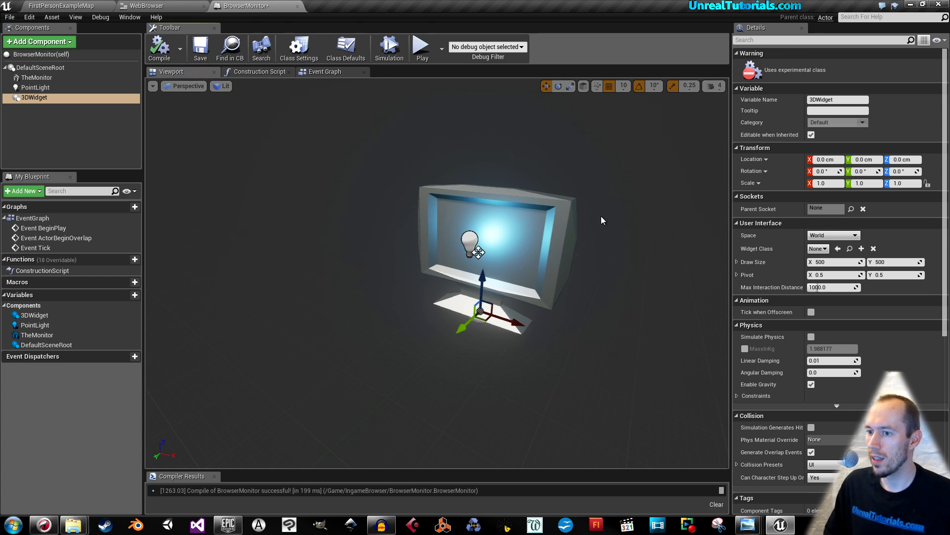
{"action": "mouse_move", "coordinate": [767, 230]}
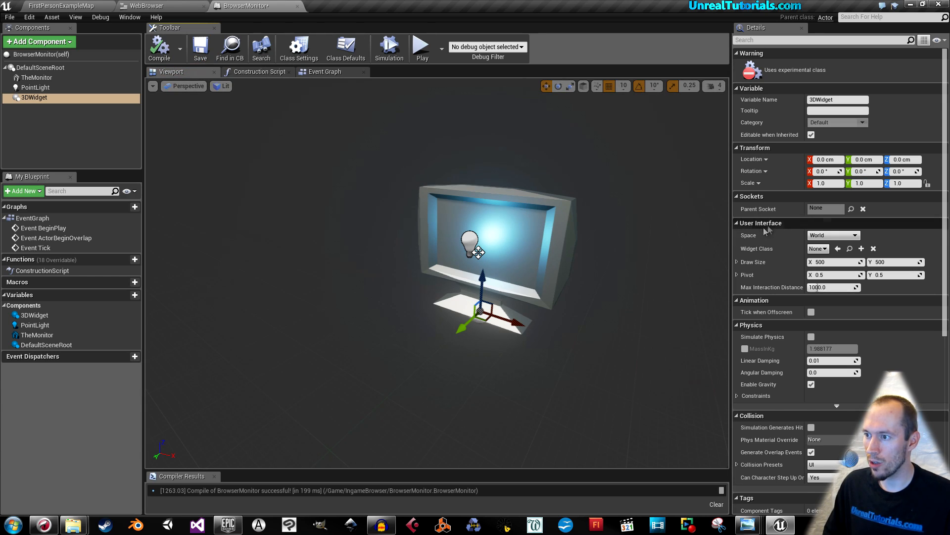
- Switch 3DWidget's Space to Screen and then back to World
{"action": "left_click", "coordinate": [855, 235]}
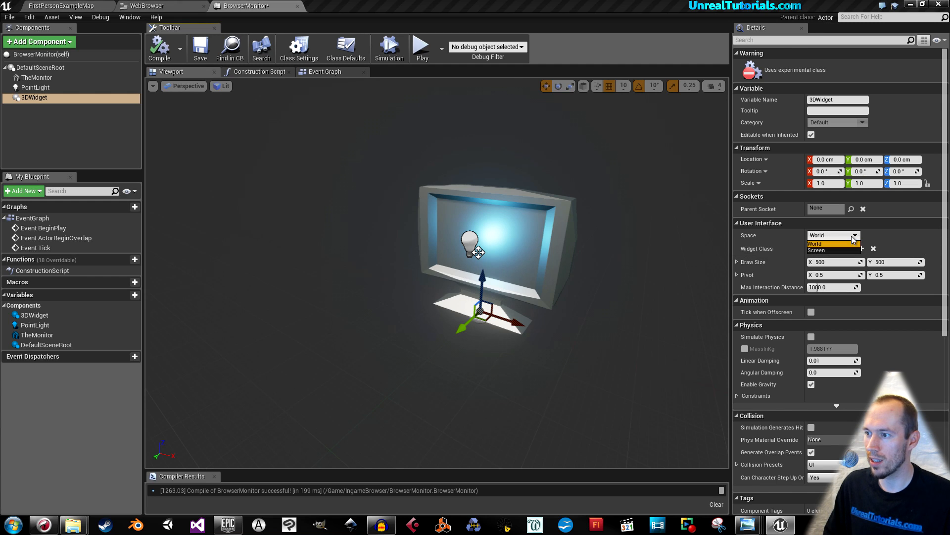
{"action": "left_click", "coordinate": [831, 243]}
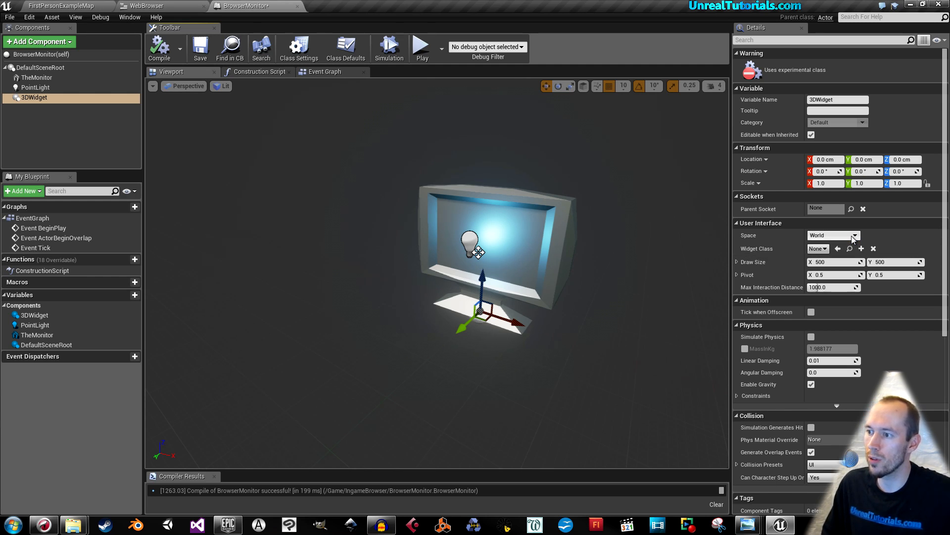
{"action": "left_click", "coordinate": [834, 235]}
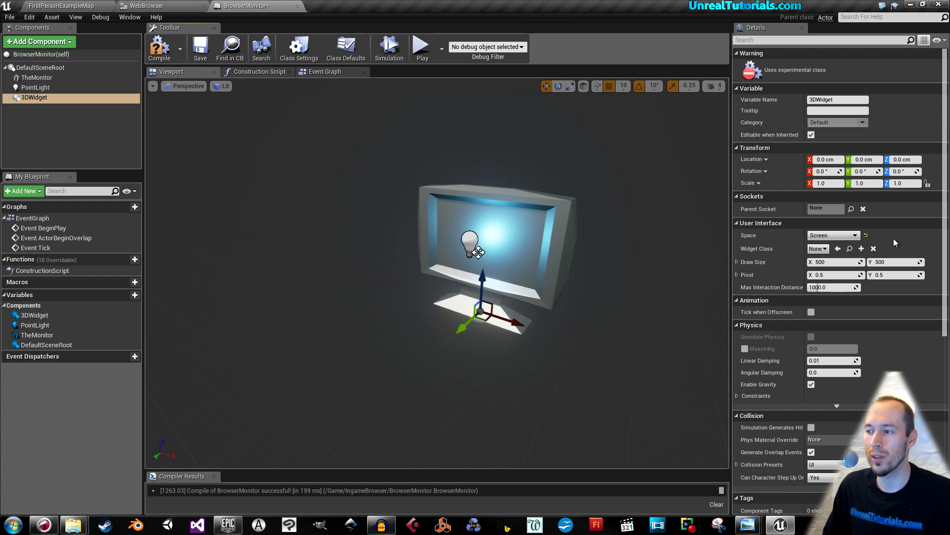
{"action": "left_click", "coordinate": [855, 235]}
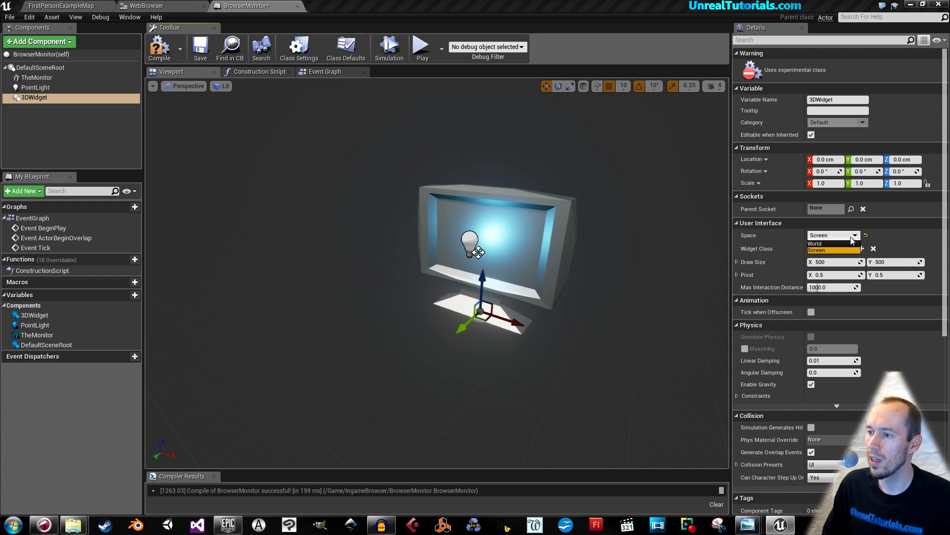
{"action": "left_click", "coordinate": [834, 244]}
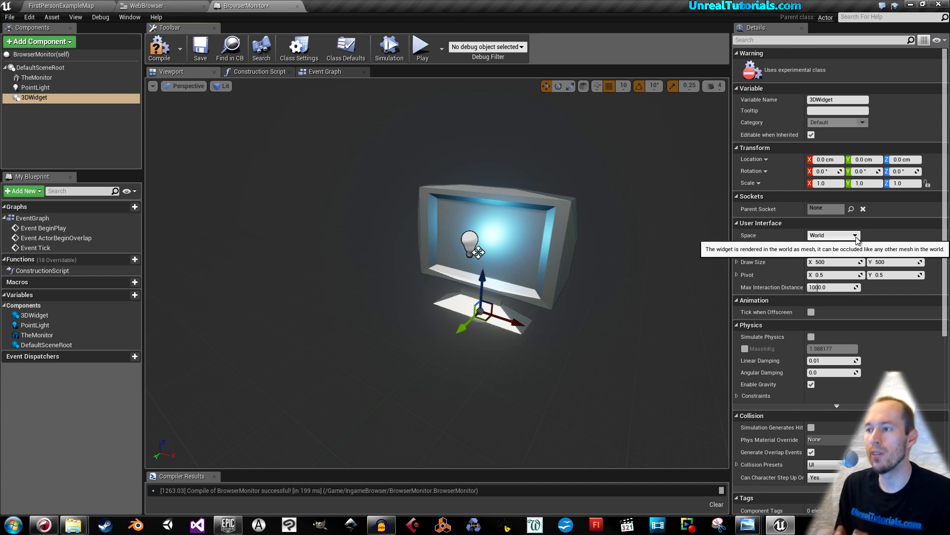
{"action": "mouse_move", "coordinate": [701, 271]}
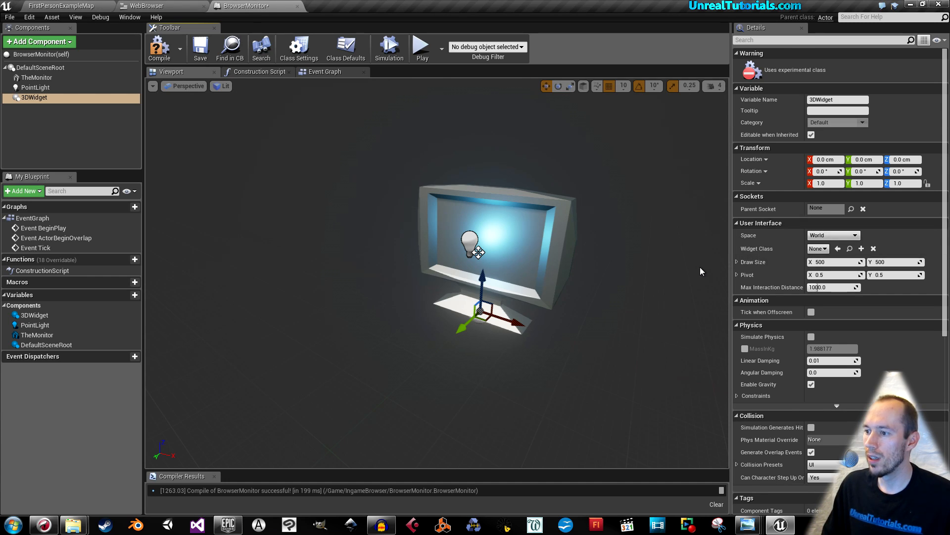
{"action": "mouse_move", "coordinate": [756, 248]}
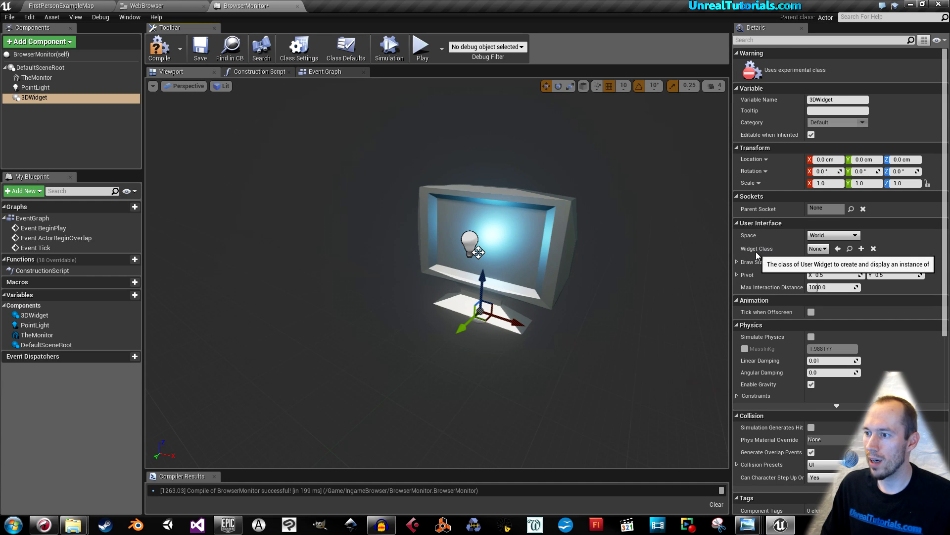
- Set 3DWidget's Widget Class to Web Browser
{"action": "left_click", "coordinate": [818, 248]}
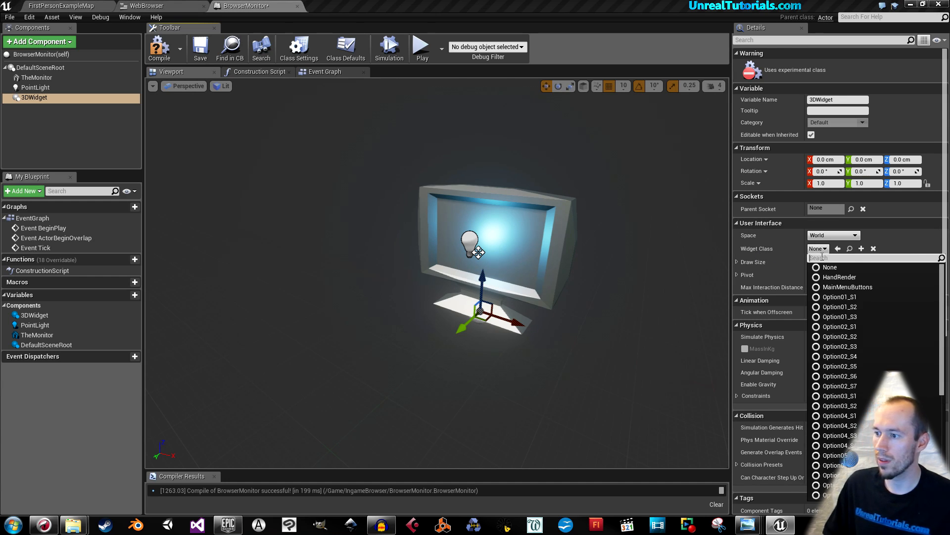
{"action": "type", "text": "web"}
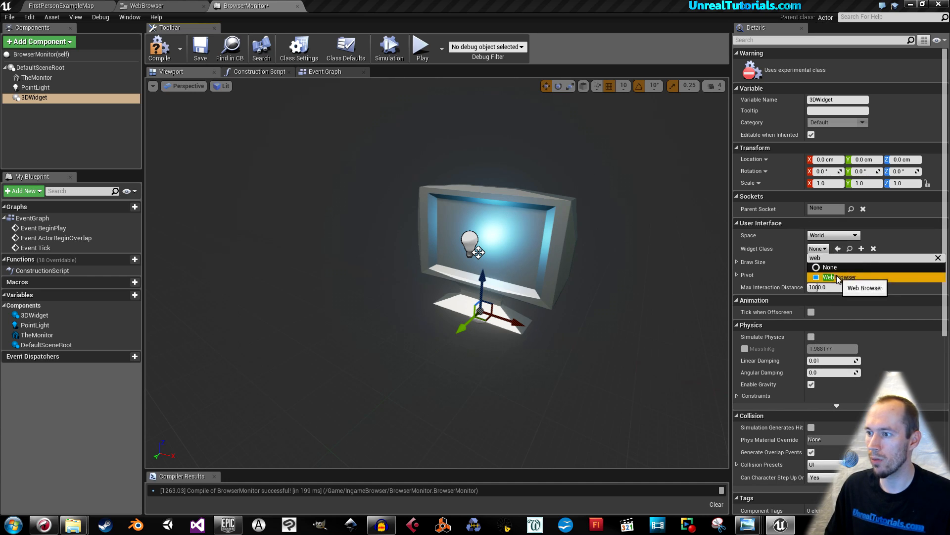
{"action": "left_click", "coordinate": [840, 277]}
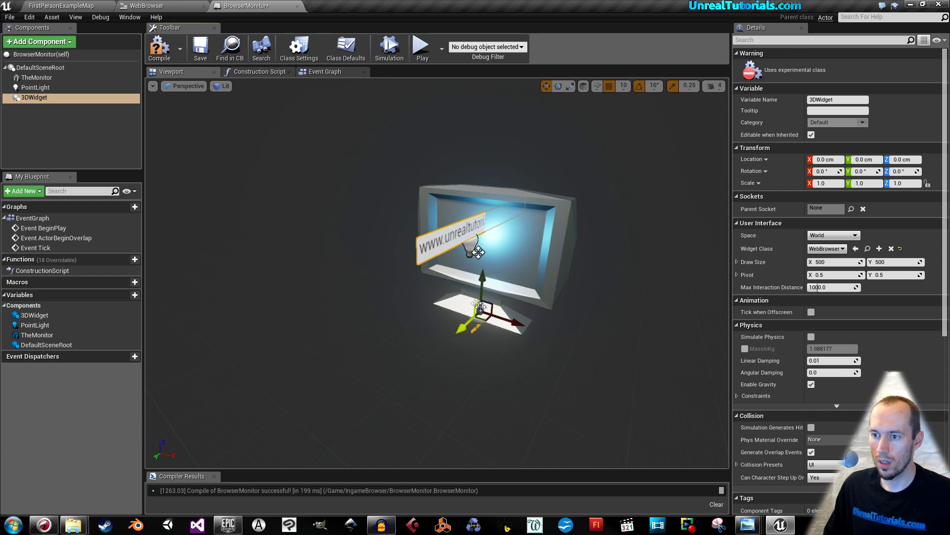
{"action": "left_click", "coordinate": [559, 86]}
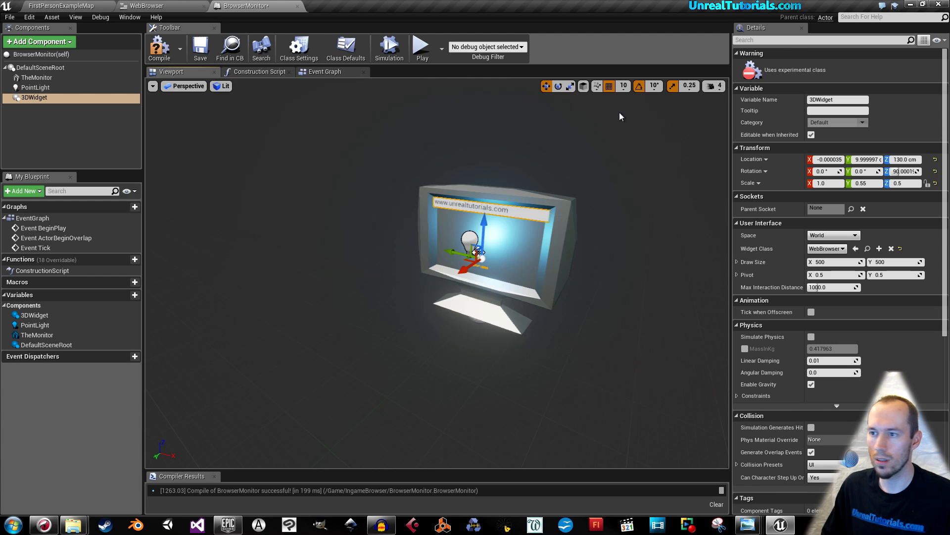
- Use a finer grid snap size to fit the widget, then compile
{"action": "left_click", "coordinate": [624, 85]}
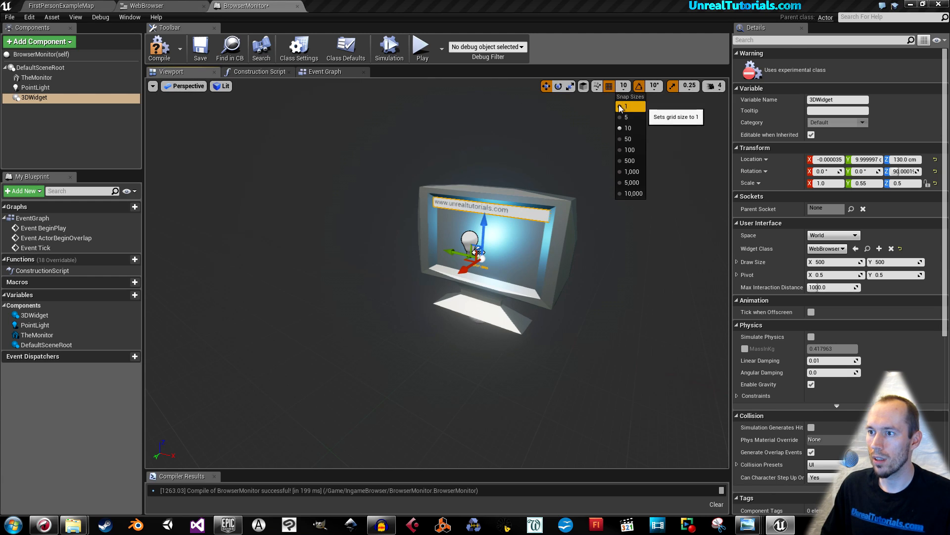
{"action": "left_click", "coordinate": [689, 86]}
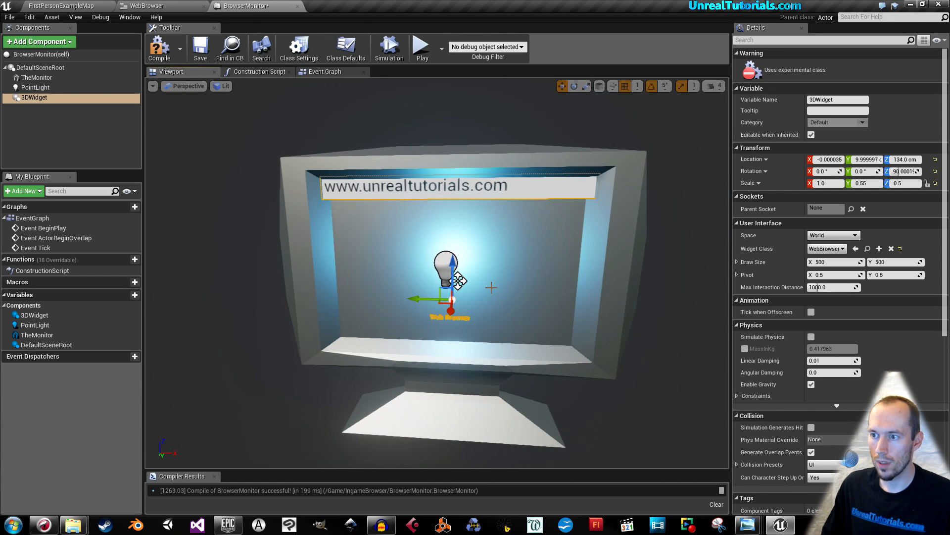
{"action": "mouse_move", "coordinate": [159, 49]}
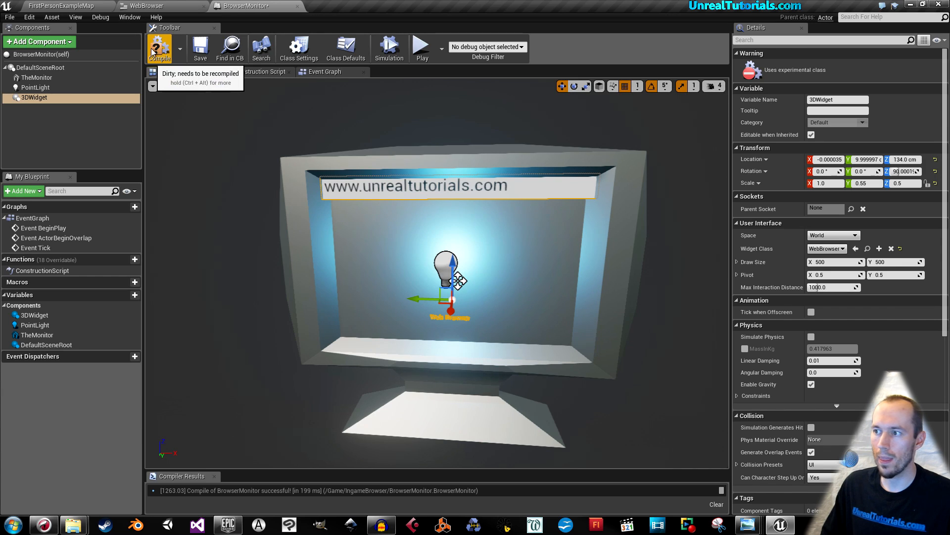
{"action": "left_click", "coordinate": [159, 48]}
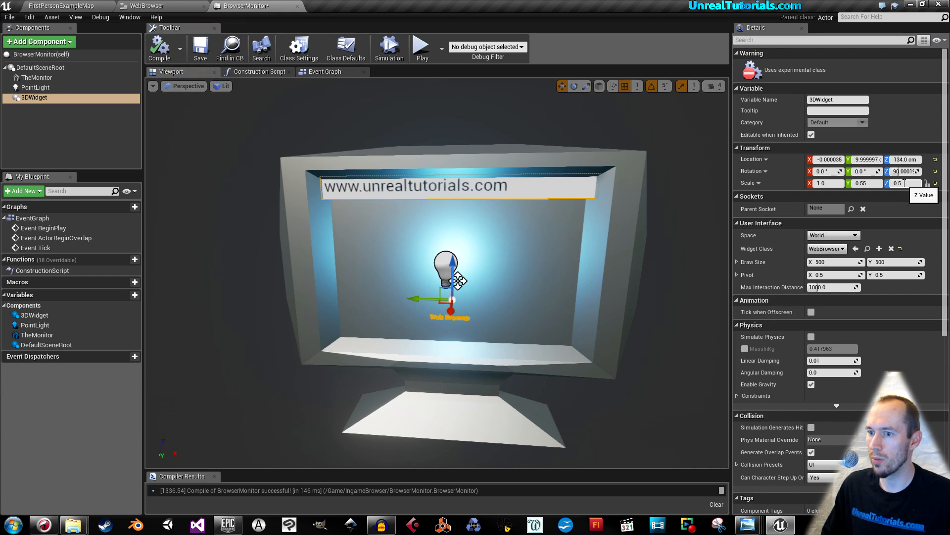
{"action": "mouse_move", "coordinate": [899, 198]}
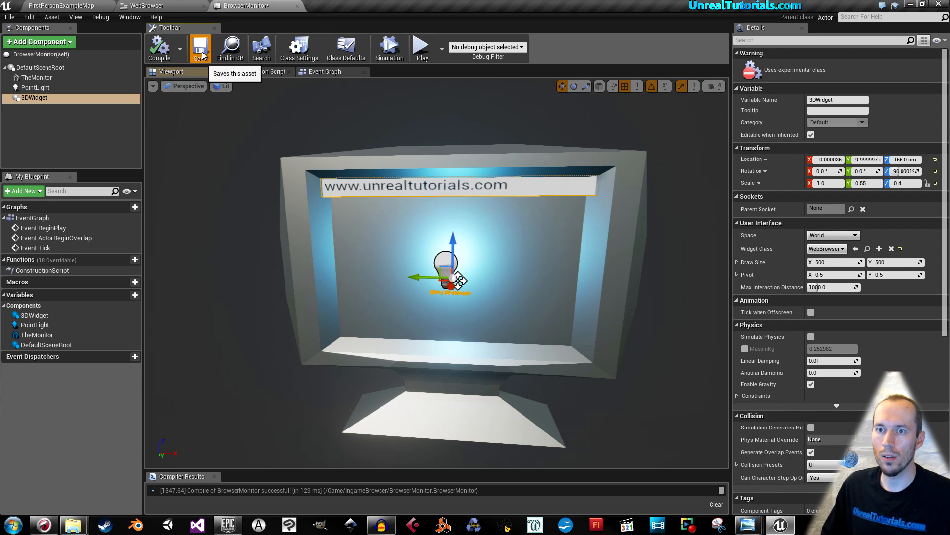
{"action": "mouse_move", "coordinate": [100, 17]}
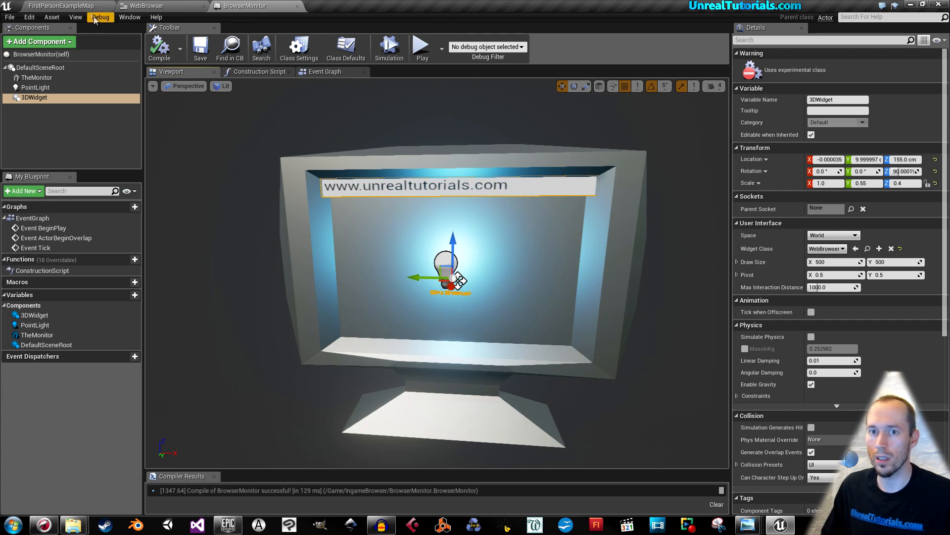
- Place BrowserMonitor in the level and play-test it showing unrealtutorials.com
{"action": "left_click", "coordinate": [58, 6]}
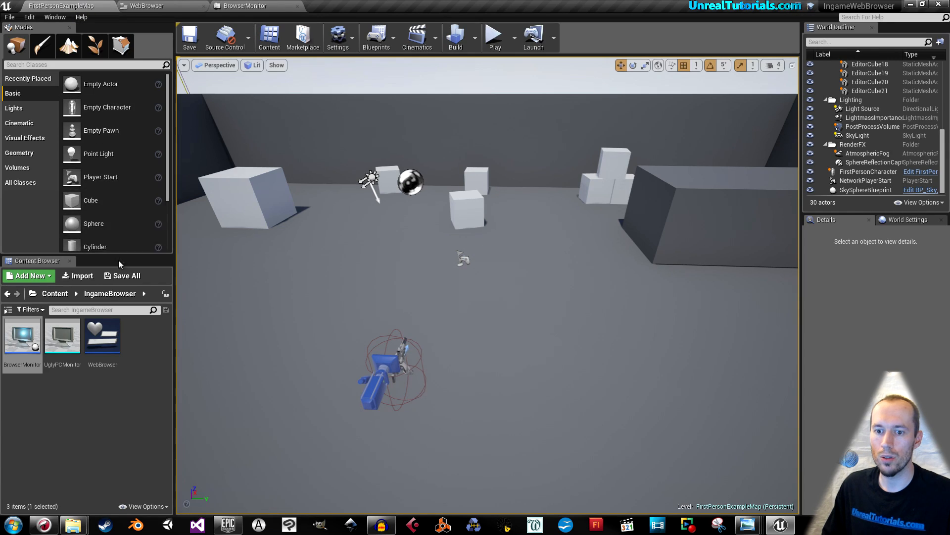
{"action": "left_click", "coordinate": [189, 35]}
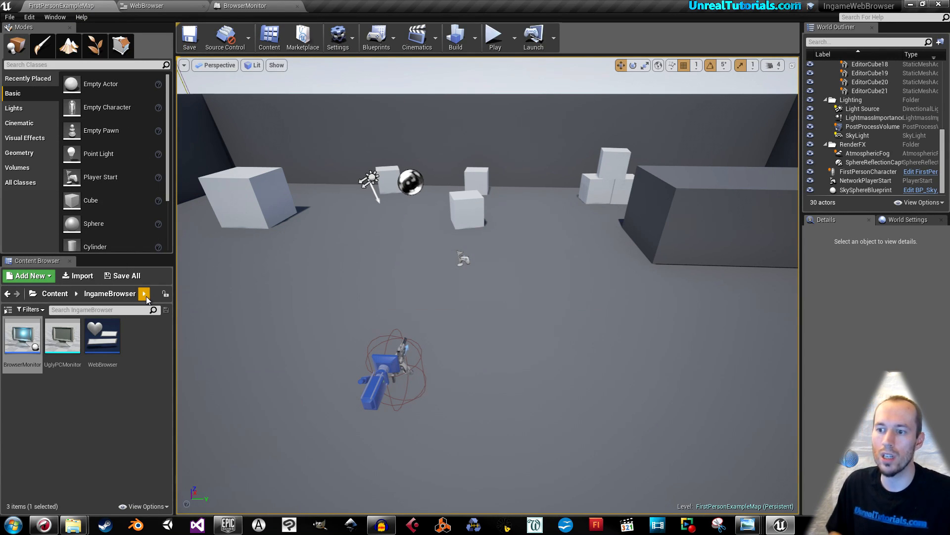
{"action": "mouse_move", "coordinate": [23, 335]}
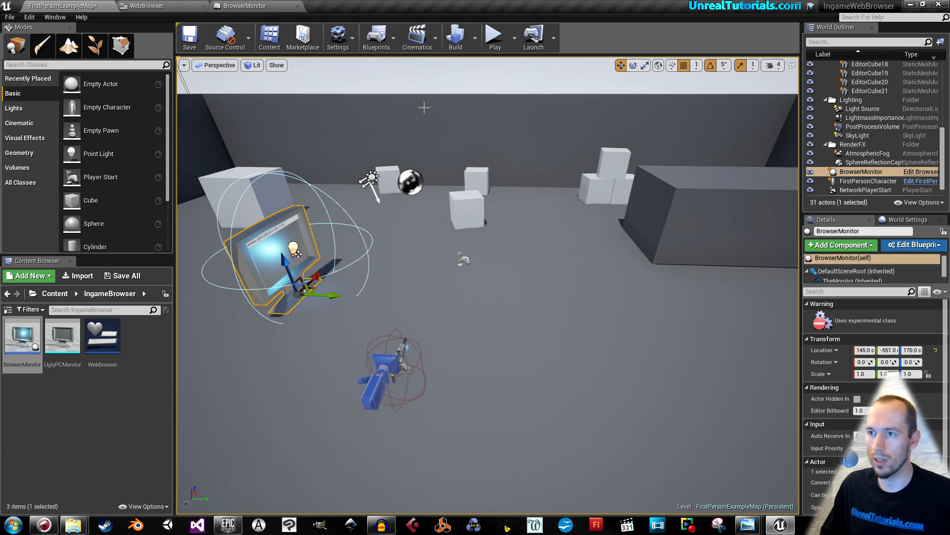
{"action": "left_click", "coordinate": [494, 33]}
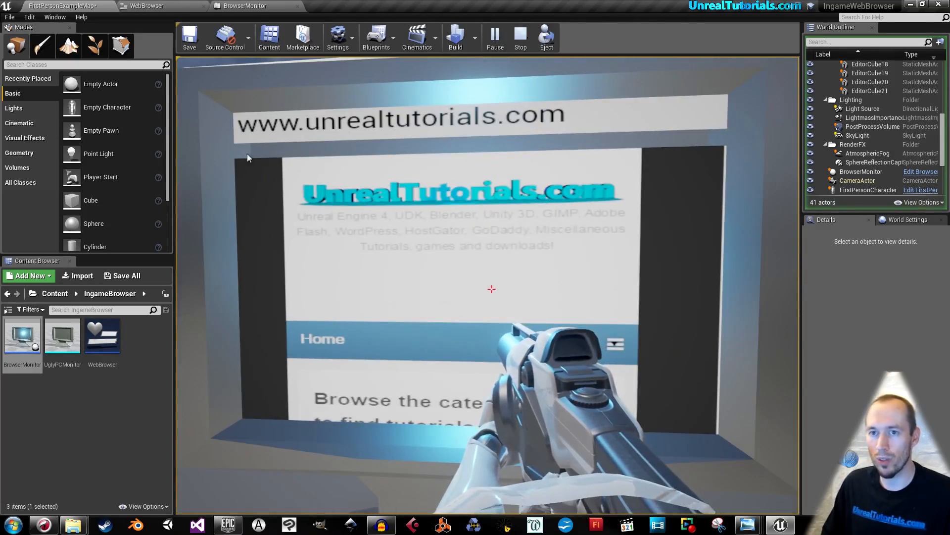
{"action": "left_click", "coordinate": [246, 5]}
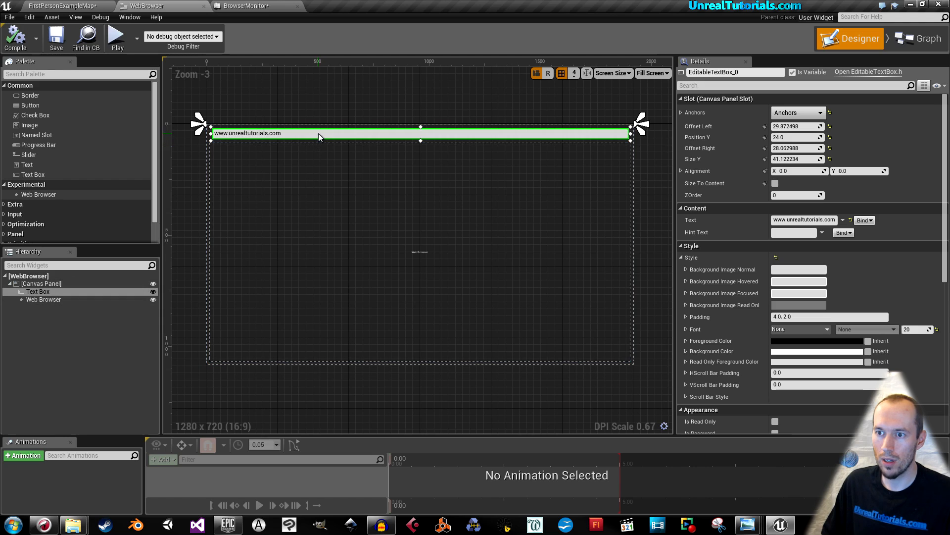
{"action": "mouse_move", "coordinate": [378, 140]}
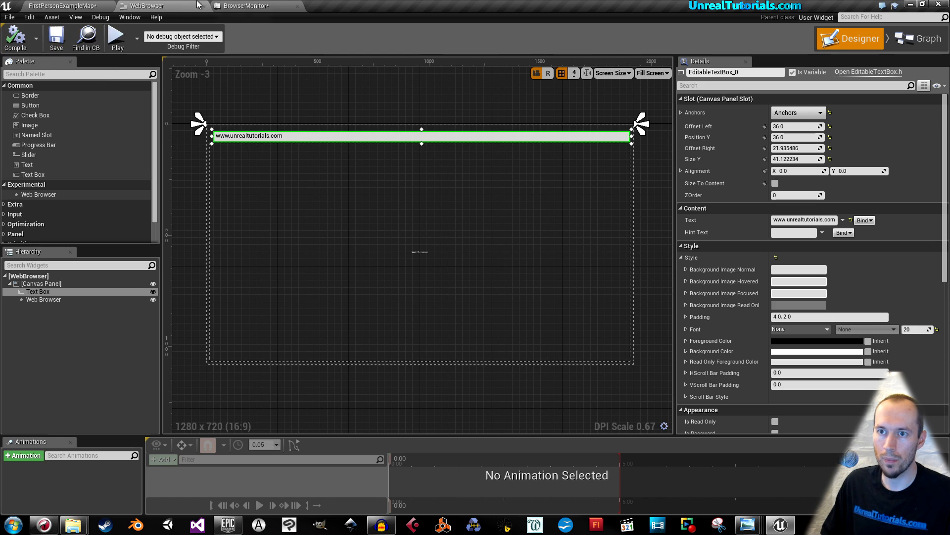
- Play-test the level with the inset URL box, then reopen the BrowserMonitor blueprint
{"action": "left_click", "coordinate": [243, 5]}
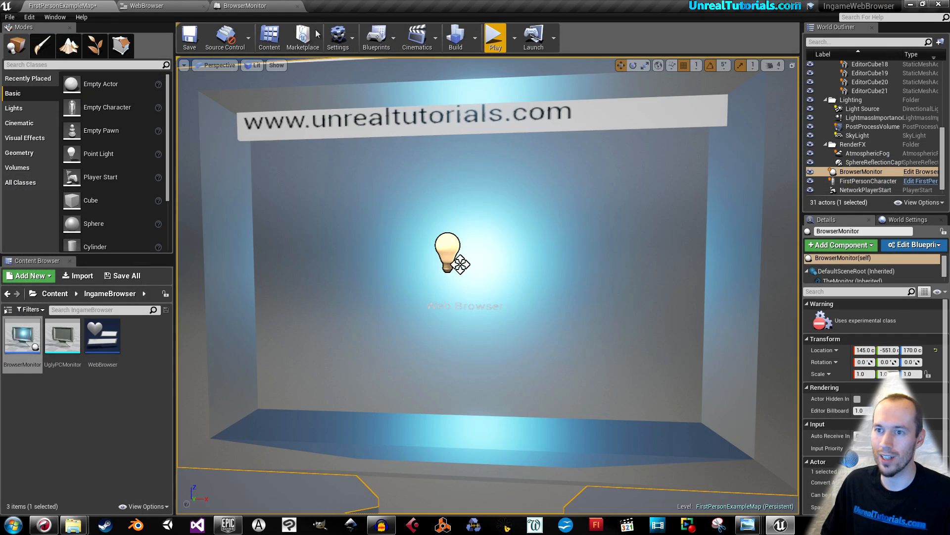
{"action": "left_click", "coordinate": [494, 37]}
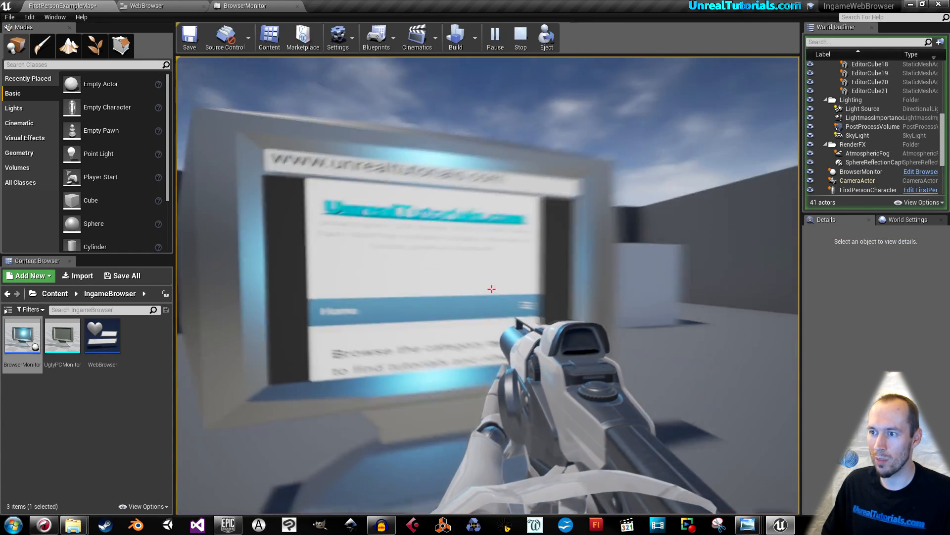
{"action": "left_click", "coordinate": [520, 37]}
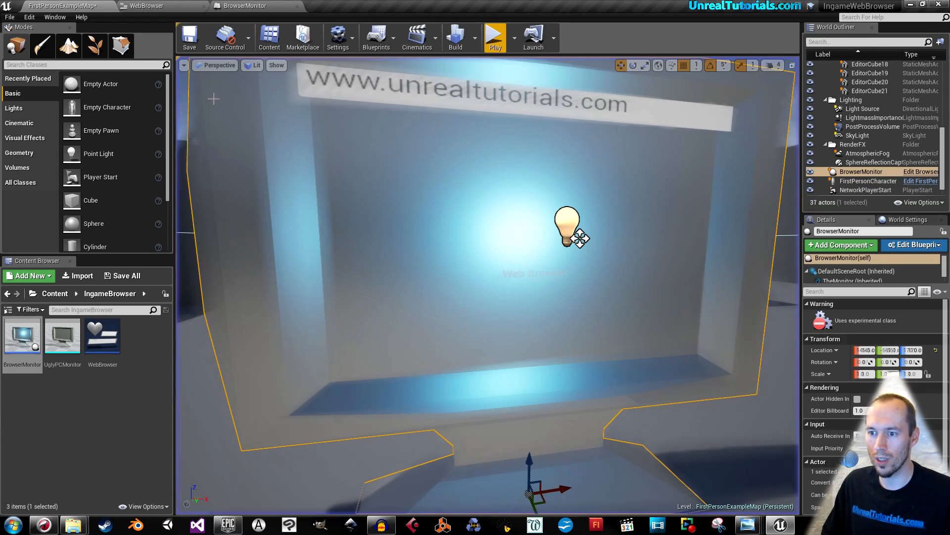
{"action": "left_click", "coordinate": [911, 245]}
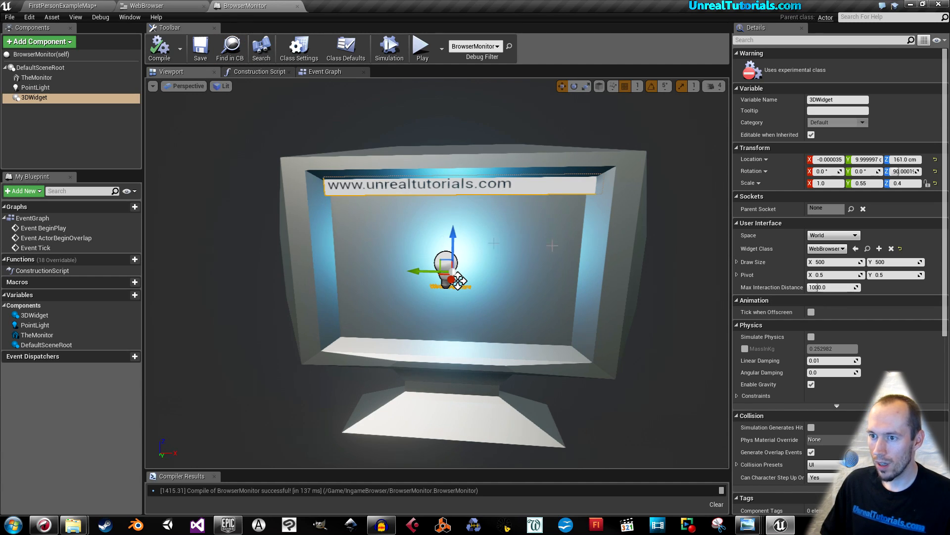
{"action": "mouse_move", "coordinate": [39, 41]}
{"action": "type", "text": "coll"}
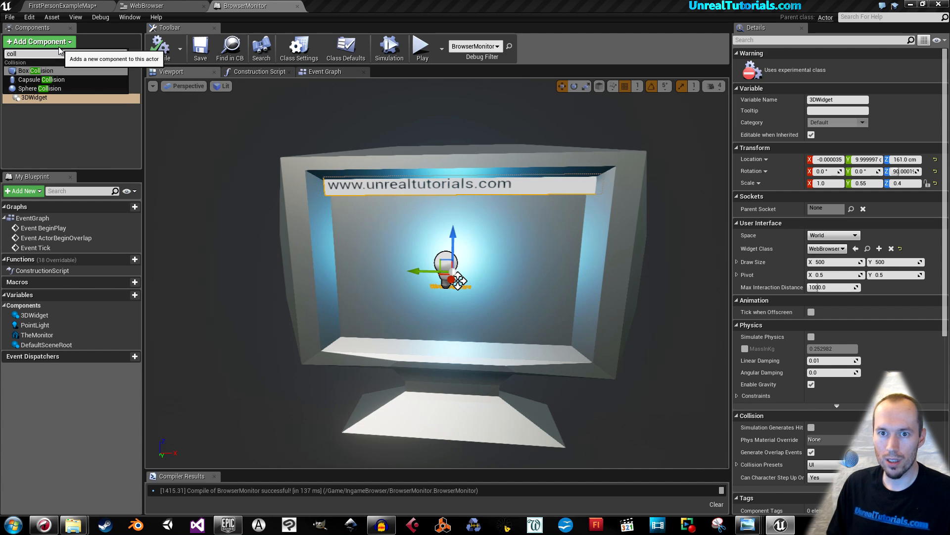
- Add a Box Collision around the monitor, scale it 4 on every axis, and compile
{"action": "left_click", "coordinate": [40, 70]}
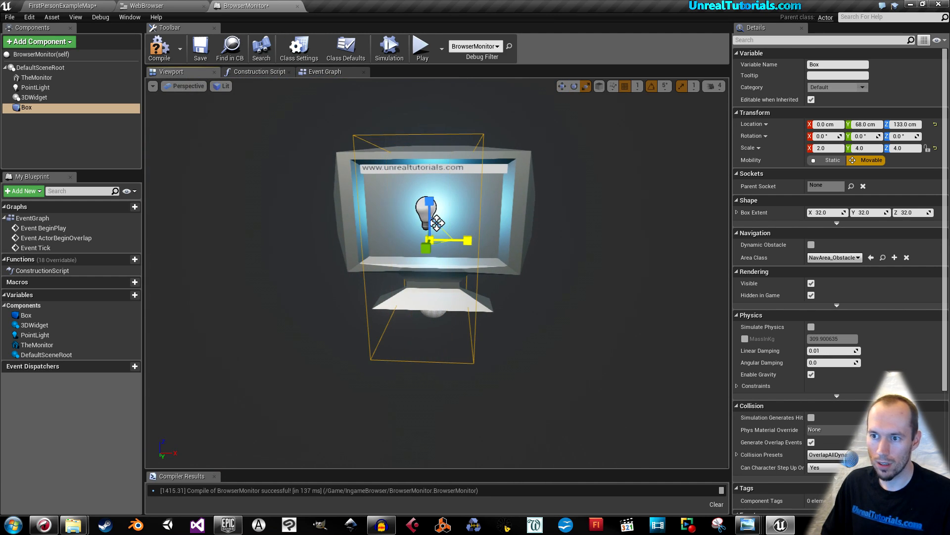
{"action": "triple_click", "coordinate": [824, 147]}
{"action": "type", "text": "4"}
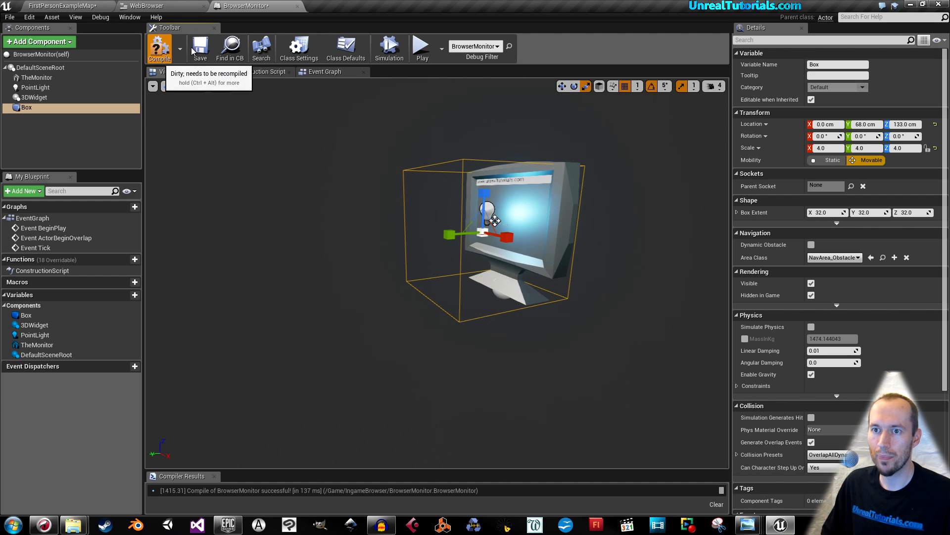
{"action": "left_click", "coordinate": [159, 48]}
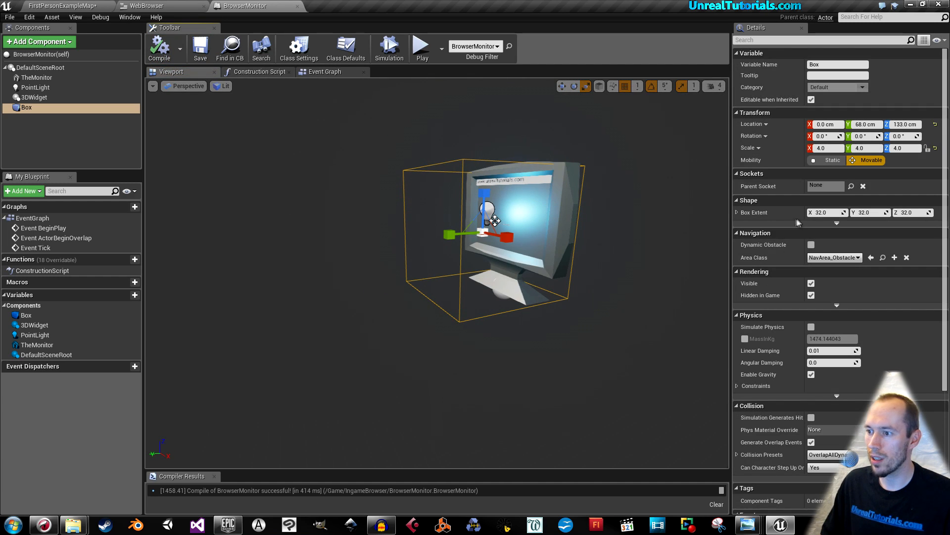
{"action": "scroll", "scroll_direction": "down", "scroll_amount": 3}
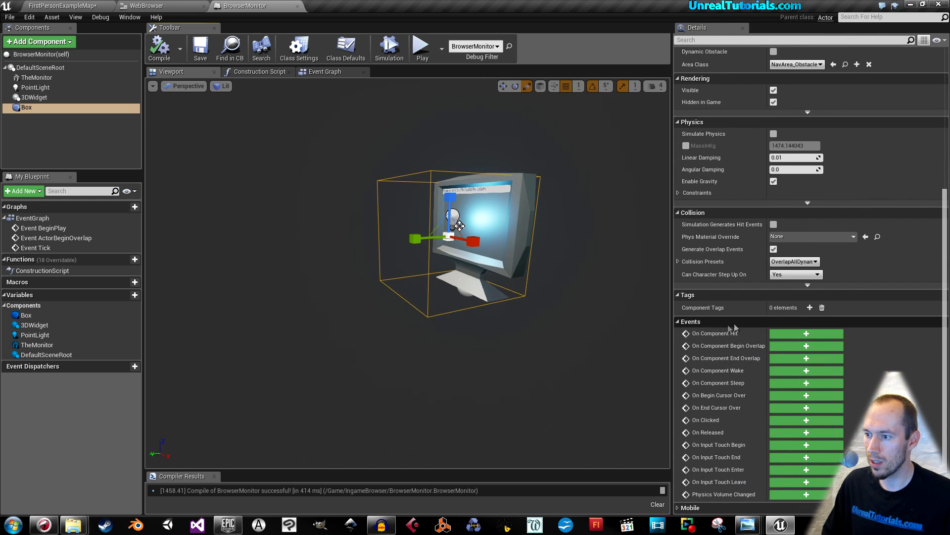
{"action": "mouse_move", "coordinate": [783, 350]}
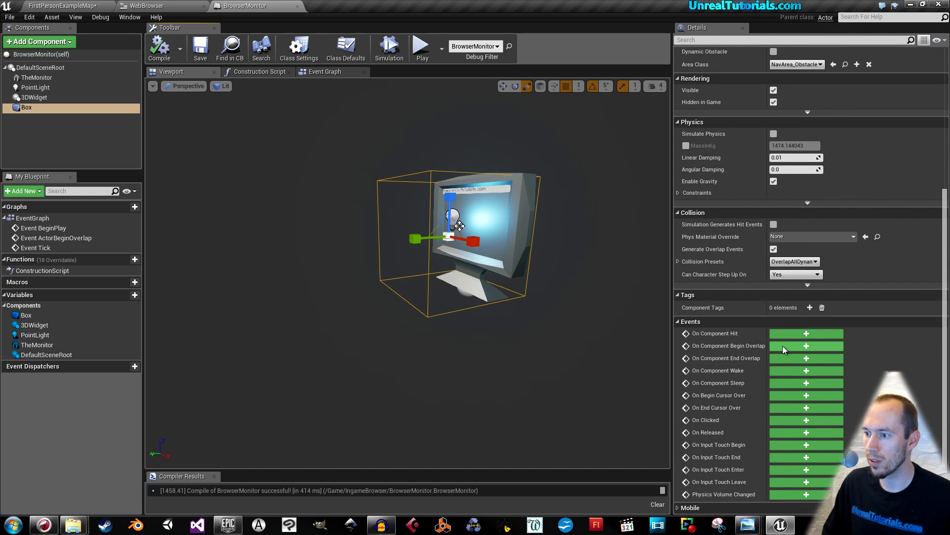
- Add OnComponentBeginOverlap and OnComponentEndOverlap events for the Box
{"action": "left_click", "coordinate": [807, 345]}
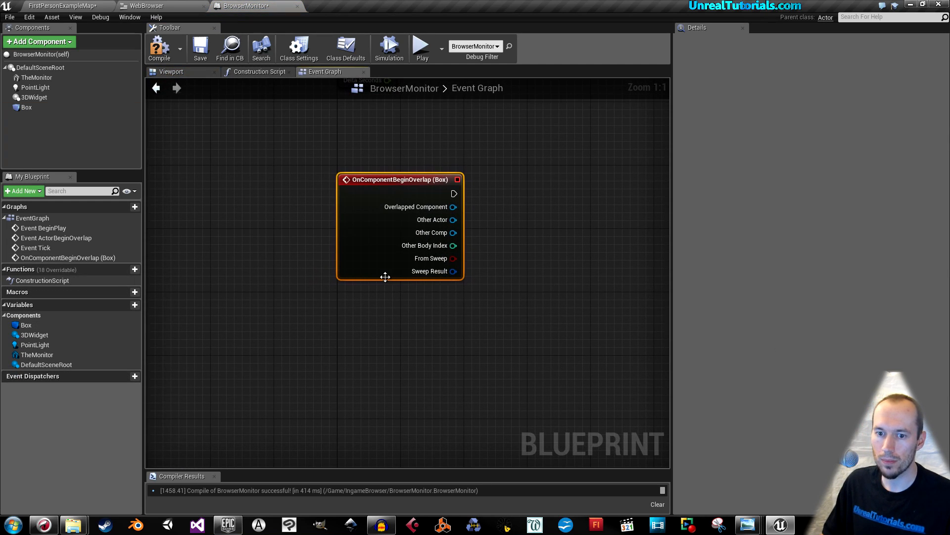
{"action": "left_click", "coordinate": [26, 324]}
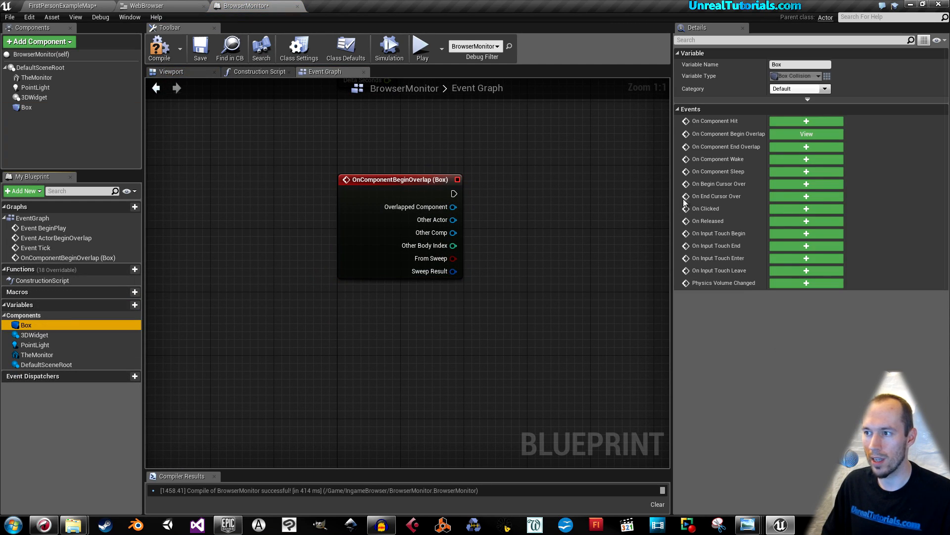
{"action": "left_click", "coordinate": [806, 146]}
{"action": "type", "text": "input mode"}
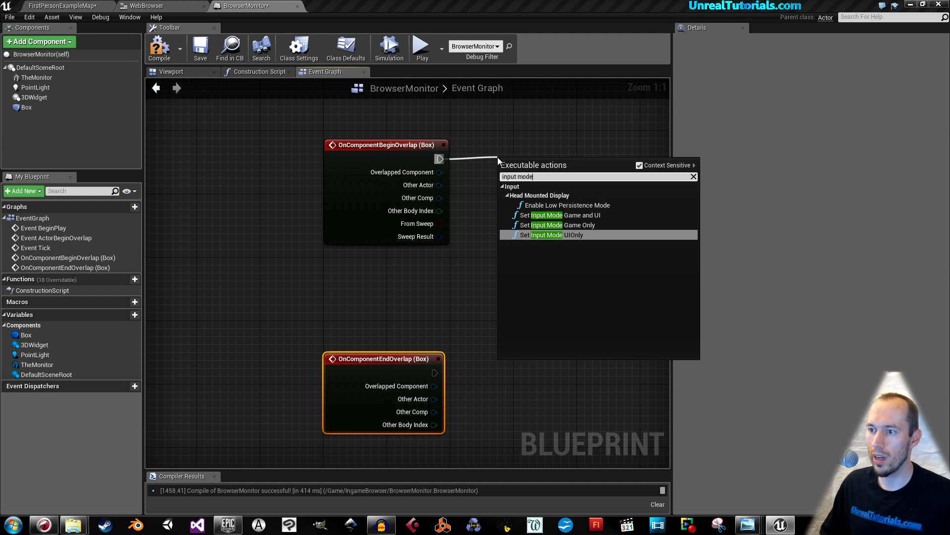
- Add Set Input Mode Game and UI after begin-overlap and search for Set Show Mouse Cursor
{"action": "left_click", "coordinate": [550, 215]}
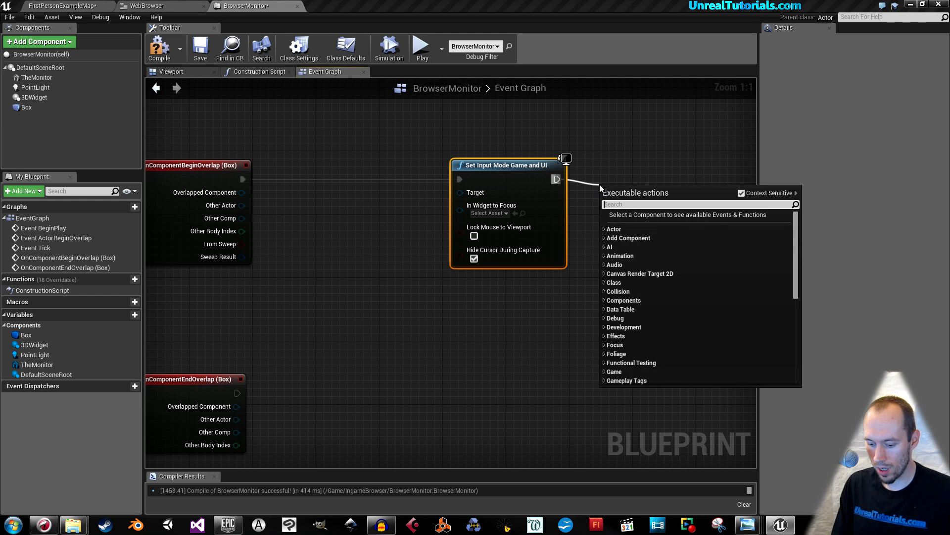
{"action": "type", "text": "set show mouse"}
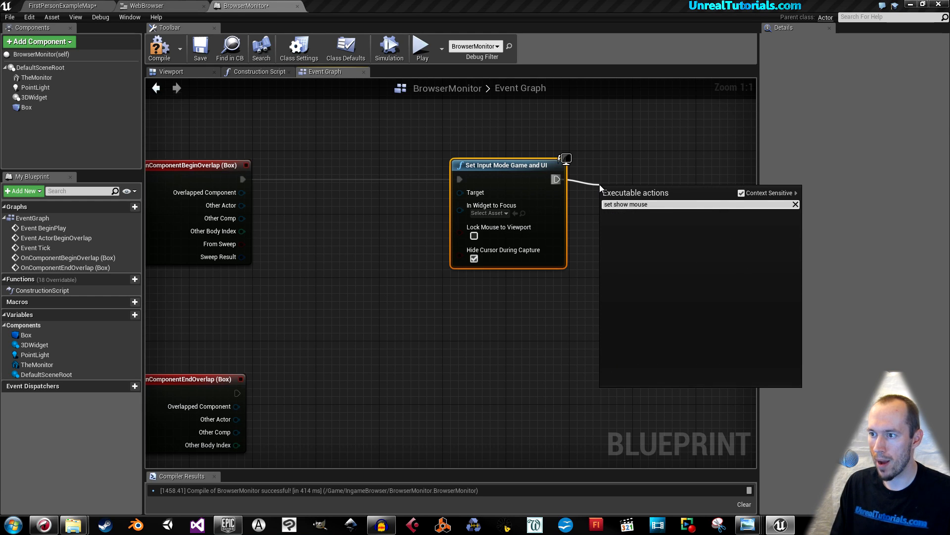
{"action": "mouse_move", "coordinate": [742, 194]}
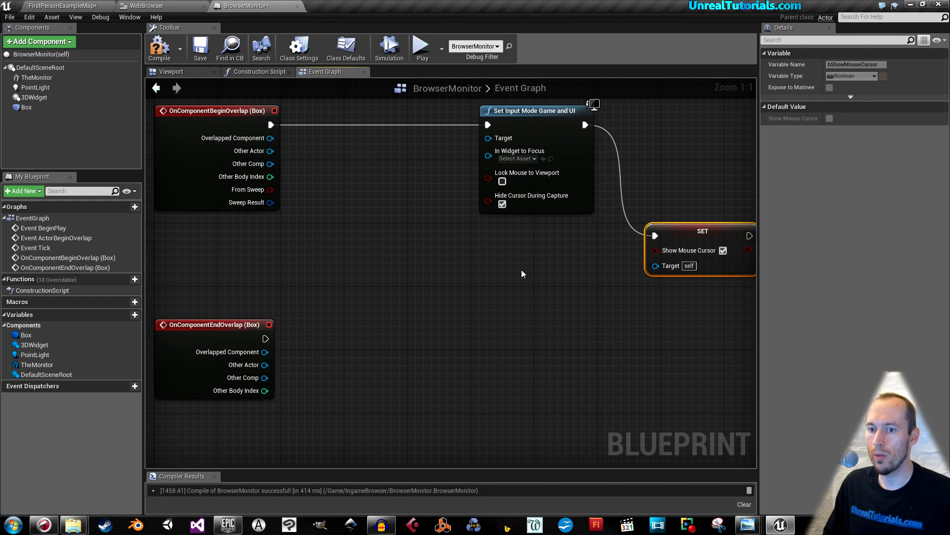
{"action": "mouse_move", "coordinate": [360, 321]}
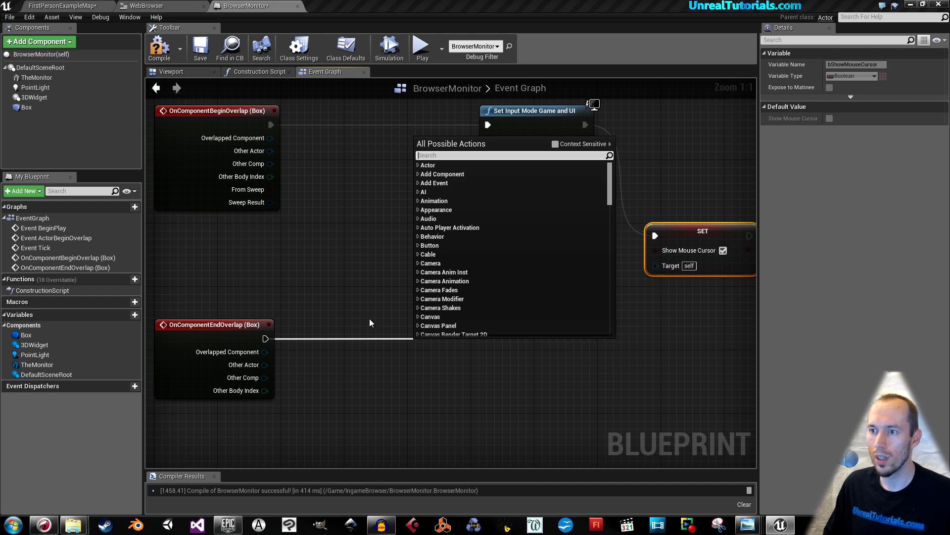
- Set input mode Game Only on end-overlap and add a Get Player Controller node
{"action": "type", "text": "input mode"}
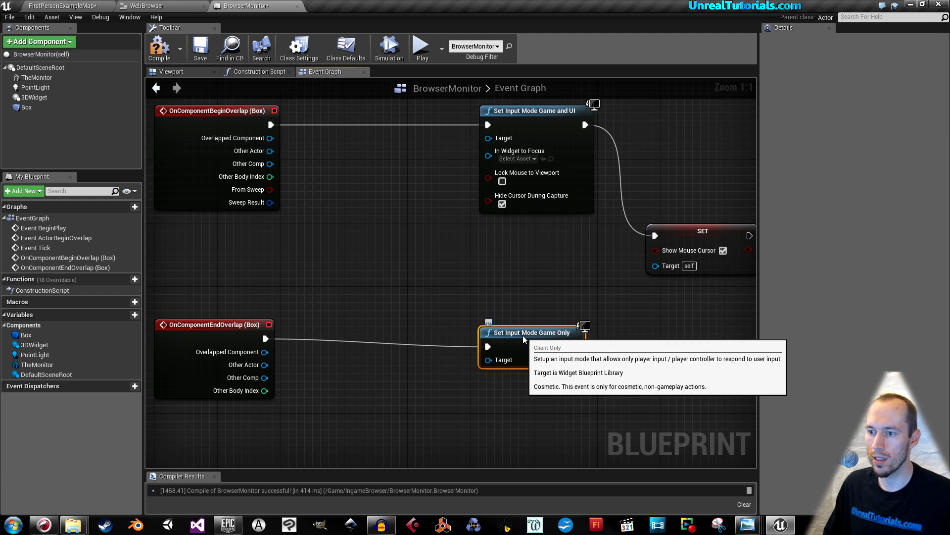
{"action": "mouse_move", "coordinate": [296, 248]}
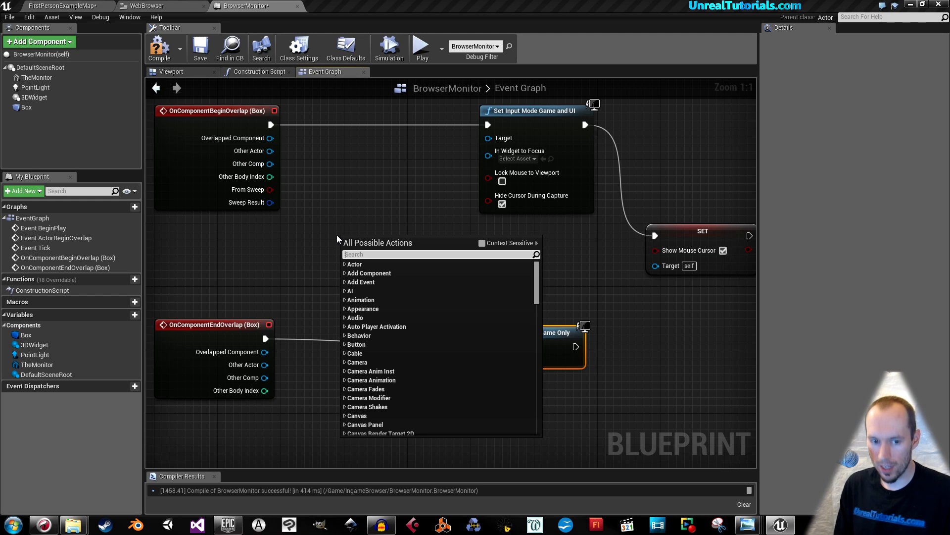
{"action": "type", "text": "get ppla"}
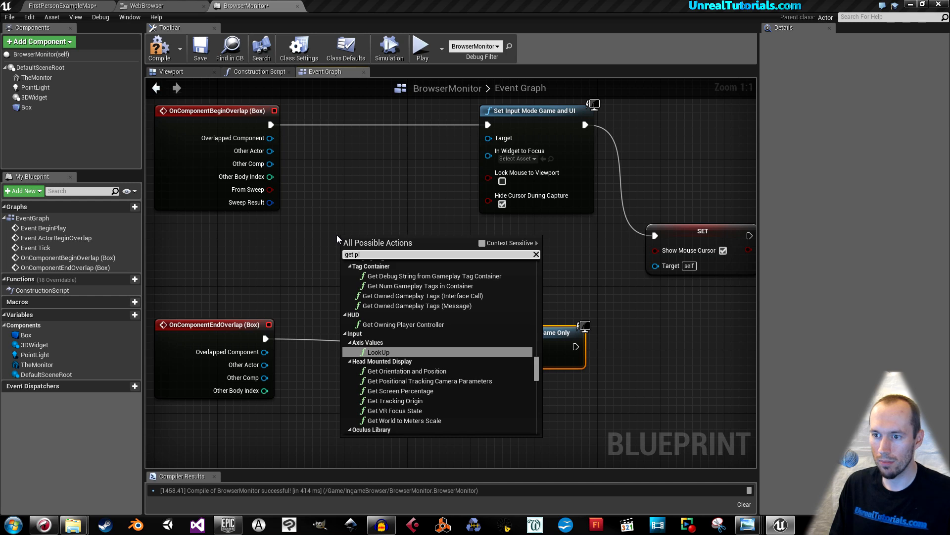
{"action": "type", "text": "ayer controll"}
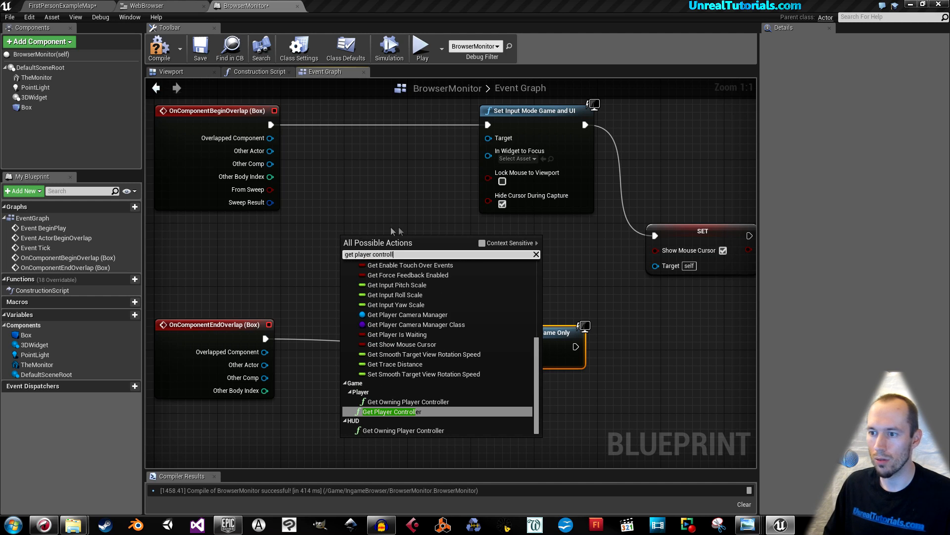
{"action": "left_click", "coordinate": [482, 243]}
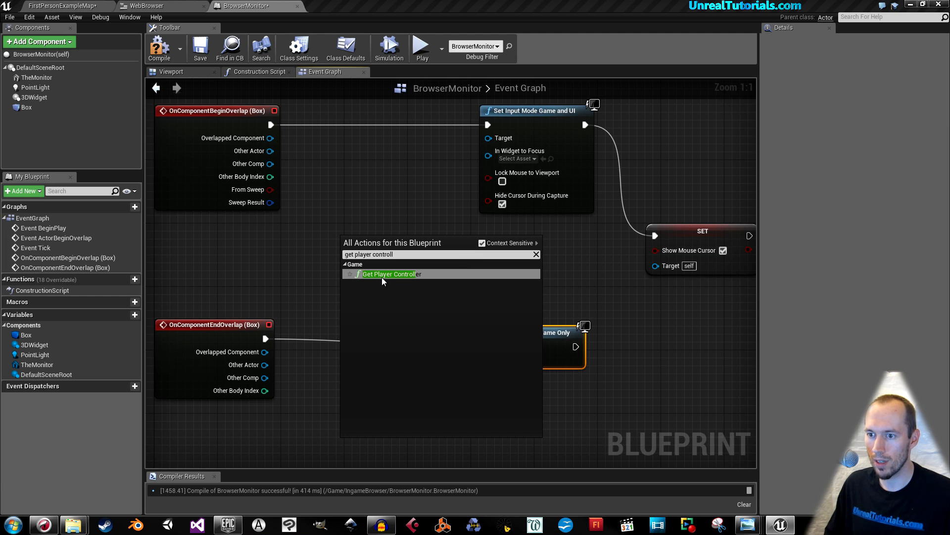
{"action": "left_click", "coordinate": [391, 273]}
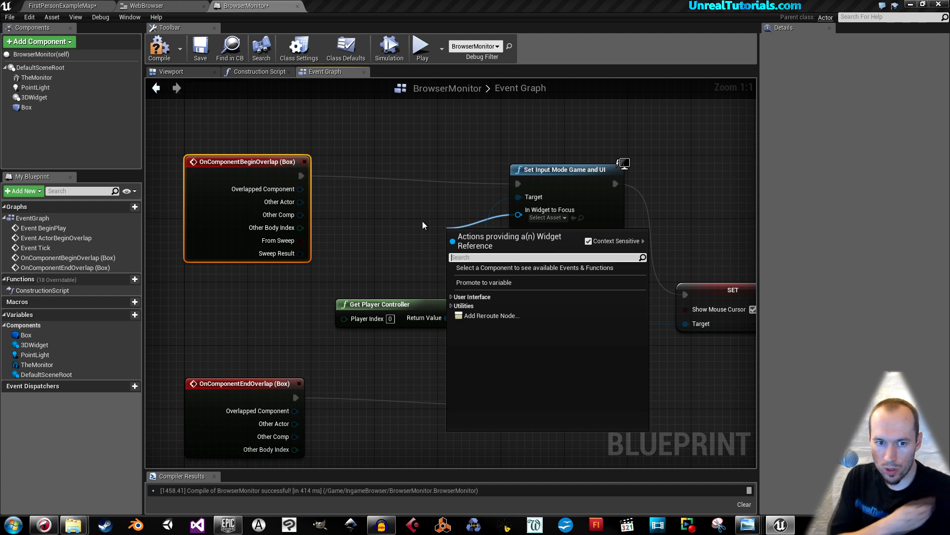
- Focus the 3DWidget's user widget via Get User Widget Object, then save the blueprint
{"action": "type", "text": "user wi"}
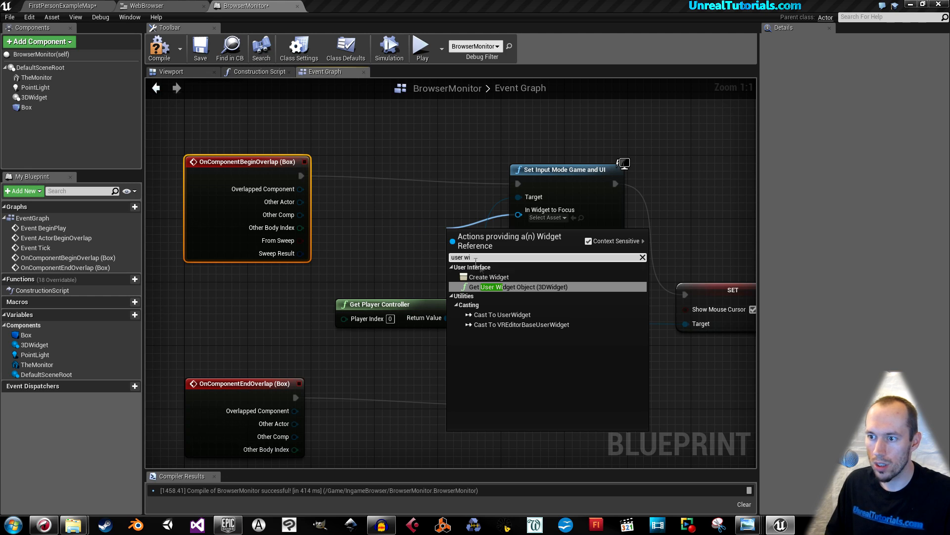
{"action": "left_click", "coordinate": [527, 286]}
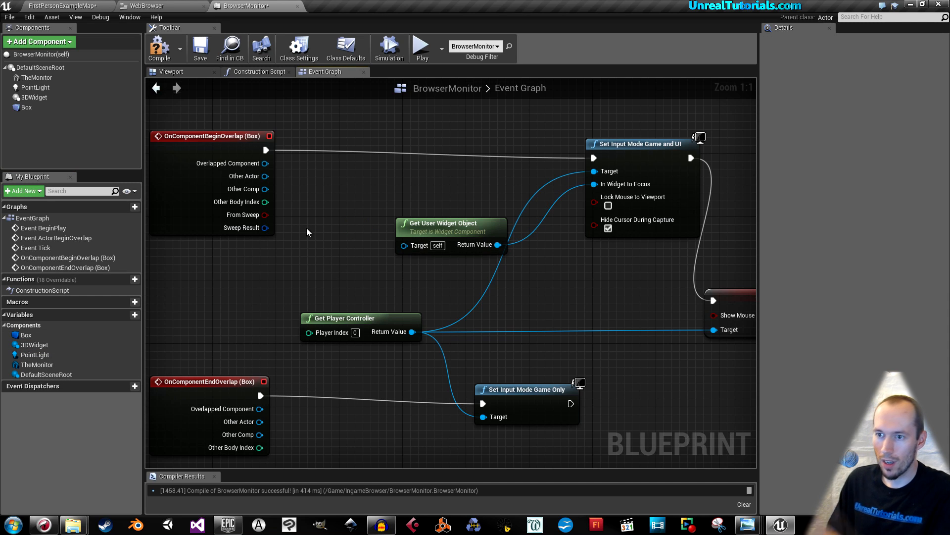
{"action": "left_click", "coordinate": [443, 222]}
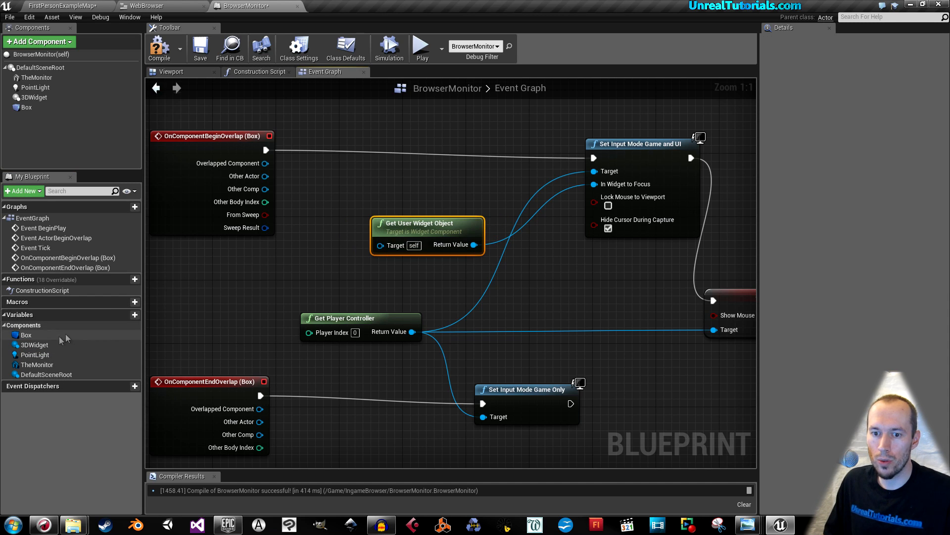
{"action": "left_click", "coordinate": [34, 344]}
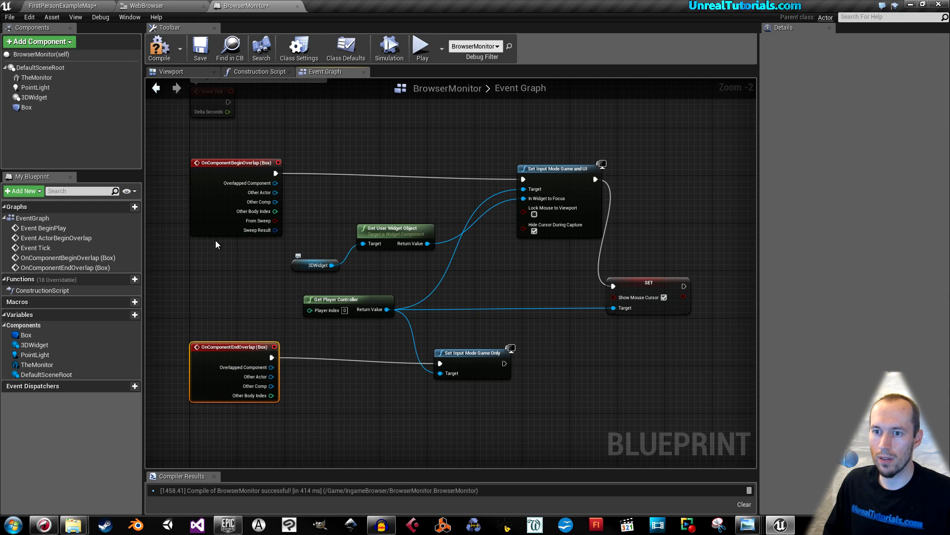
{"action": "left_click", "coordinate": [200, 48]}
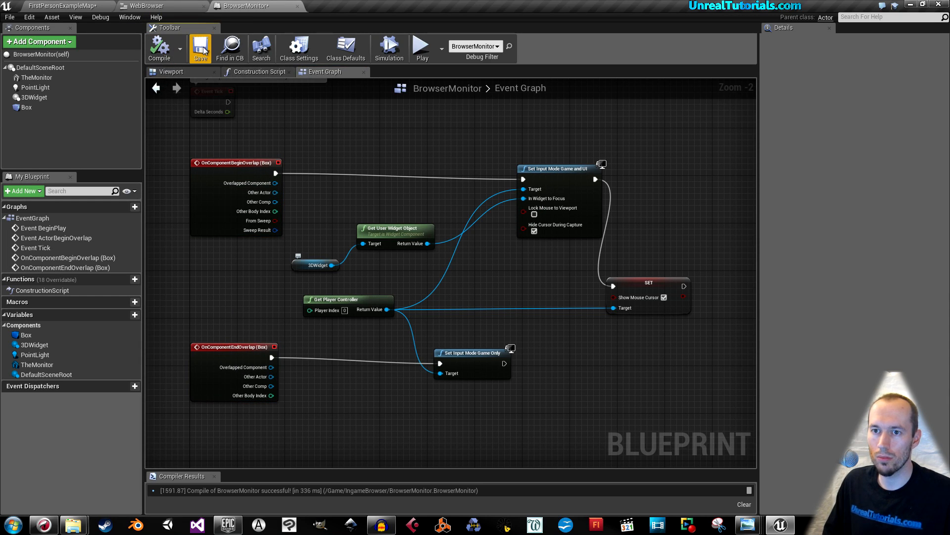
{"action": "mouse_move", "coordinate": [164, 6]}
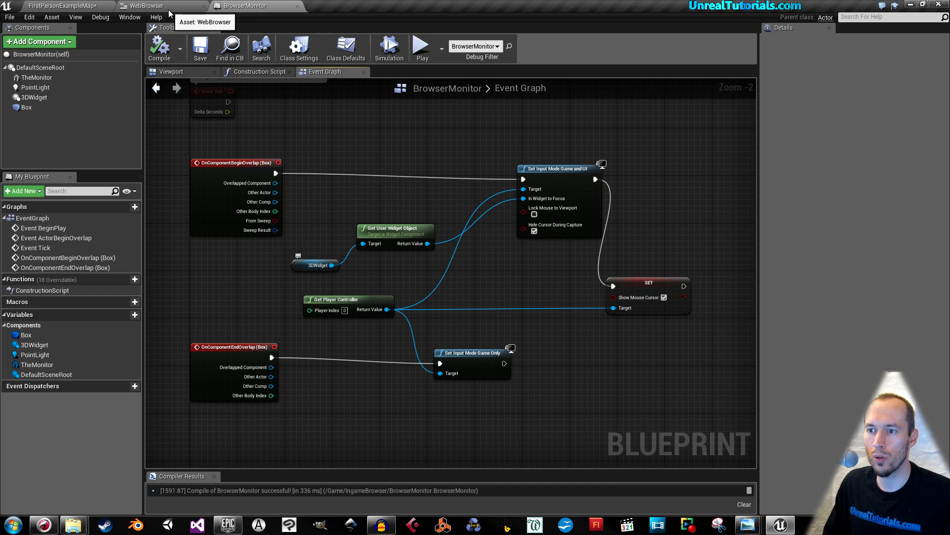
- Add an OnTextCommitted event for the URL text box in the WebBrowser widget
{"action": "left_click", "coordinate": [148, 6]}
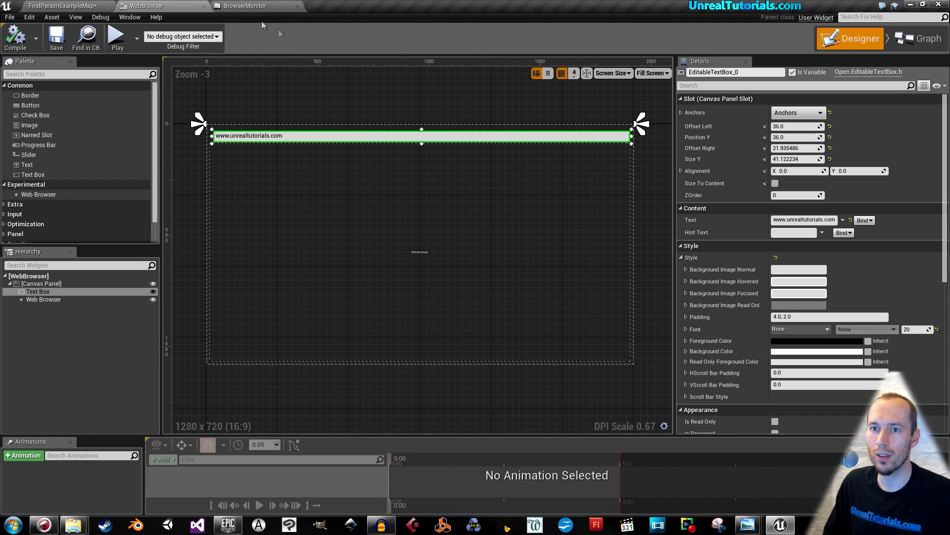
{"action": "mouse_move", "coordinate": [296, 143]}
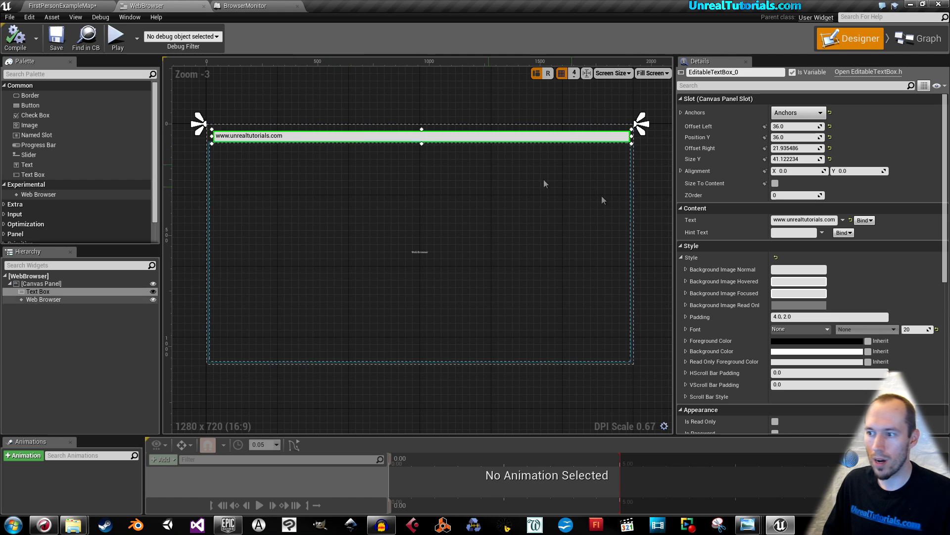
{"action": "scroll", "scroll_direction": "down", "scroll_amount": 3}
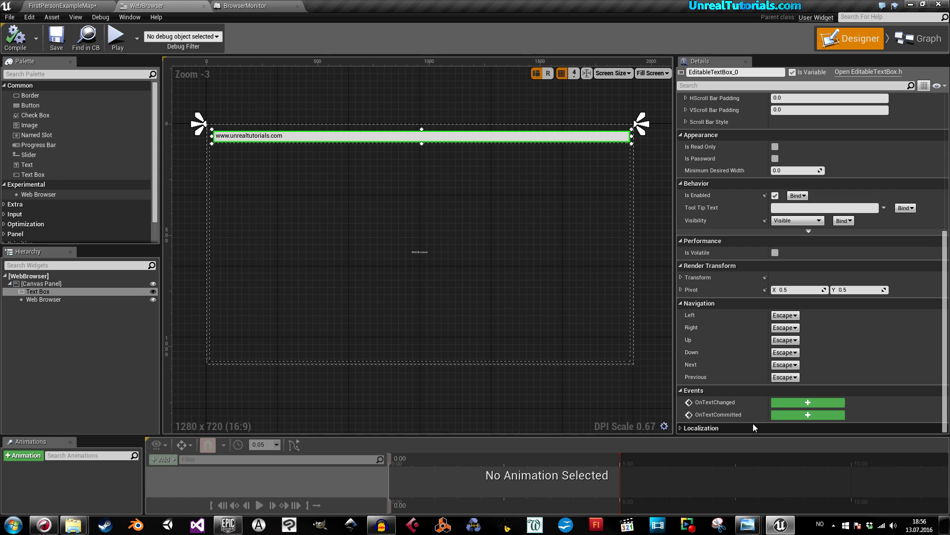
{"action": "mouse_move", "coordinate": [712, 411]}
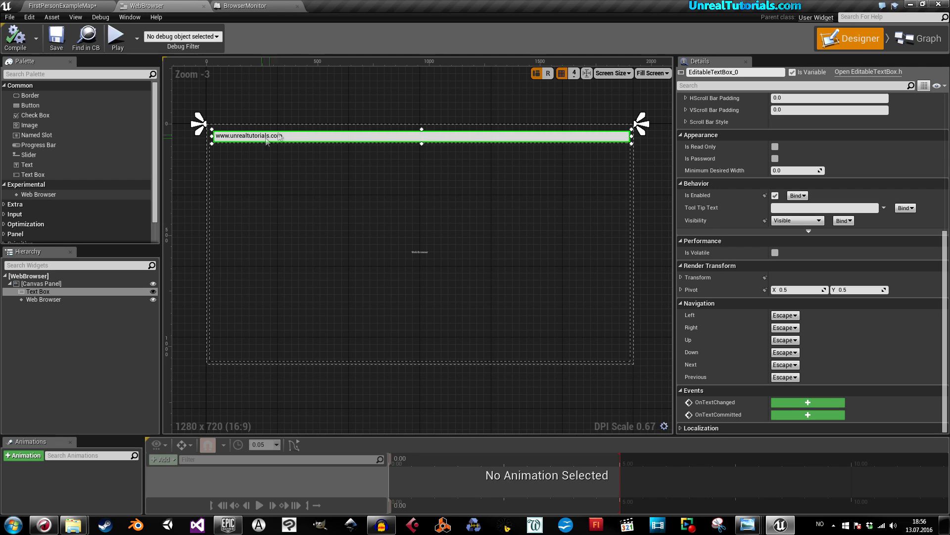
{"action": "mouse_move", "coordinate": [784, 418]}
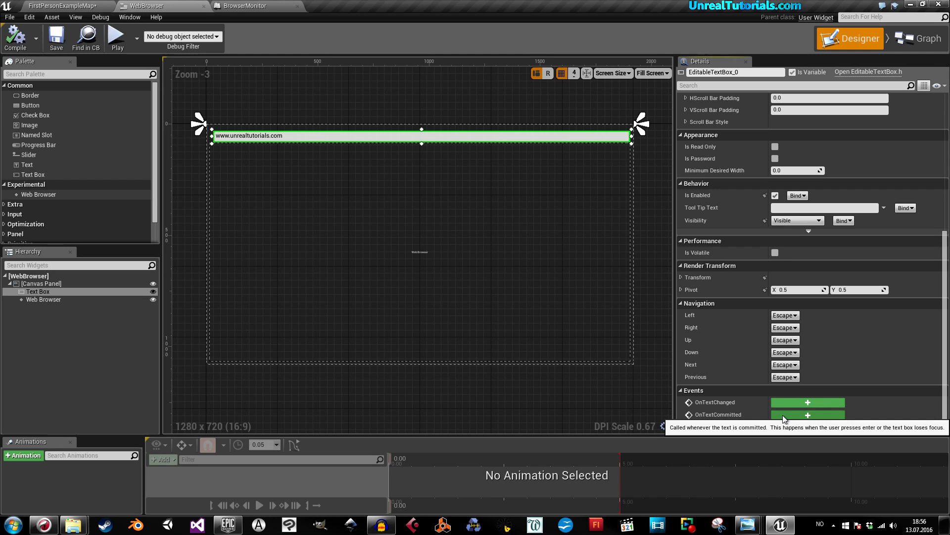
{"action": "left_click", "coordinate": [808, 414]}
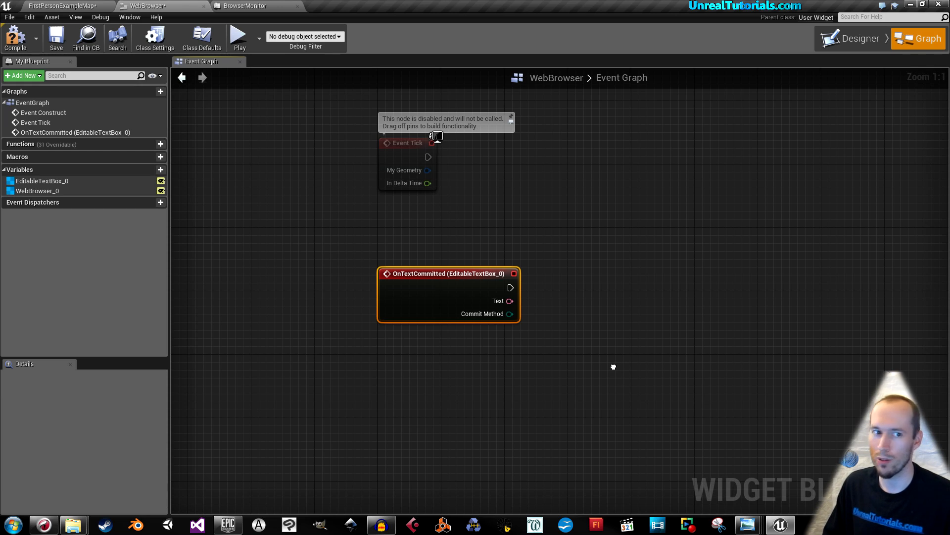
{"action": "mouse_move", "coordinate": [658, 333]}
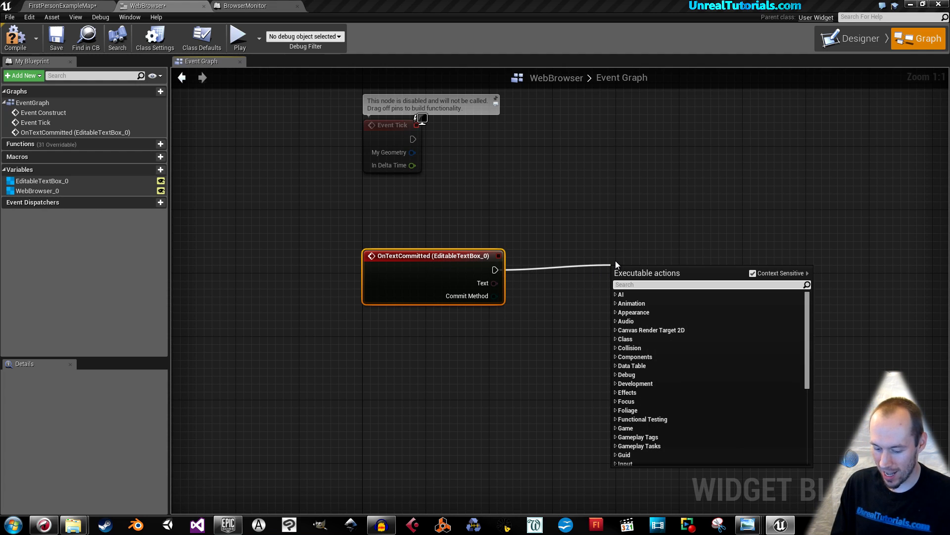
- Wire OnTextCommitted to Load URL, with Text as New URL and WebBrowser_0 as Target
{"action": "type", "text": "load url"}
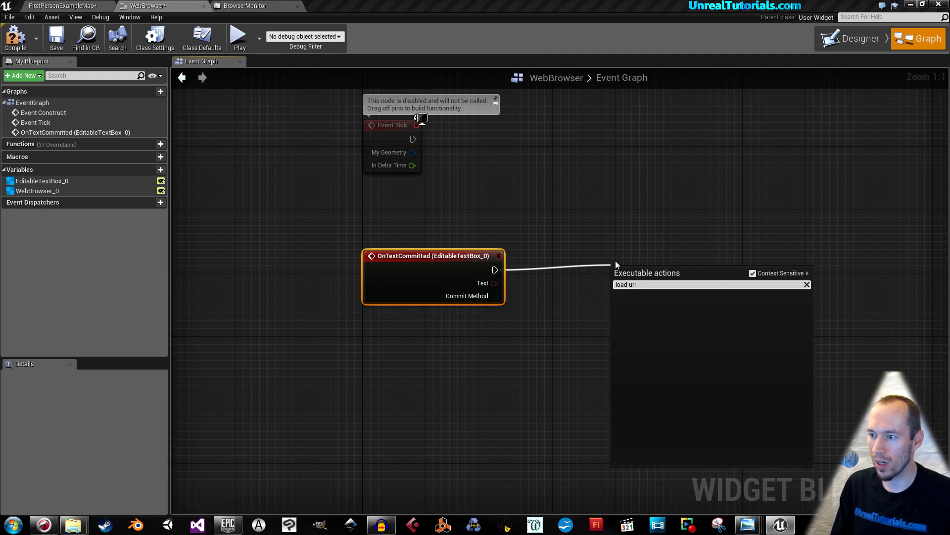
{"action": "mouse_move", "coordinate": [753, 273]}
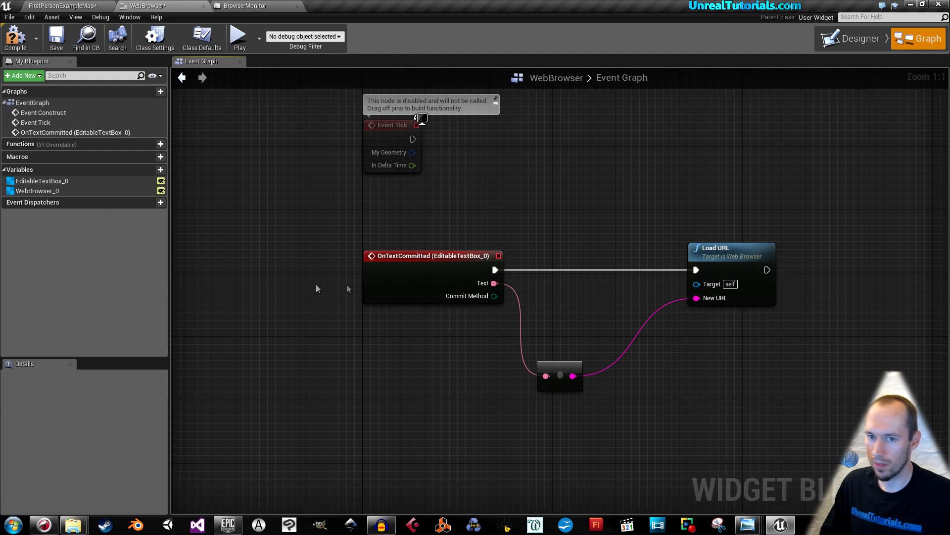
{"action": "mouse_move", "coordinate": [38, 190]}
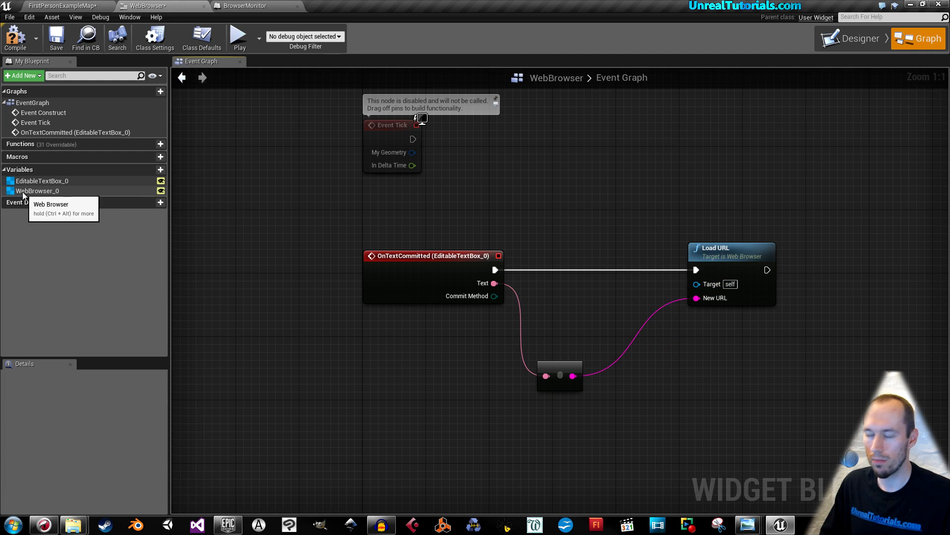
{"action": "left_click", "coordinate": [38, 190]}
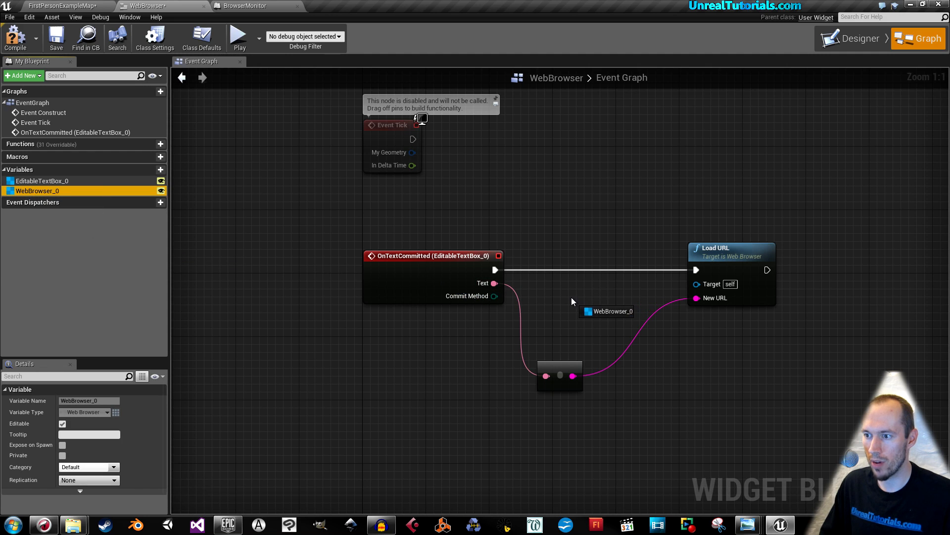
{"action": "left_click", "coordinate": [584, 297]}
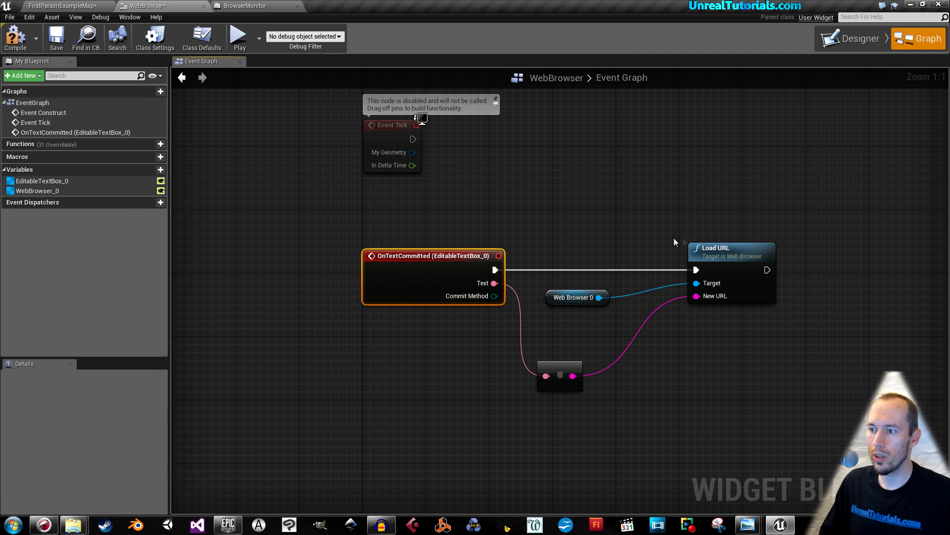
{"action": "mouse_move", "coordinate": [707, 264]}
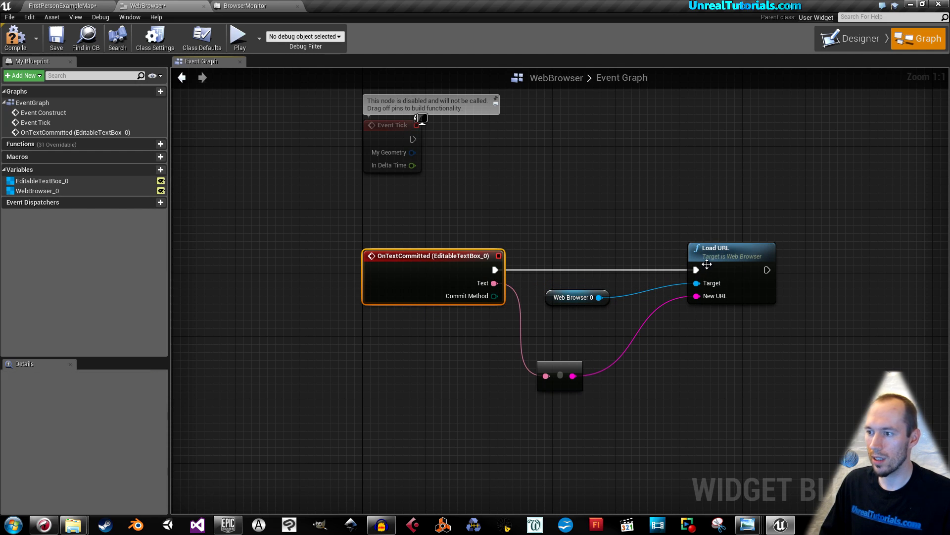
{"action": "mouse_move", "coordinate": [572, 297]}
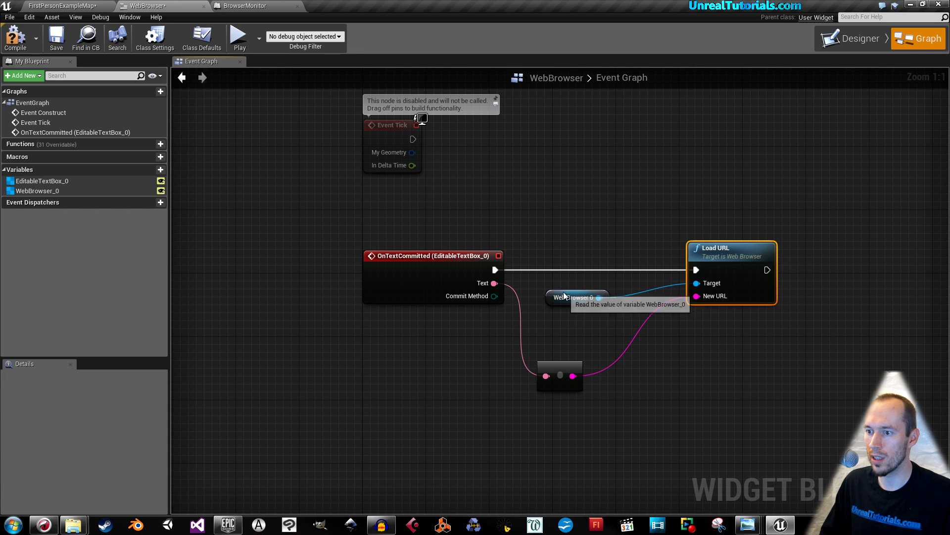
{"action": "left_click", "coordinate": [573, 297]}
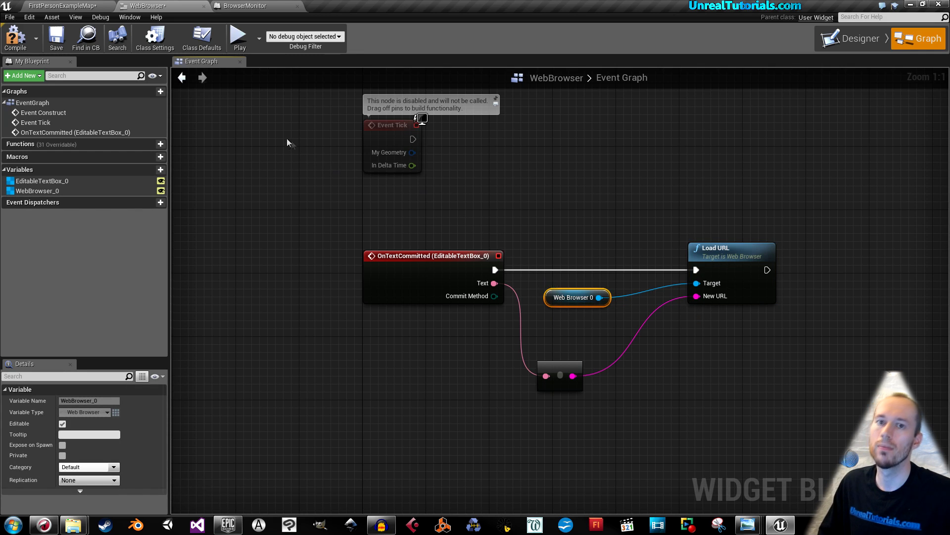
{"action": "mouse_move", "coordinate": [15, 38]}
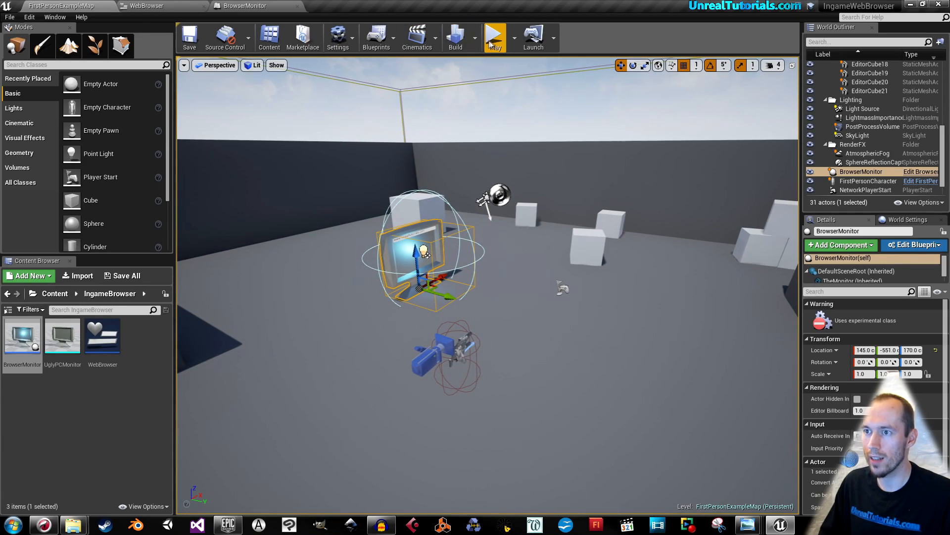
- Play the level and browse unrealtutorials.com, YouTube and Google on the monitor via typed URLs
{"action": "left_click", "coordinate": [495, 36]}
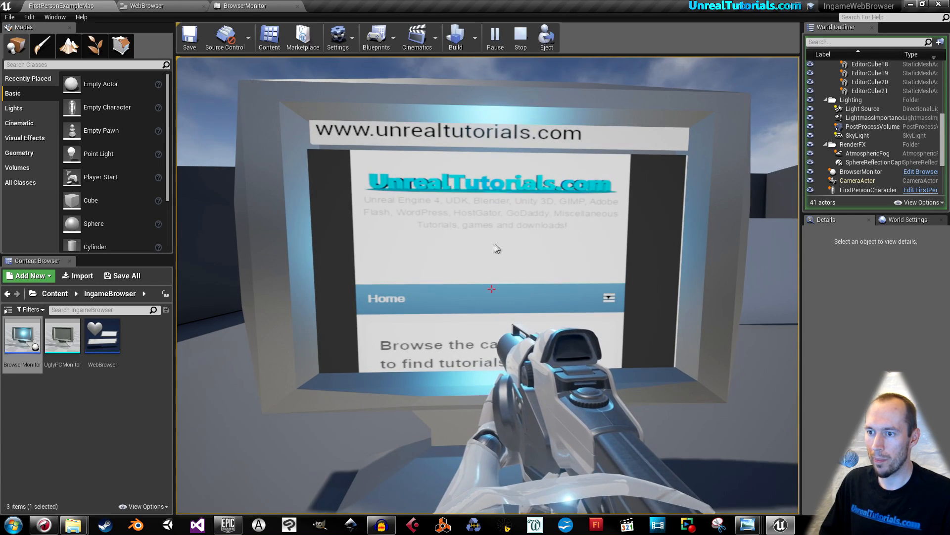
{"action": "scroll", "scroll_direction": "down", "scroll_amount": 3}
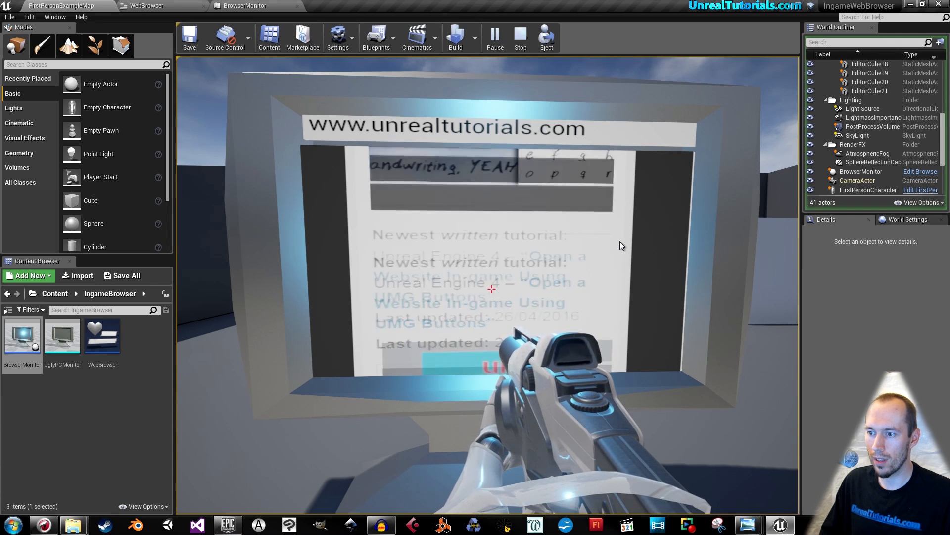
{"action": "scroll", "scroll_direction": "down", "scroll_amount": 3}
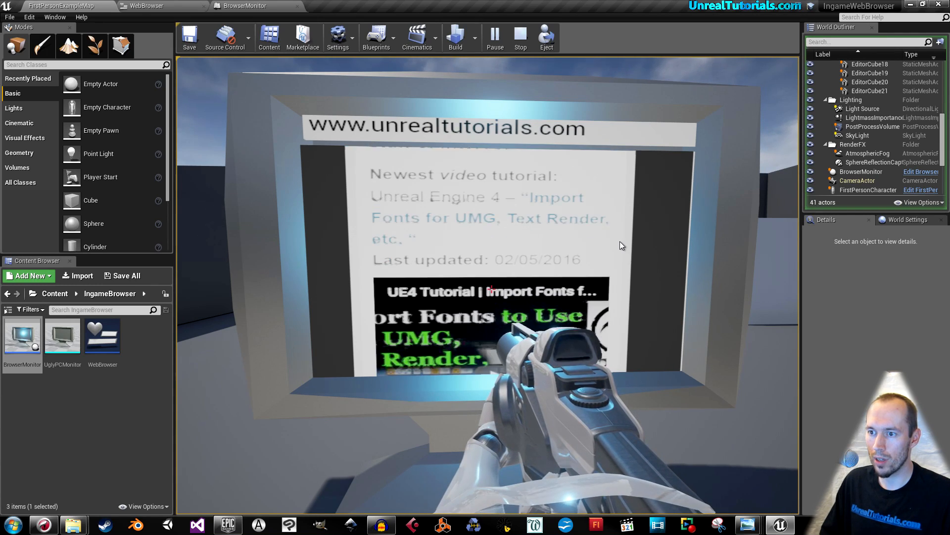
{"action": "scroll", "scroll_direction": "down", "scroll_amount": 3}
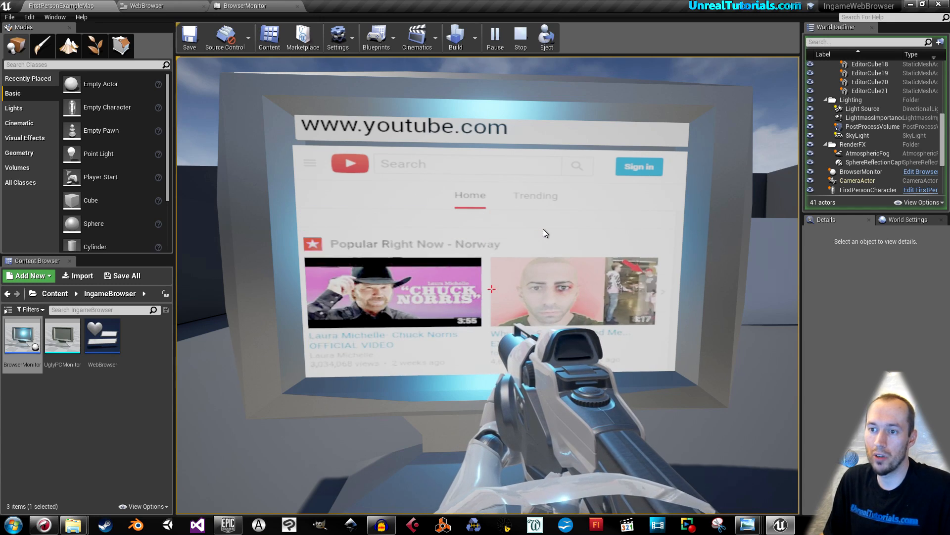
{"action": "scroll", "scroll_direction": "down", "scroll_amount": 3}
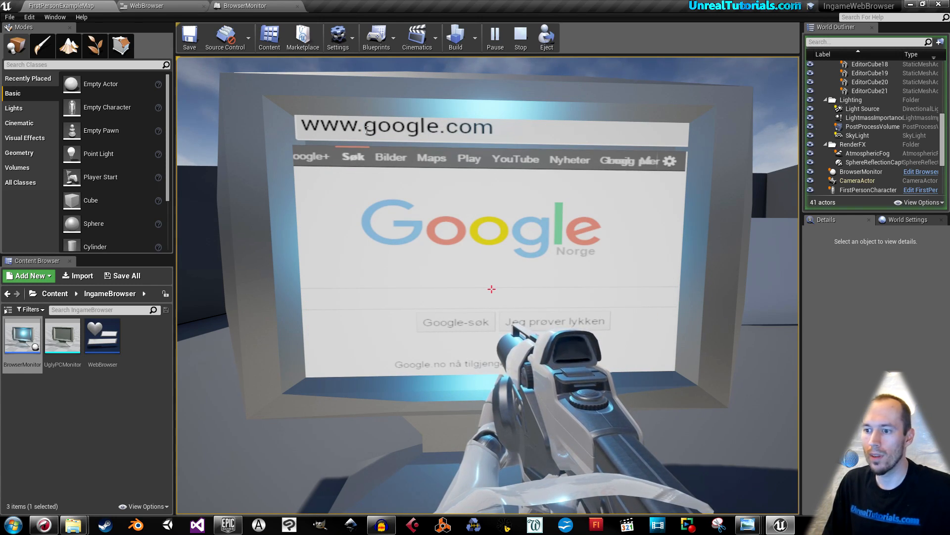
{"action": "scroll", "scroll_direction": "down", "scroll_amount": 3}
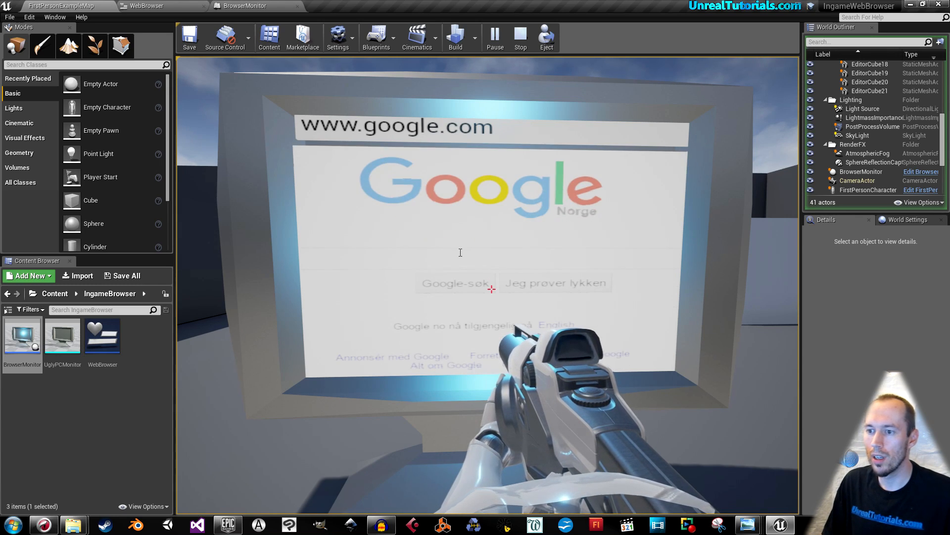